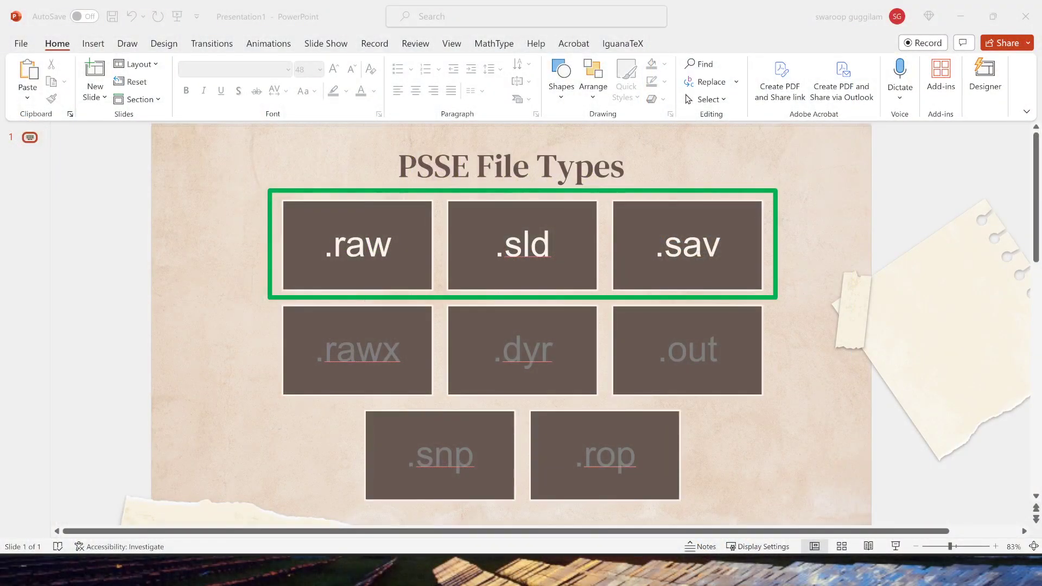
mouse_move(400, 423)
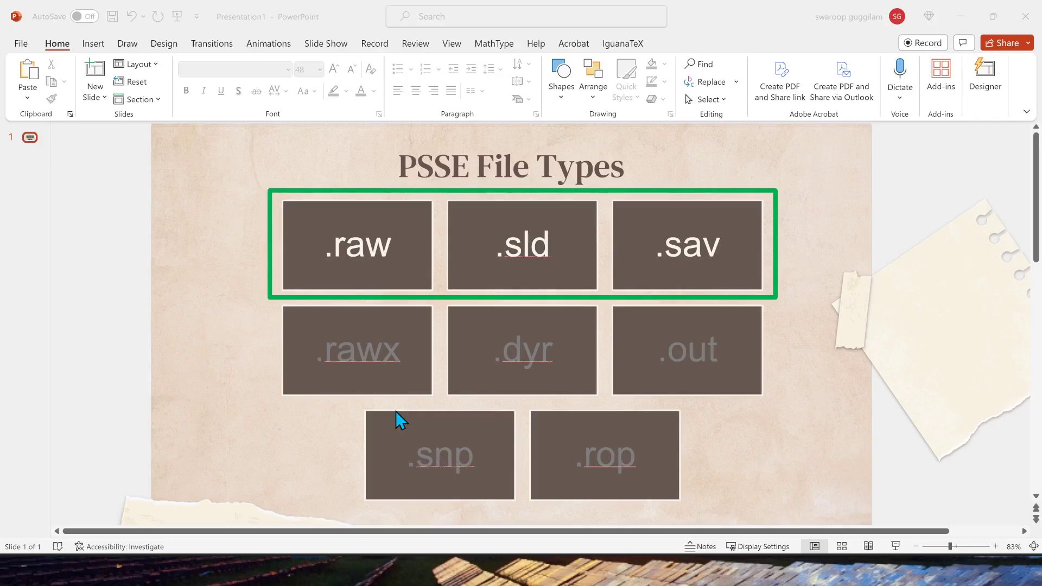
mouse_move(478, 368)
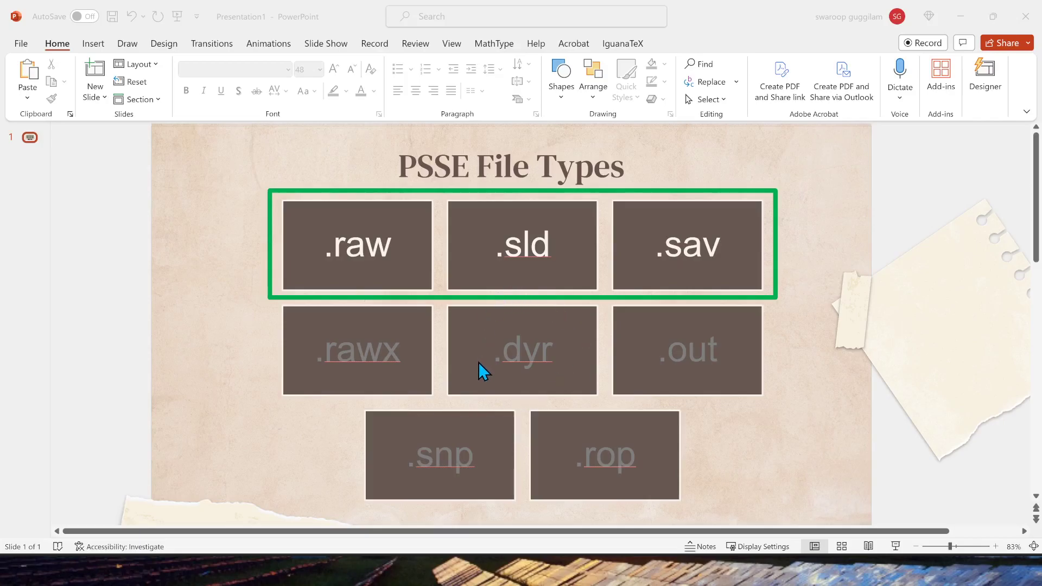
mouse_move(569, 410)
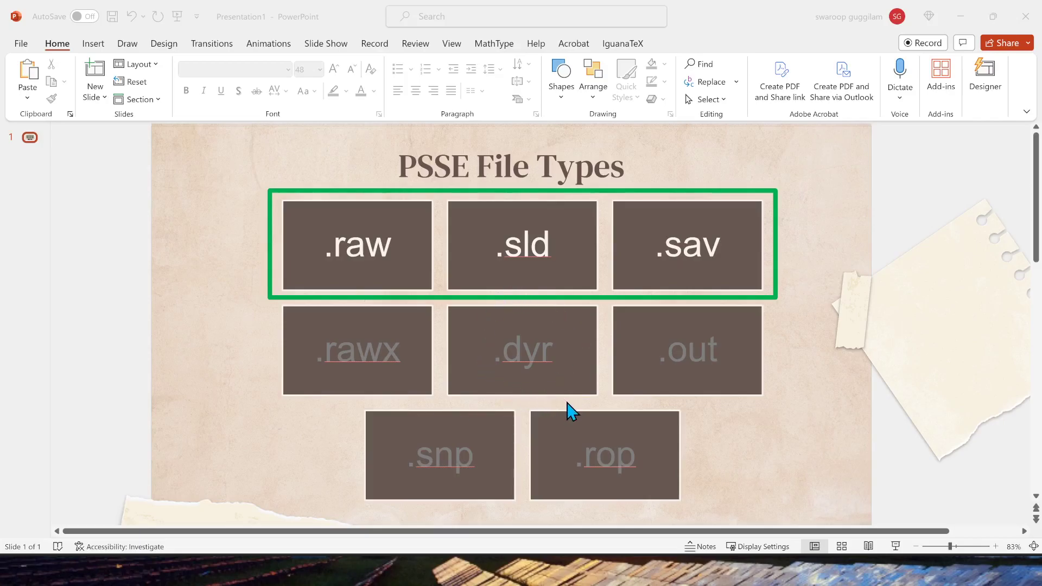
mouse_move(579, 413)
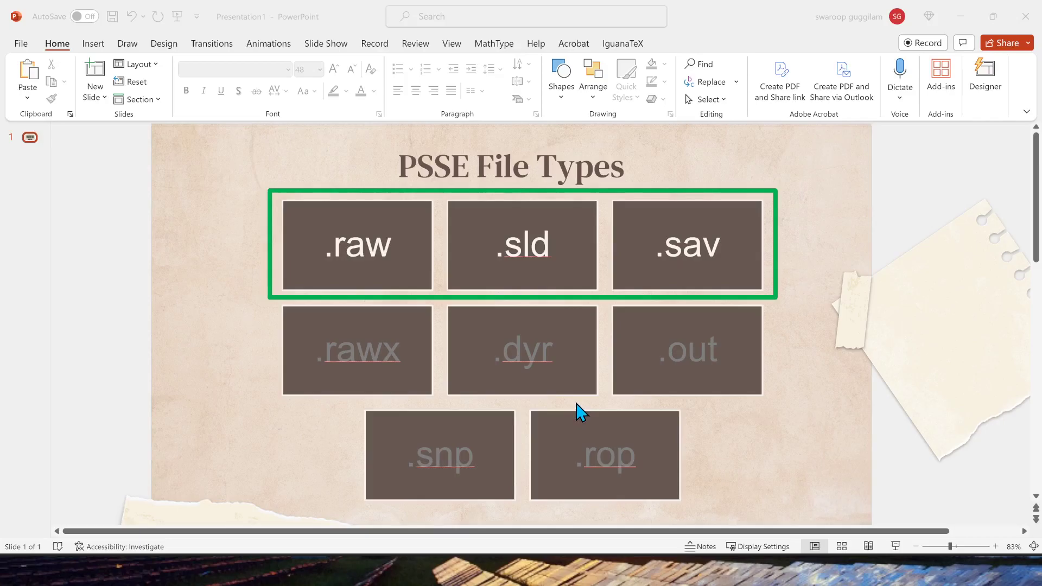
mouse_move(586, 410)
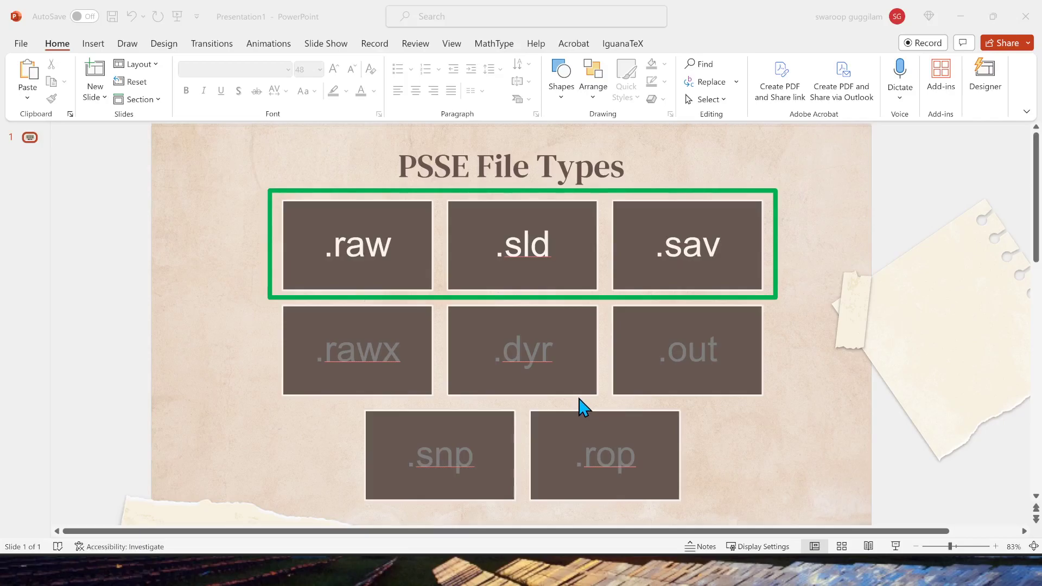
mouse_move(350, 258)
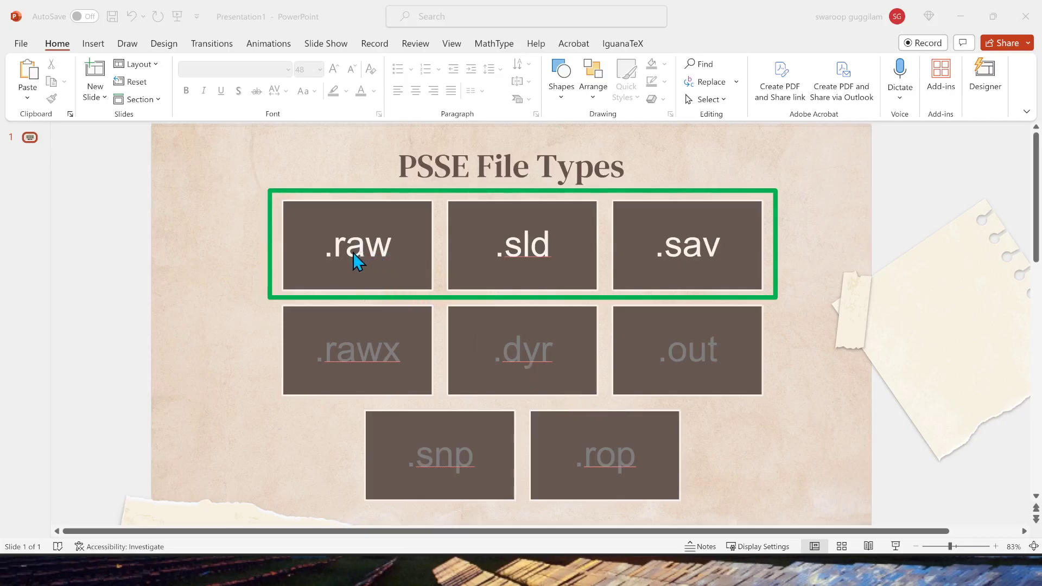
mouse_move(649, 278)
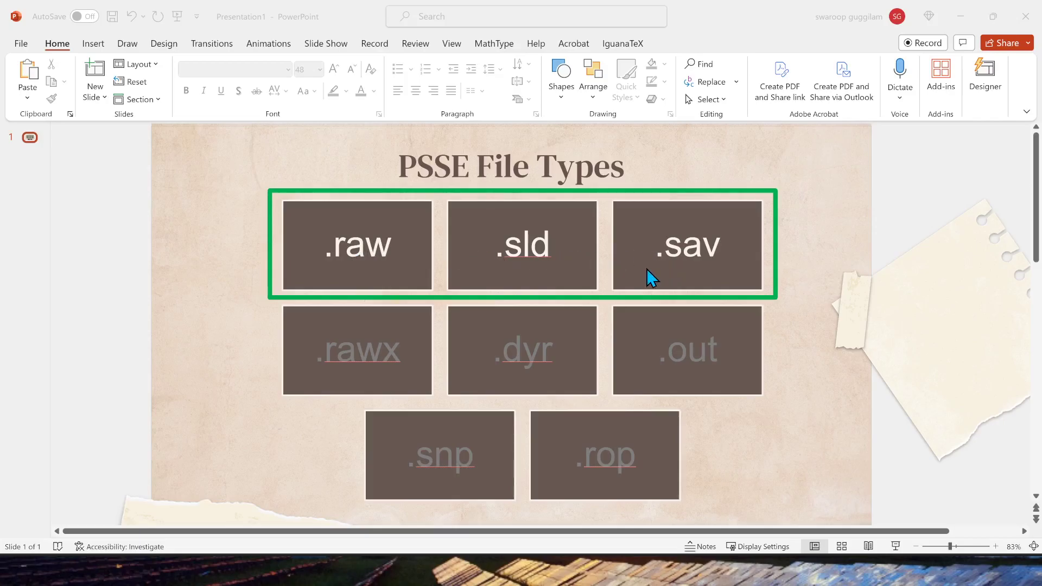
mouse_move(351, 277)
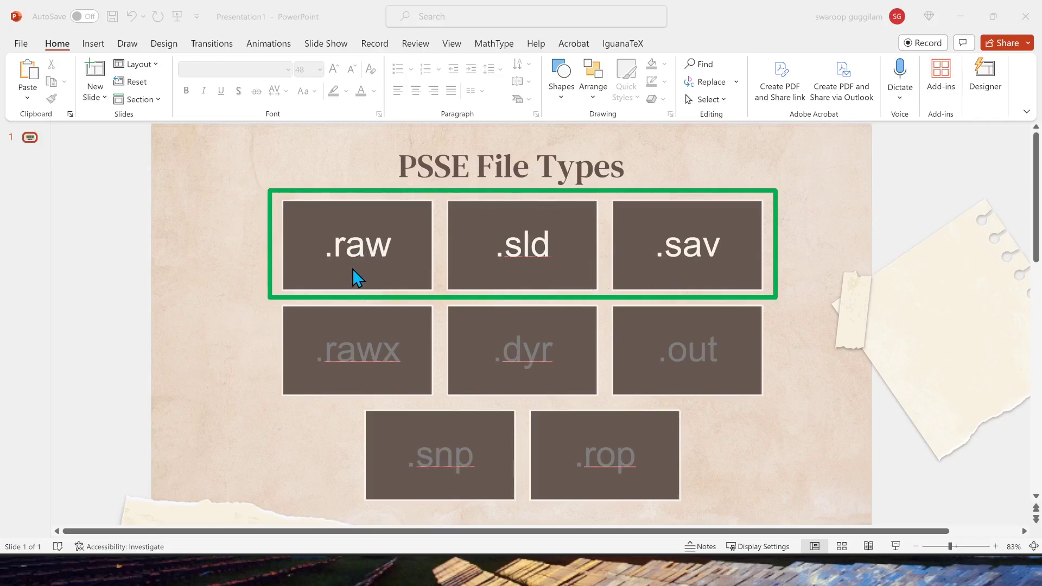
mouse_move(601, 406)
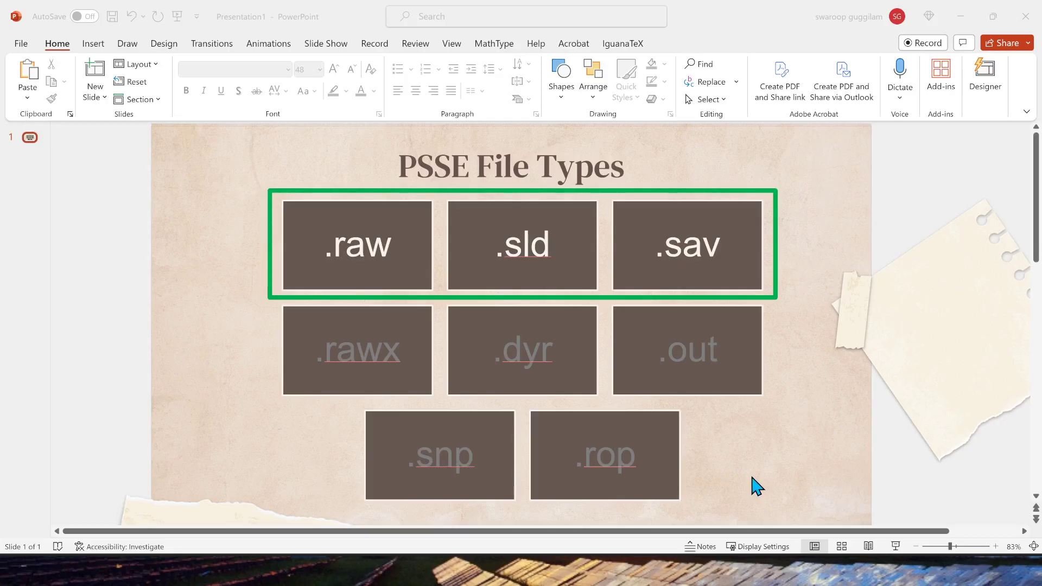
mouse_move(404, 226)
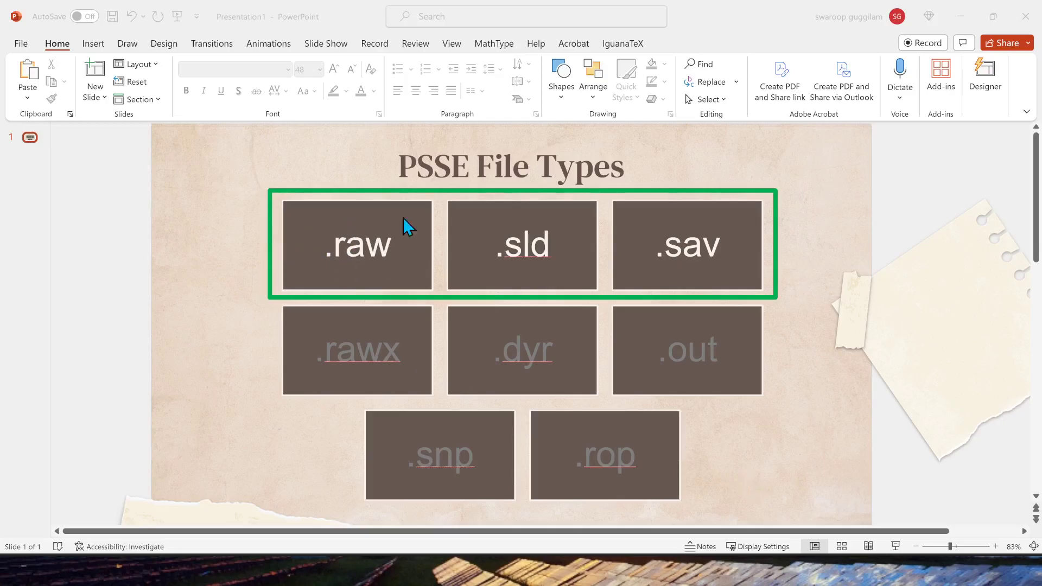
mouse_move(359, 276)
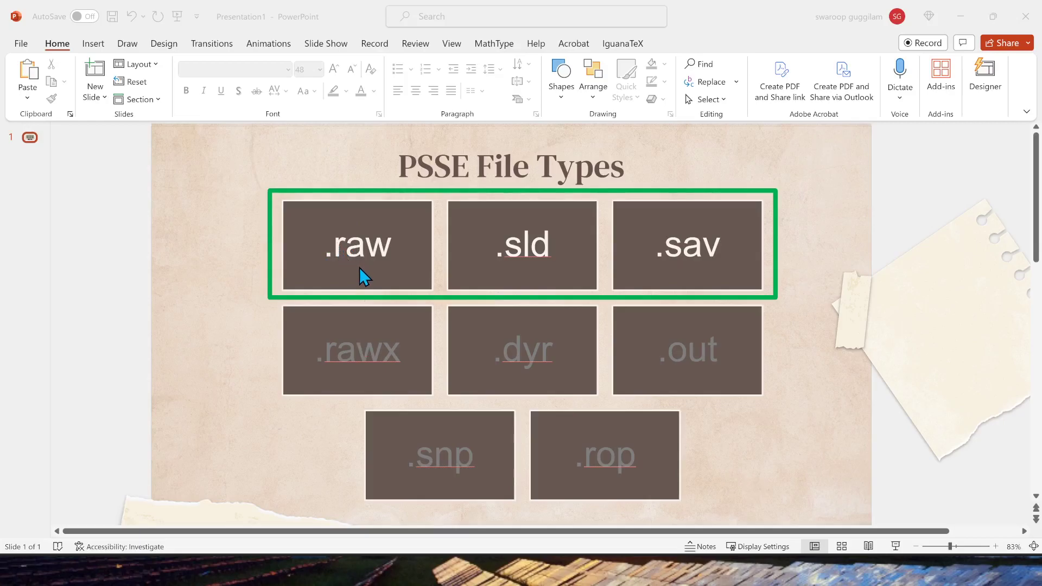
mouse_move(512, 276)
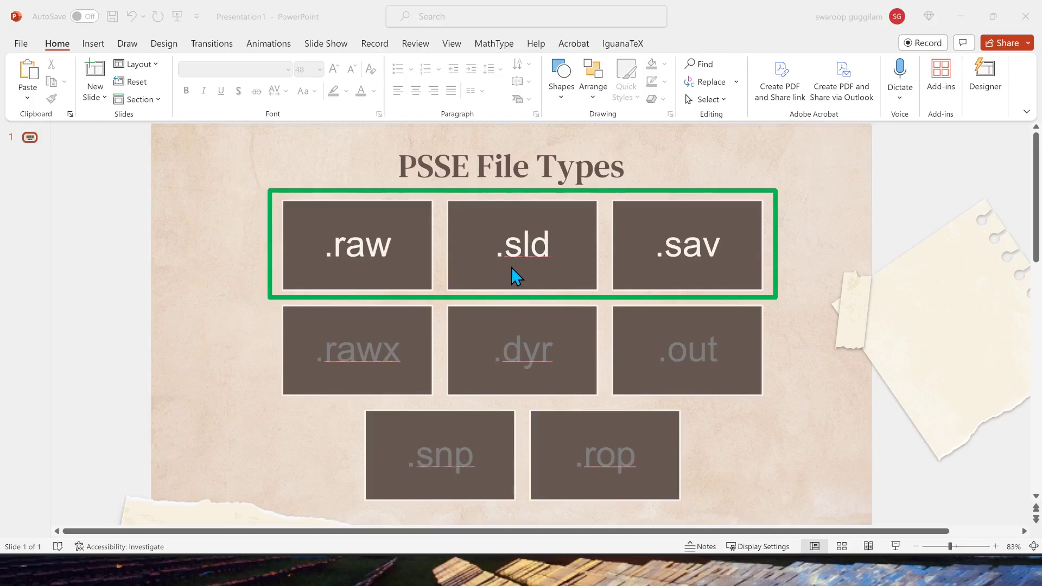
mouse_move(525, 283)
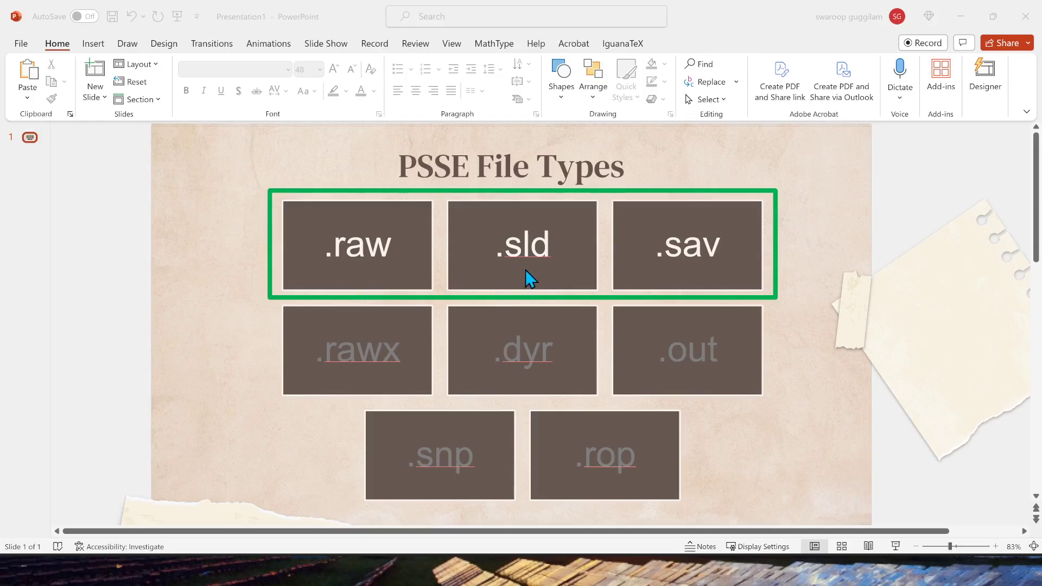
mouse_move(538, 284)
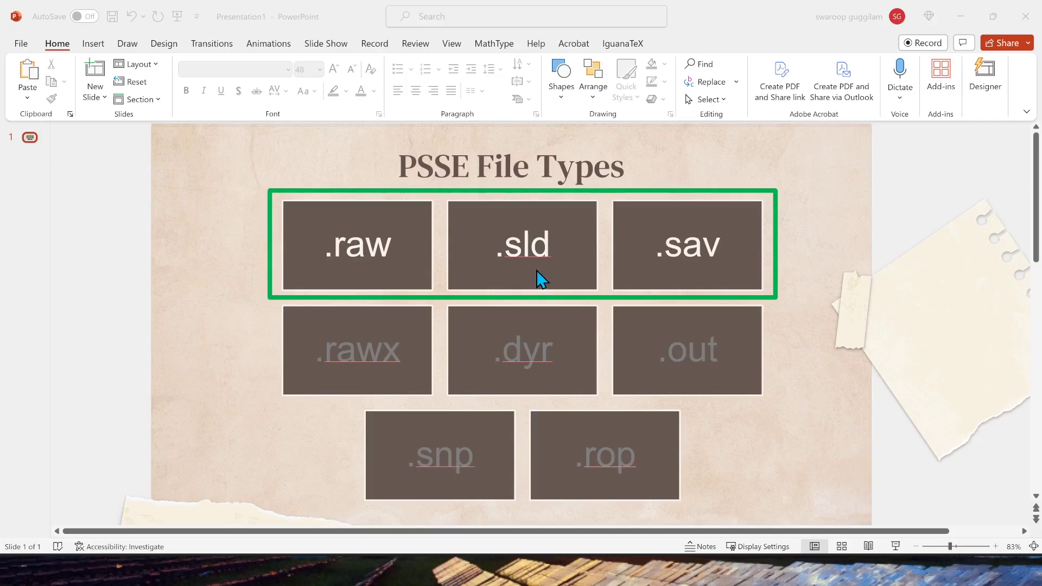
mouse_move(532, 282)
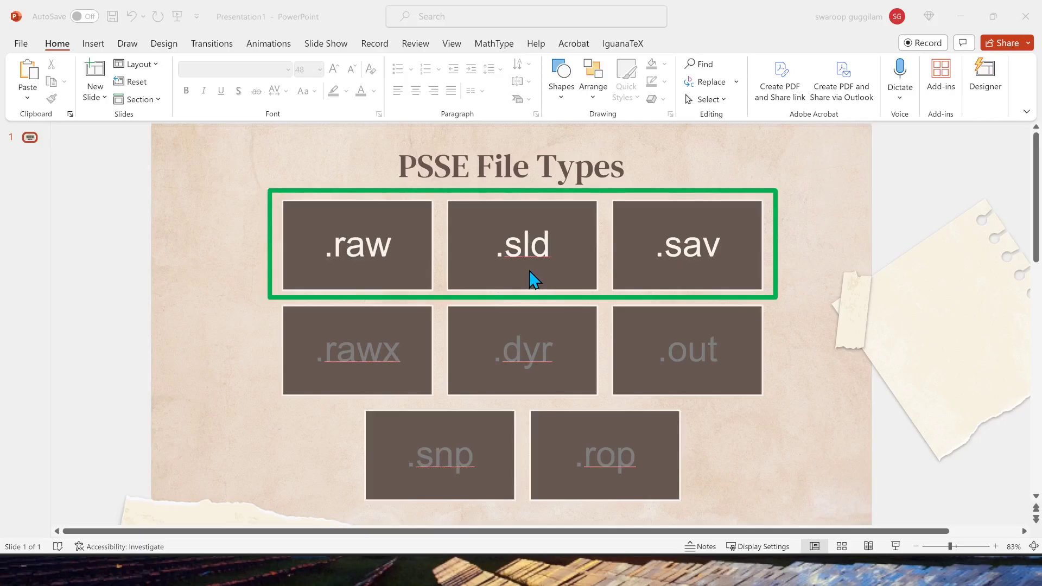
mouse_move(526, 282)
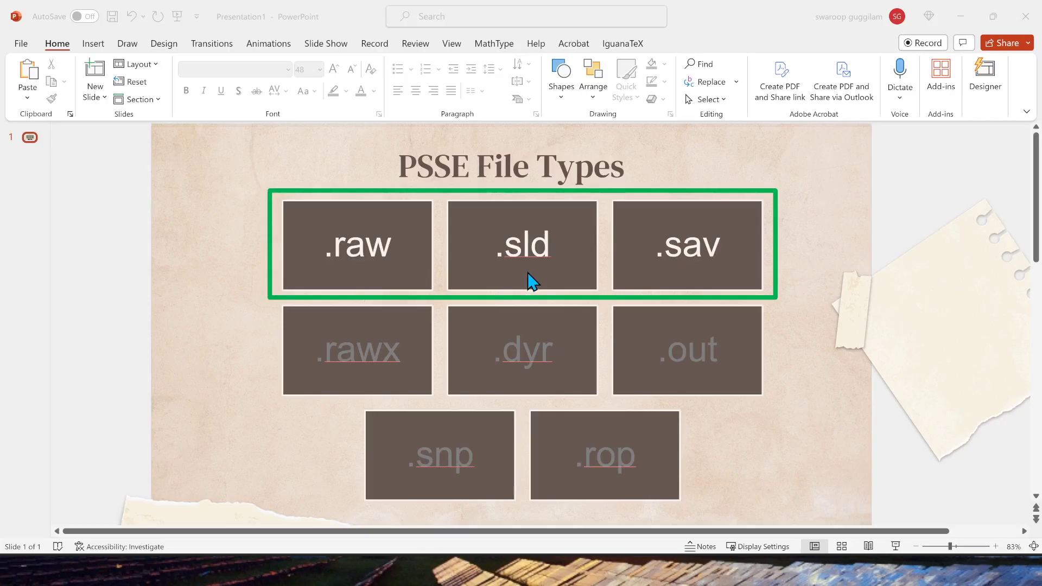
mouse_move(695, 275)
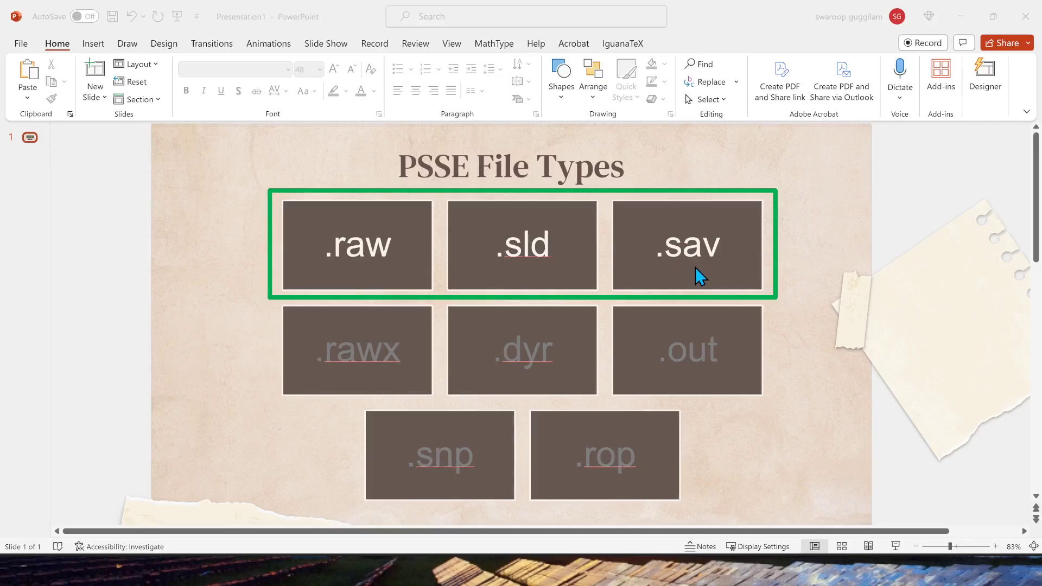
mouse_move(705, 285)
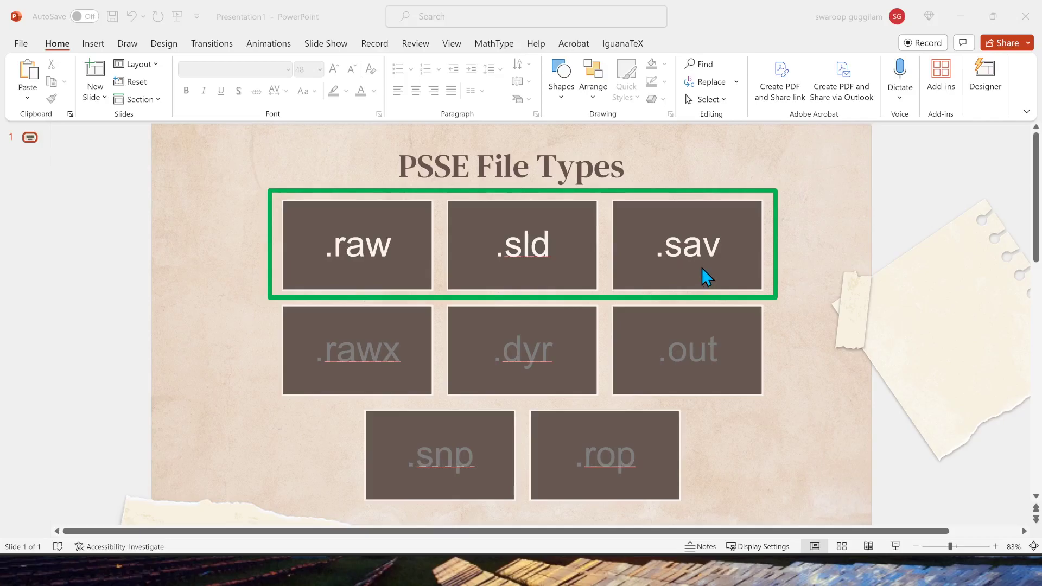
mouse_move(685, 280)
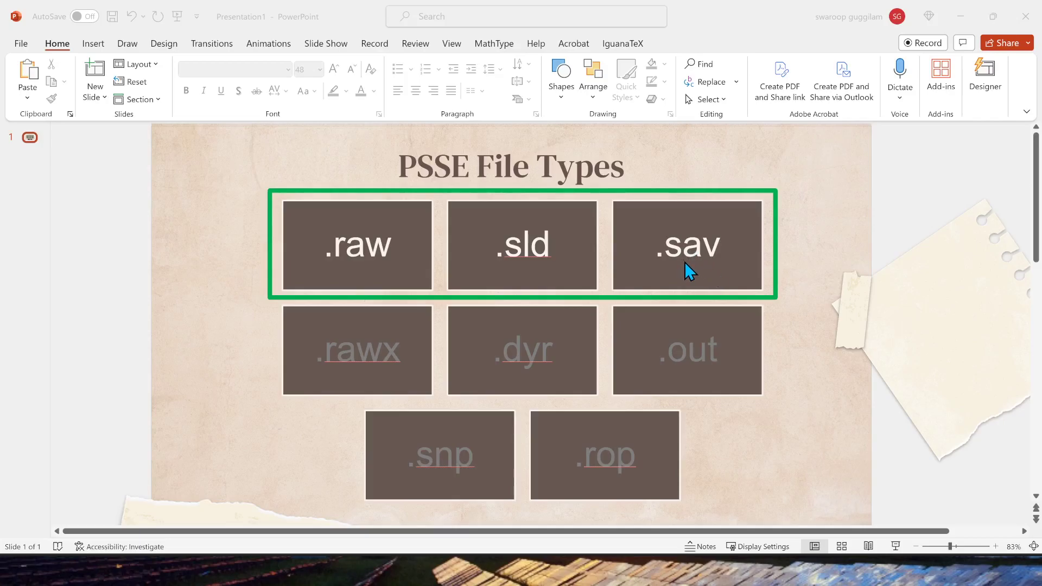
mouse_move(670, 293)
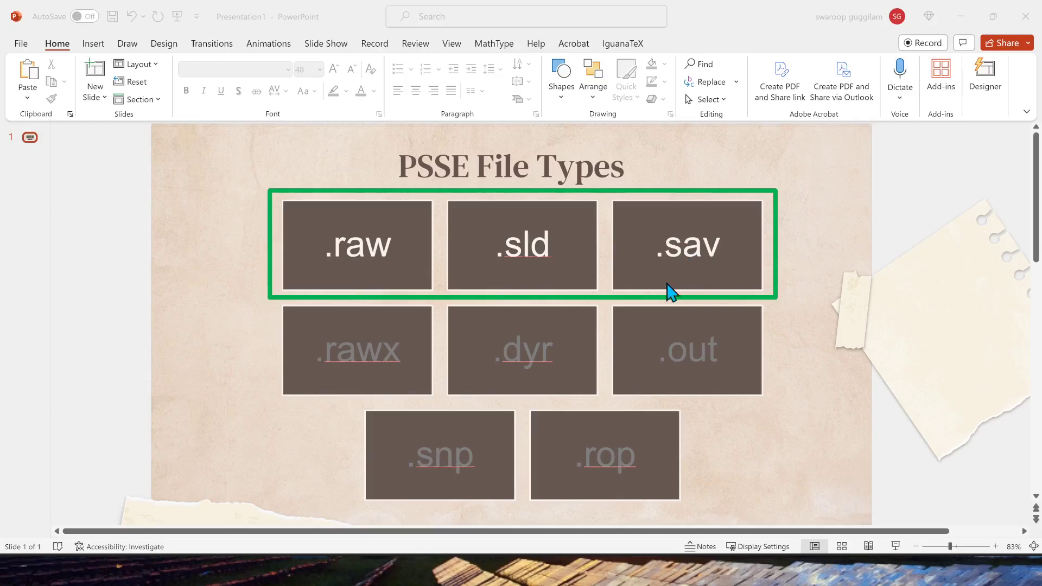
mouse_move(378, 245)
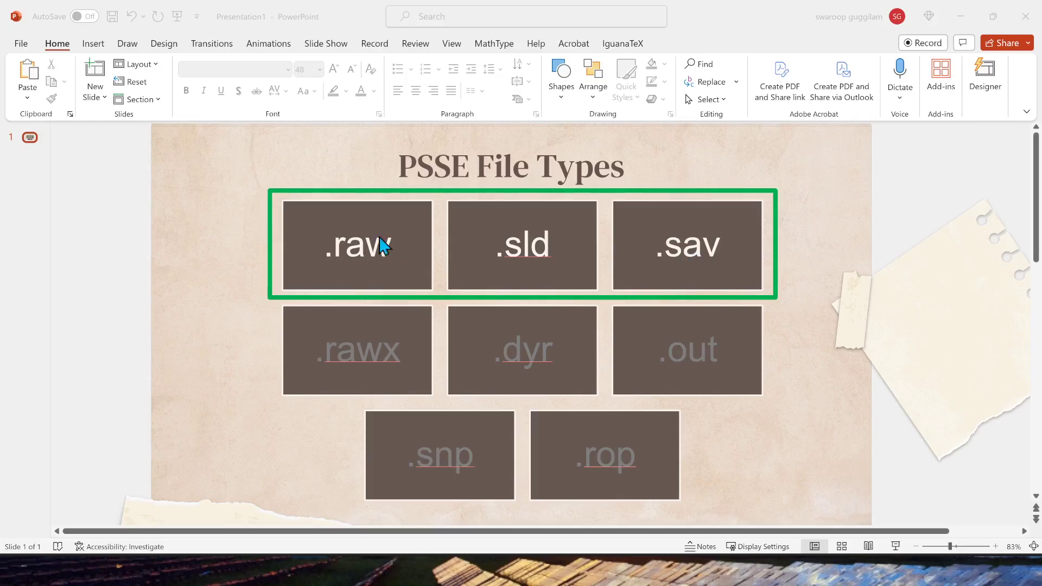
mouse_move(405, 287)
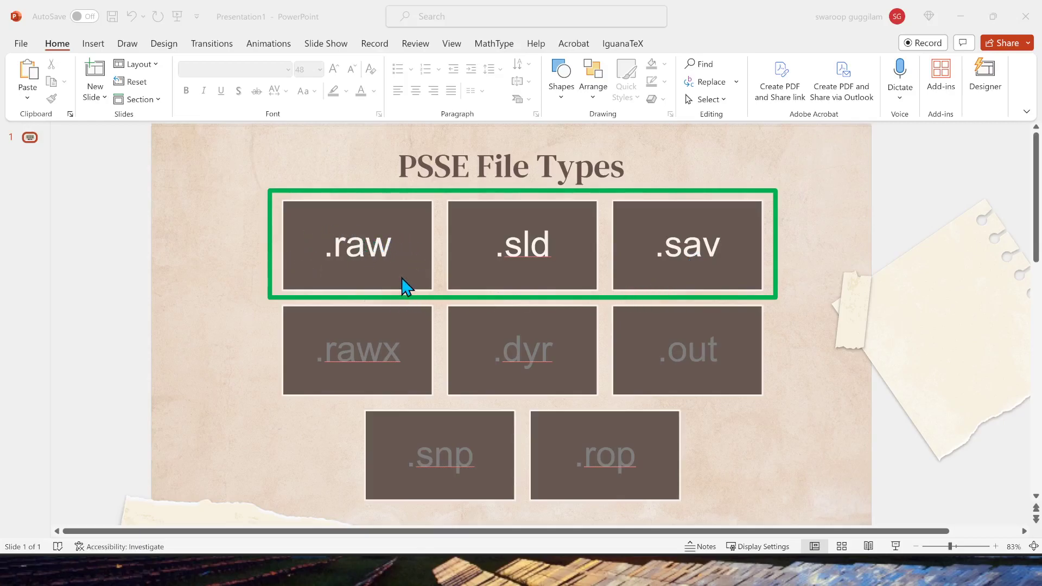
mouse_move(633, 297)
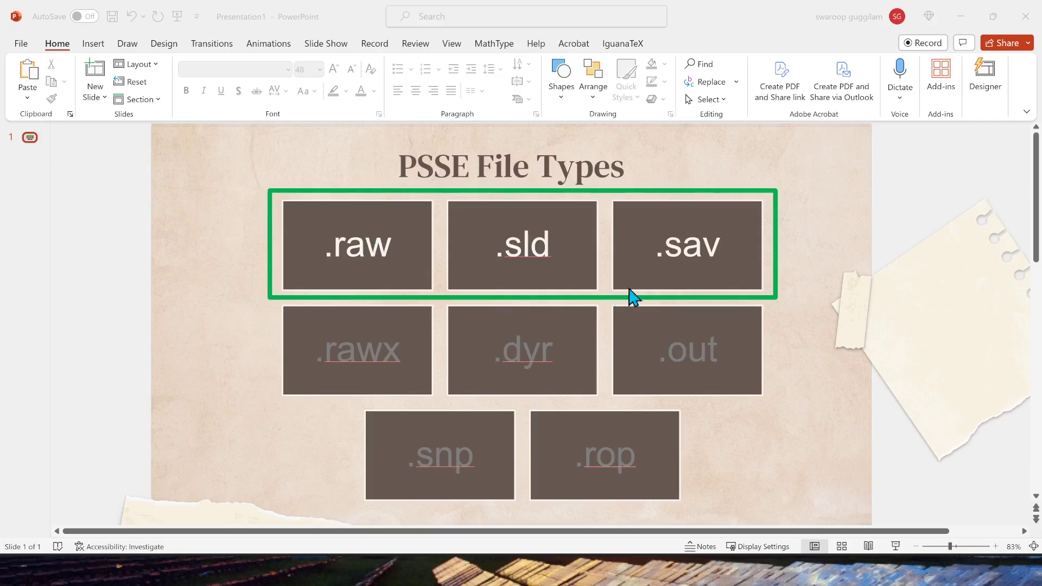
mouse_move(723, 271)
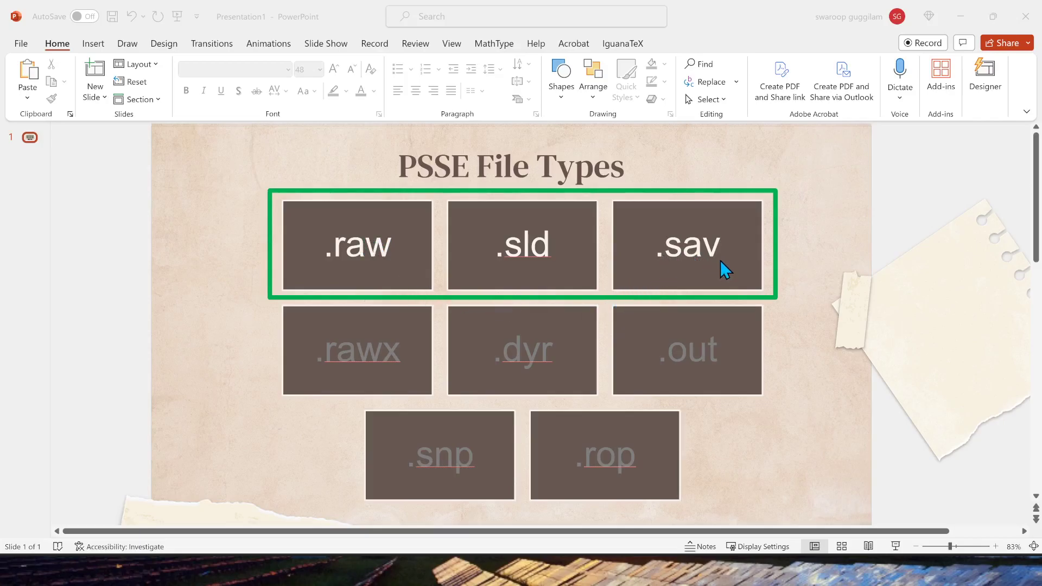
mouse_move(694, 276)
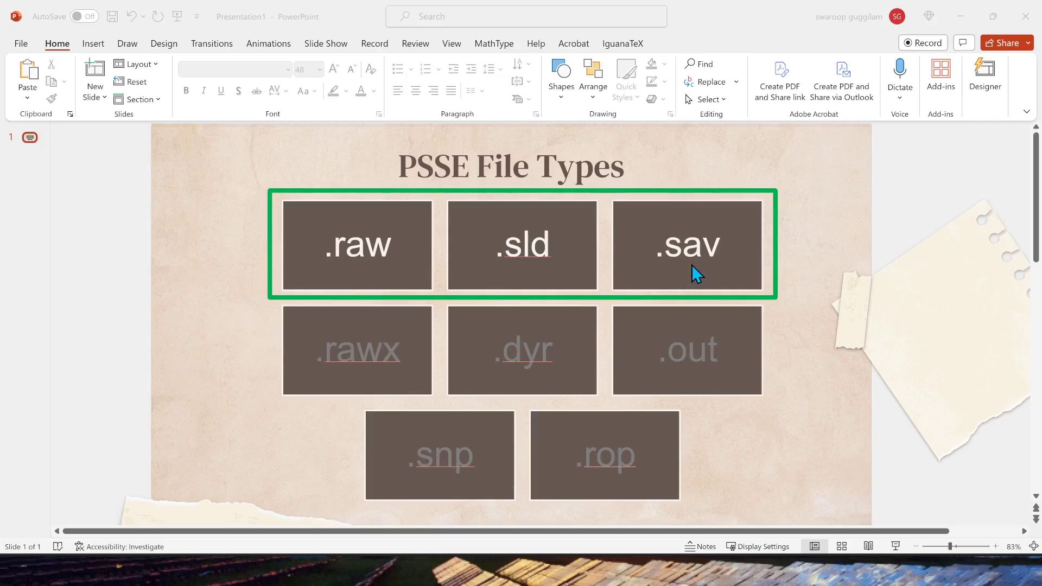
mouse_move(690, 283)
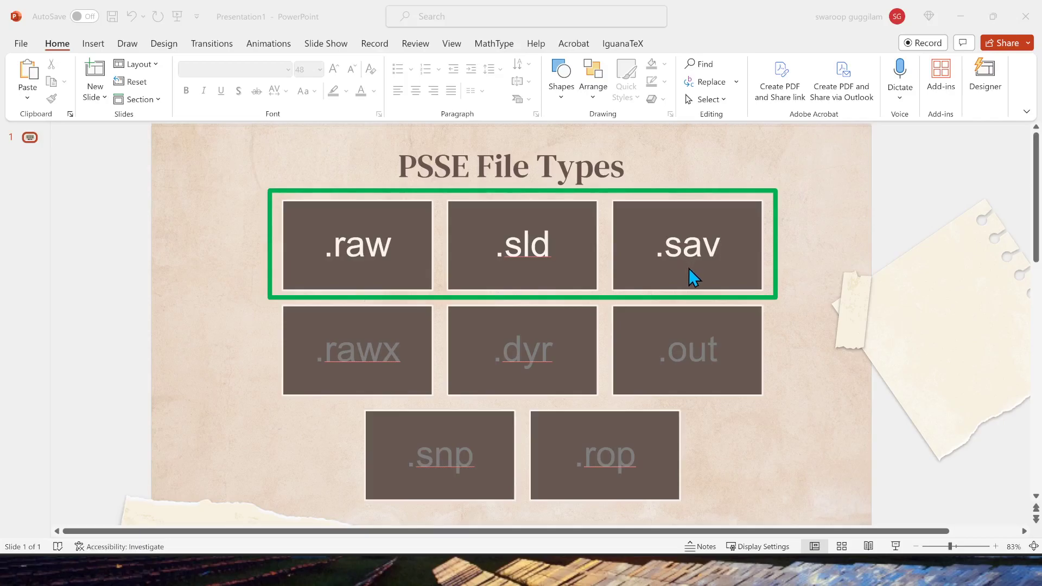
mouse_move(707, 274)
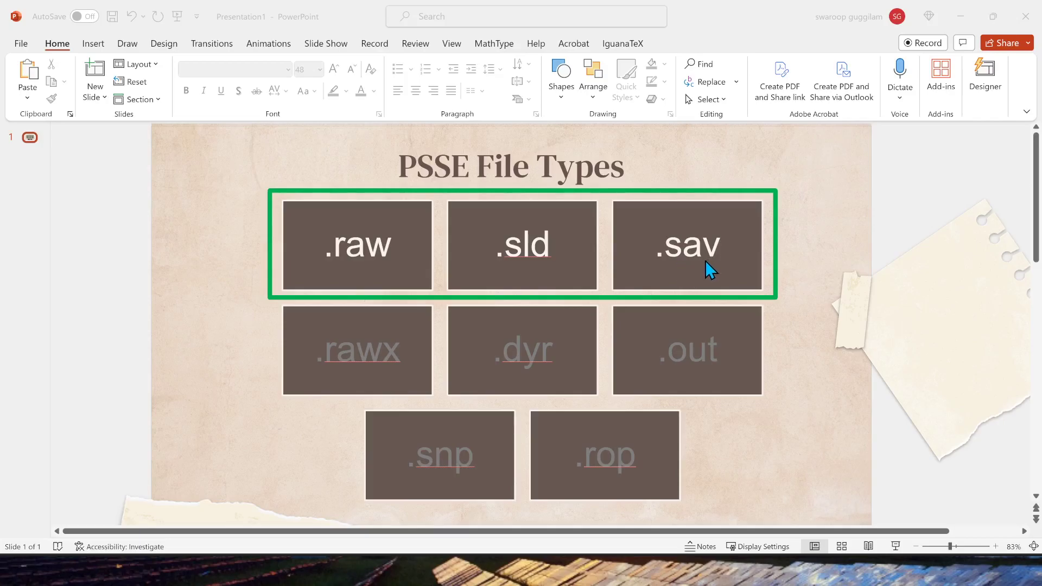
mouse_move(696, 273)
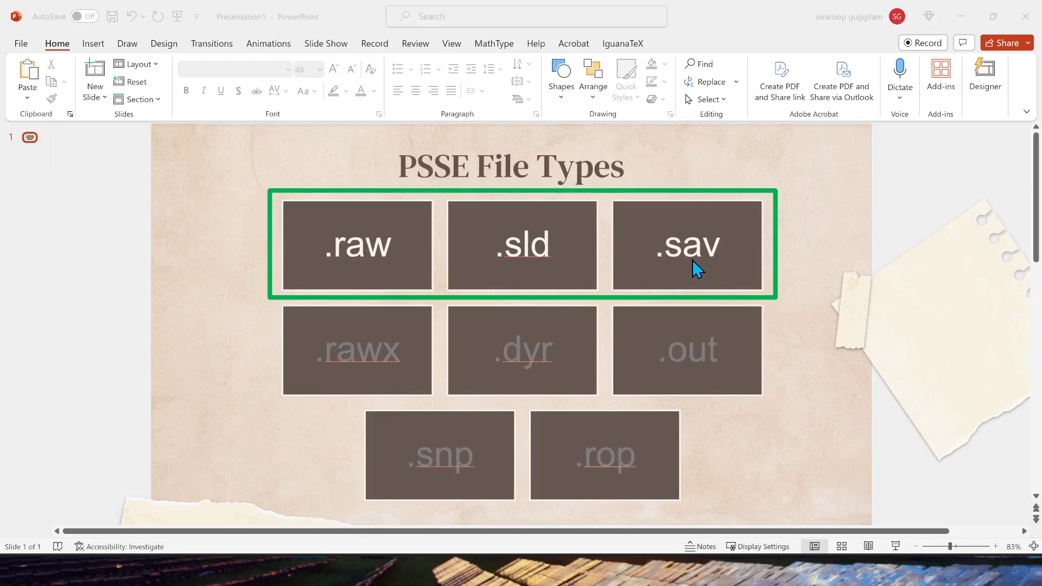
mouse_move(691, 274)
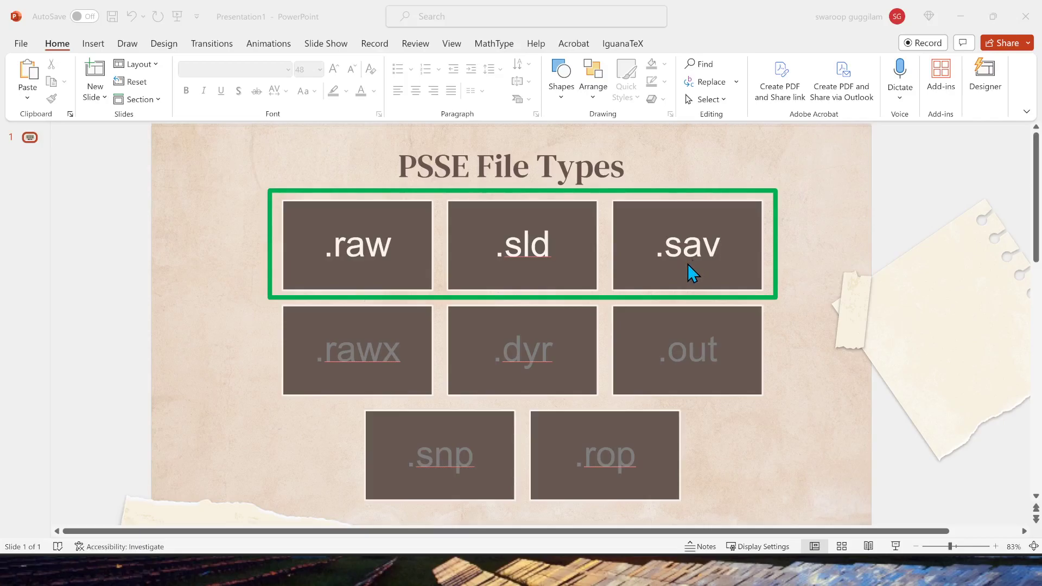
mouse_move(669, 267)
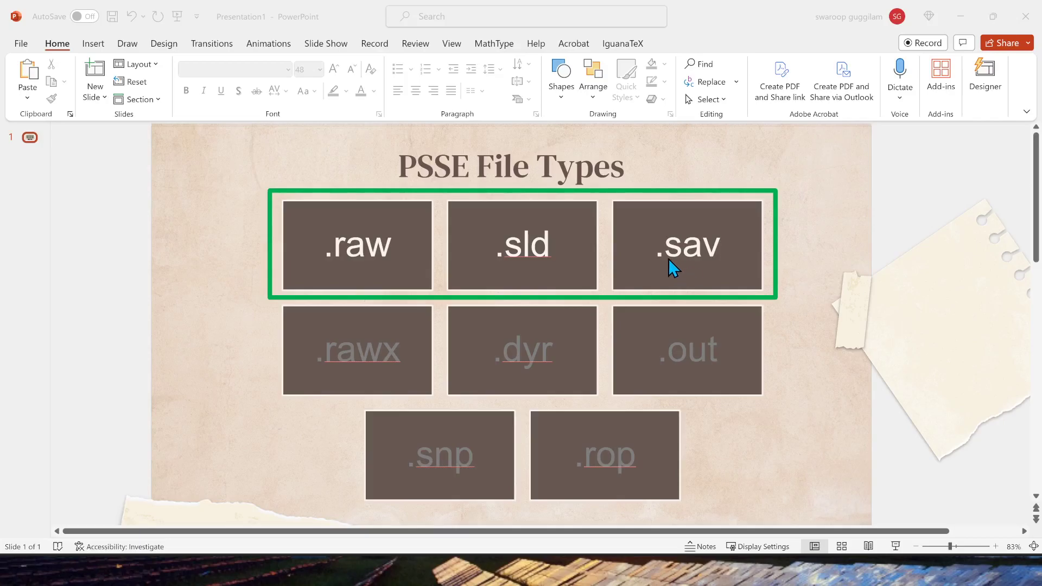
mouse_move(660, 279)
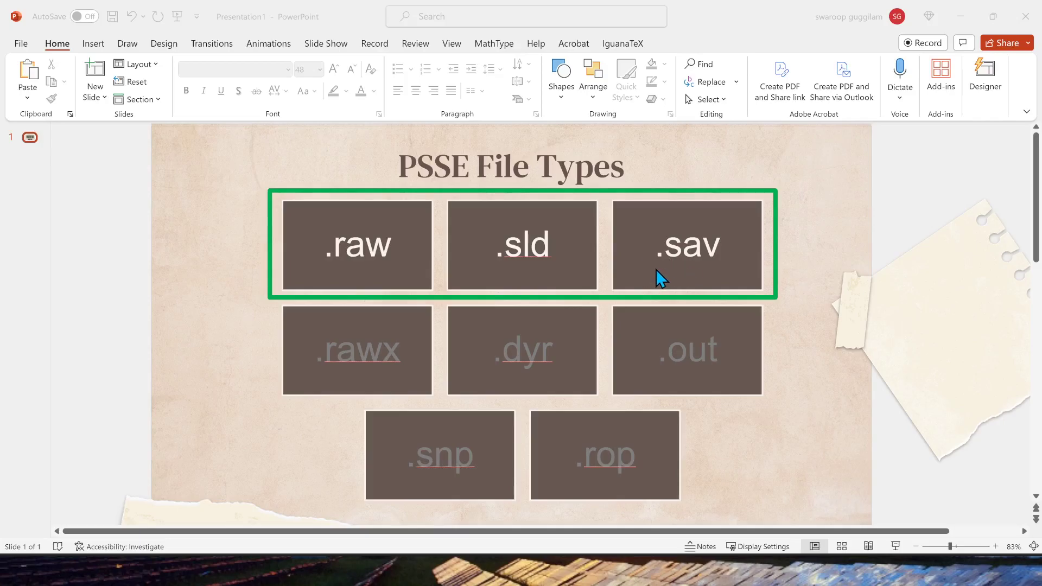
mouse_move(666, 278)
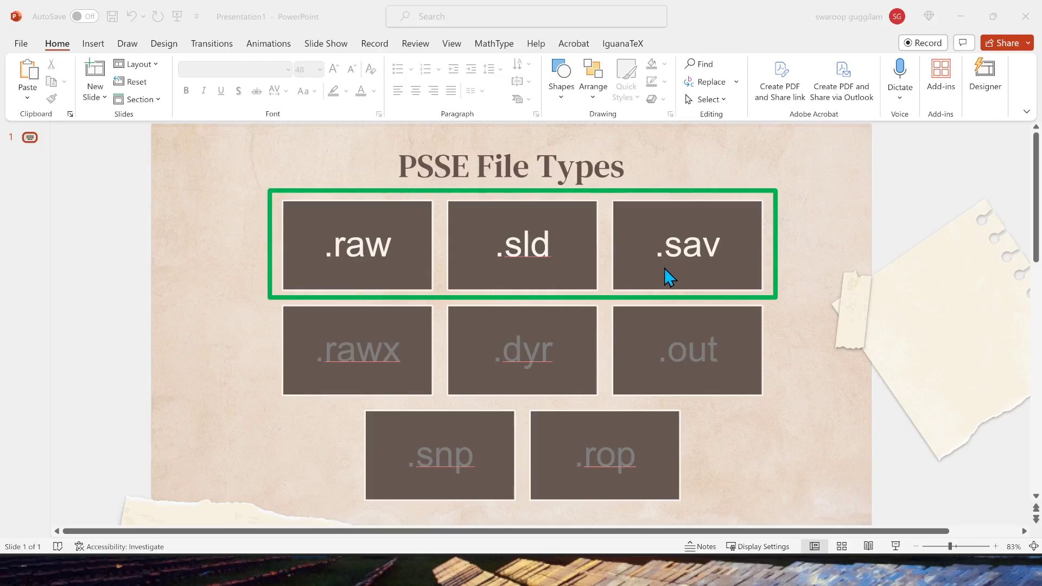
mouse_move(665, 275)
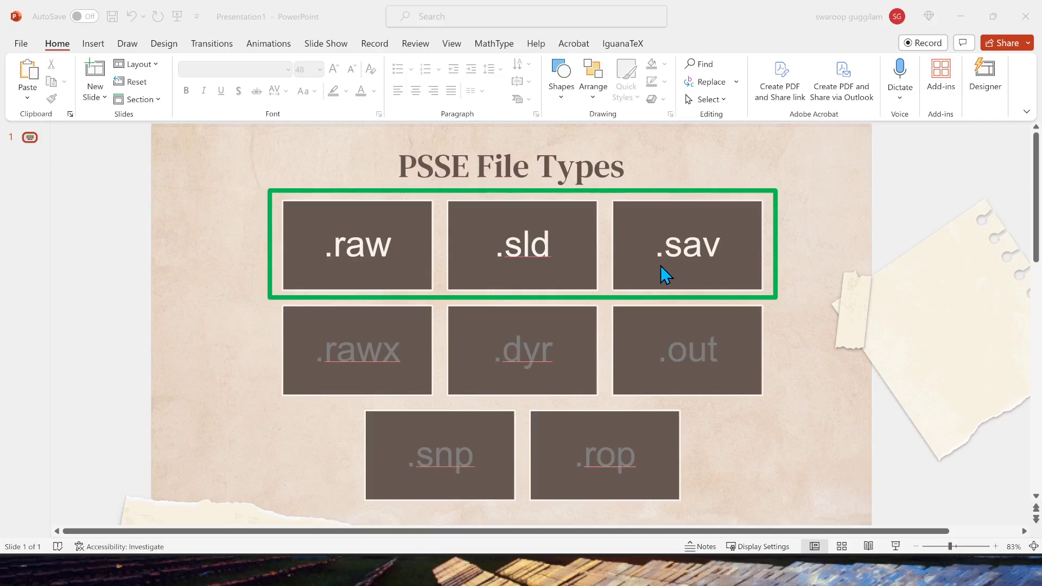
mouse_move(342, 267)
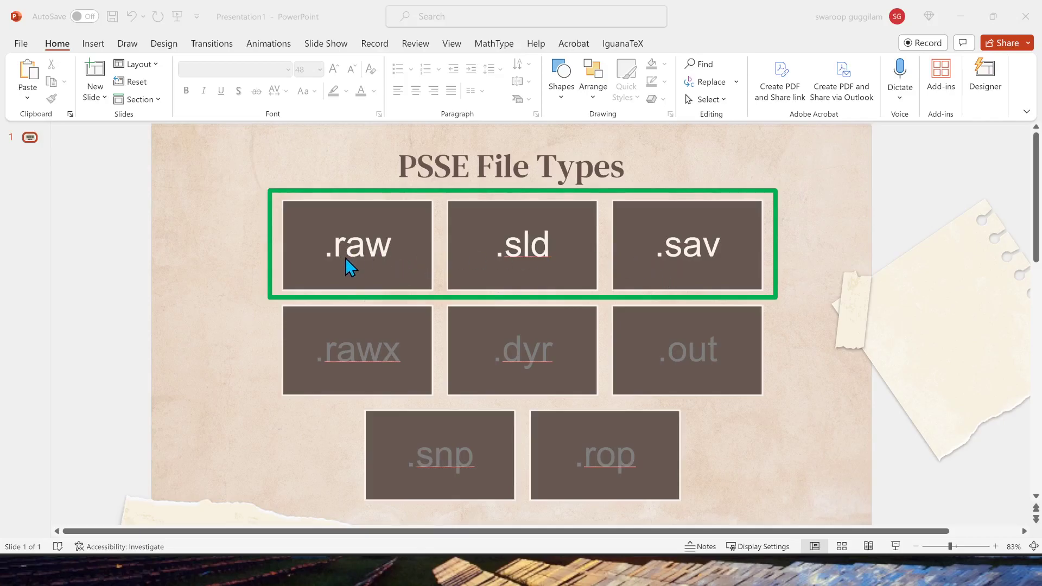
mouse_move(365, 271)
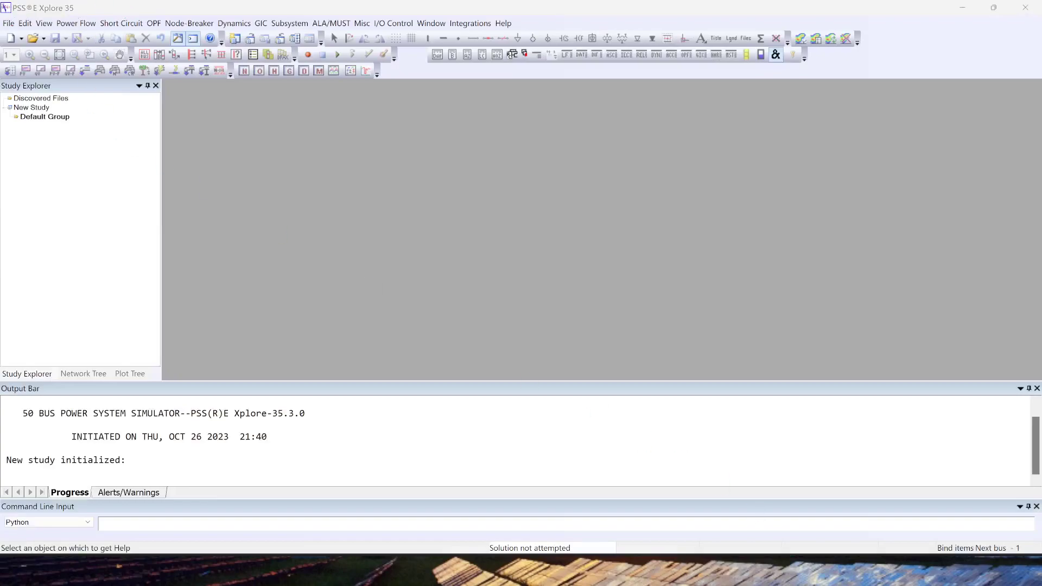
mouse_move(106, 146)
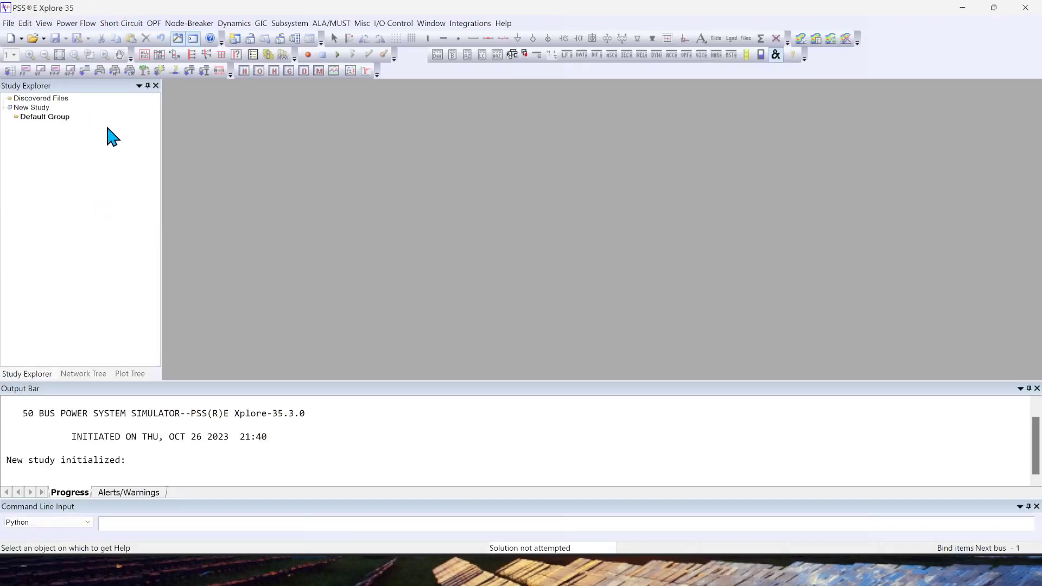
mouse_move(109, 190)
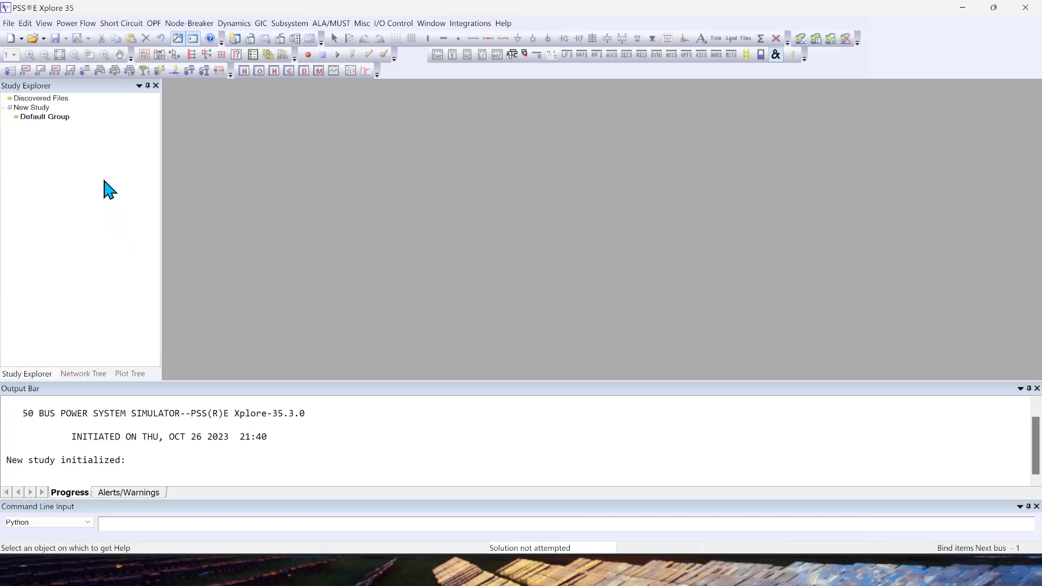
mouse_move(111, 160)
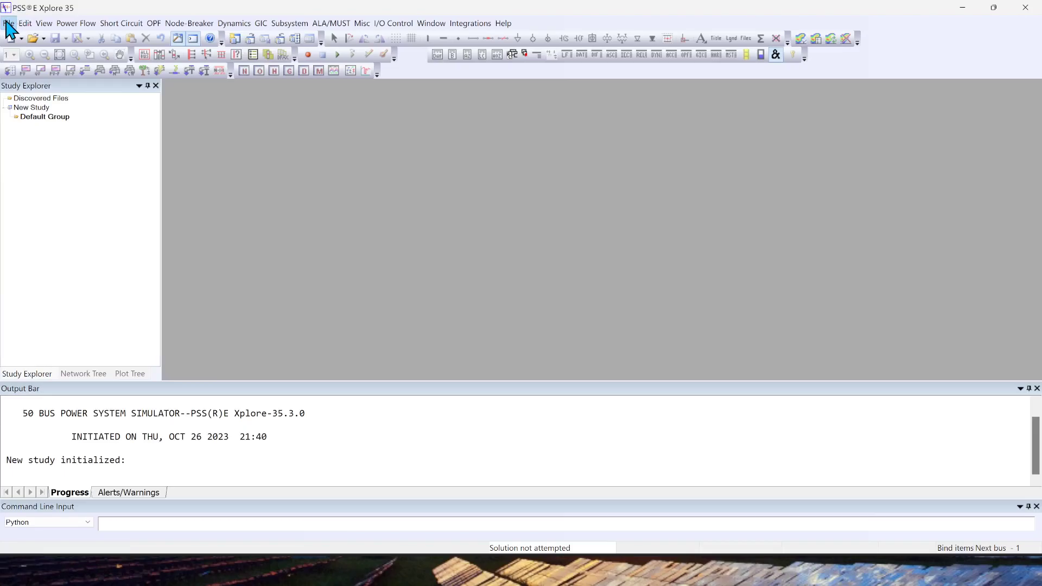
Step: Glance at the Edit menu, then bring up File > Open with its study, diagram and case data choices
click(28, 24)
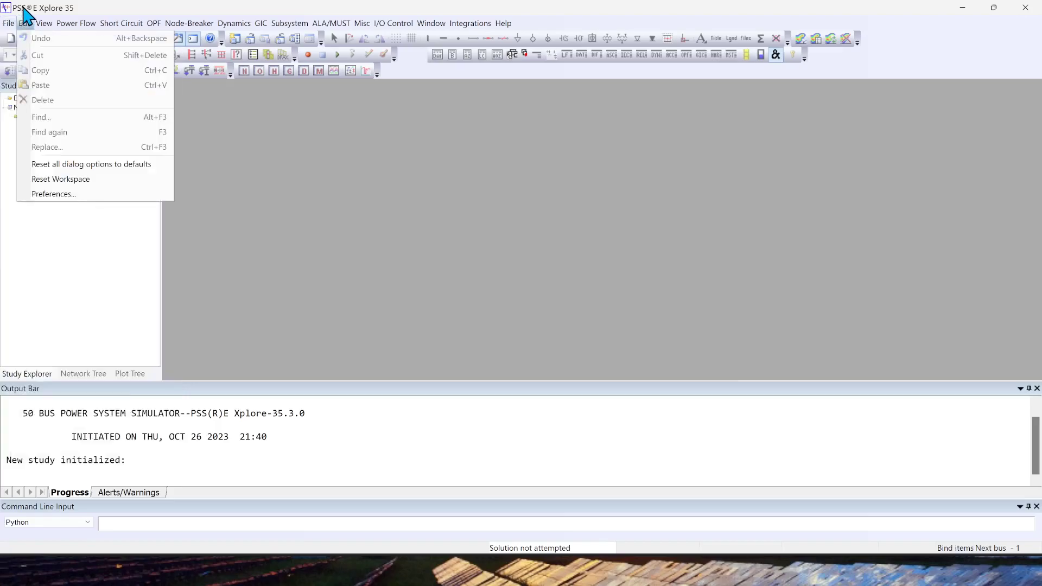
click(9, 24)
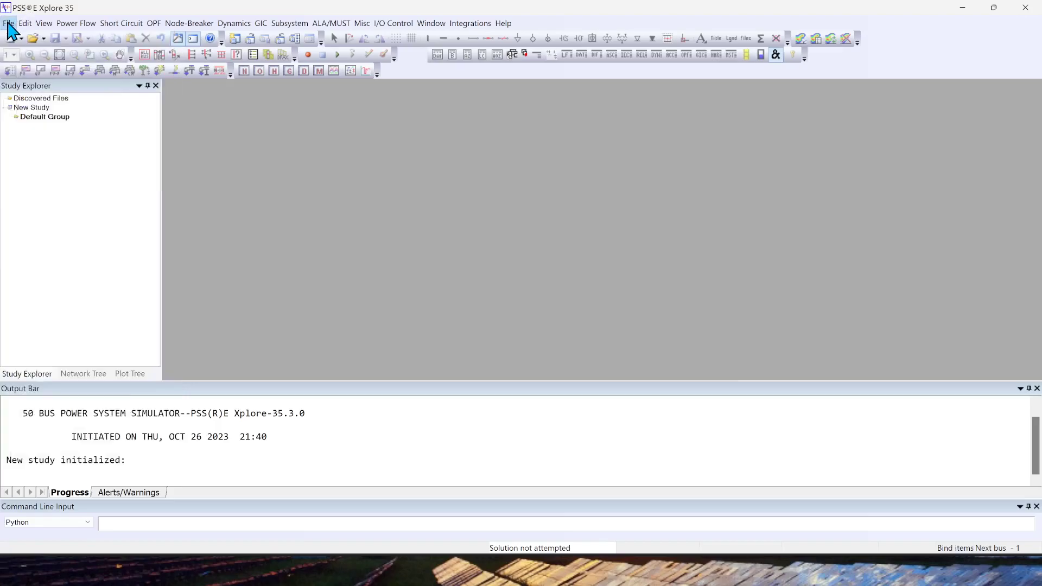
click(7, 24)
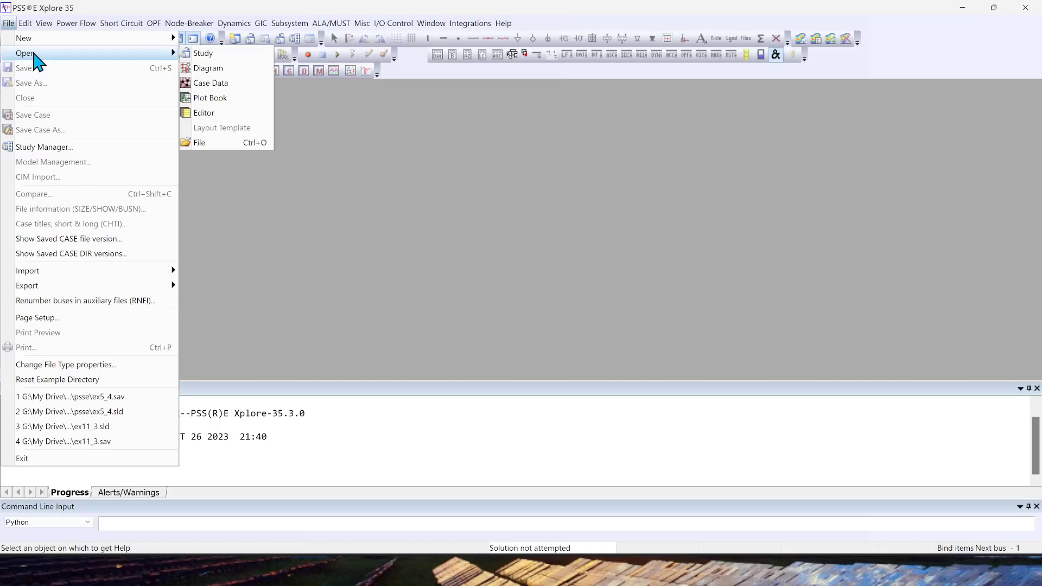
mouse_move(43, 57)
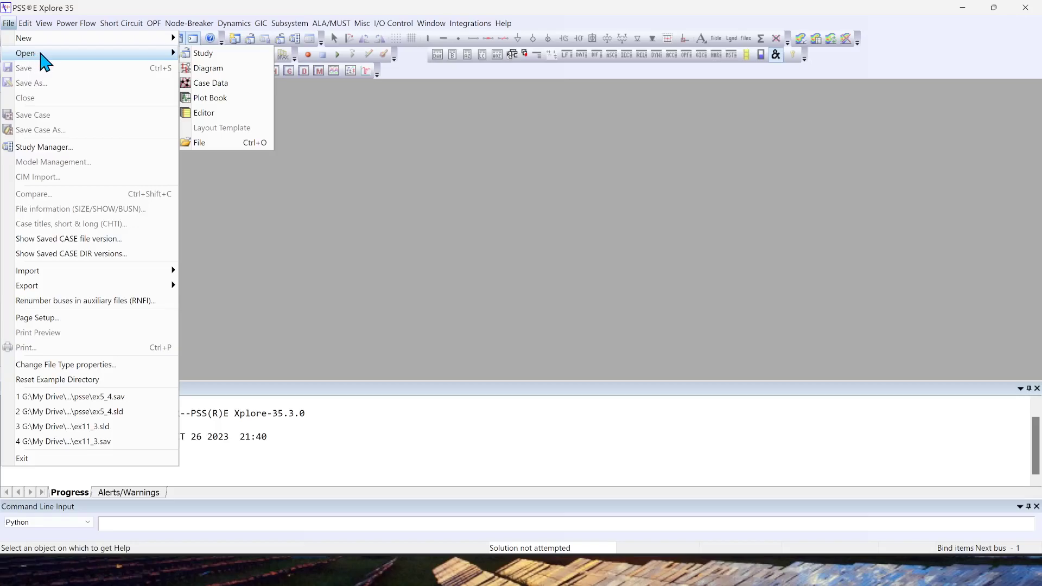
mouse_move(82, 56)
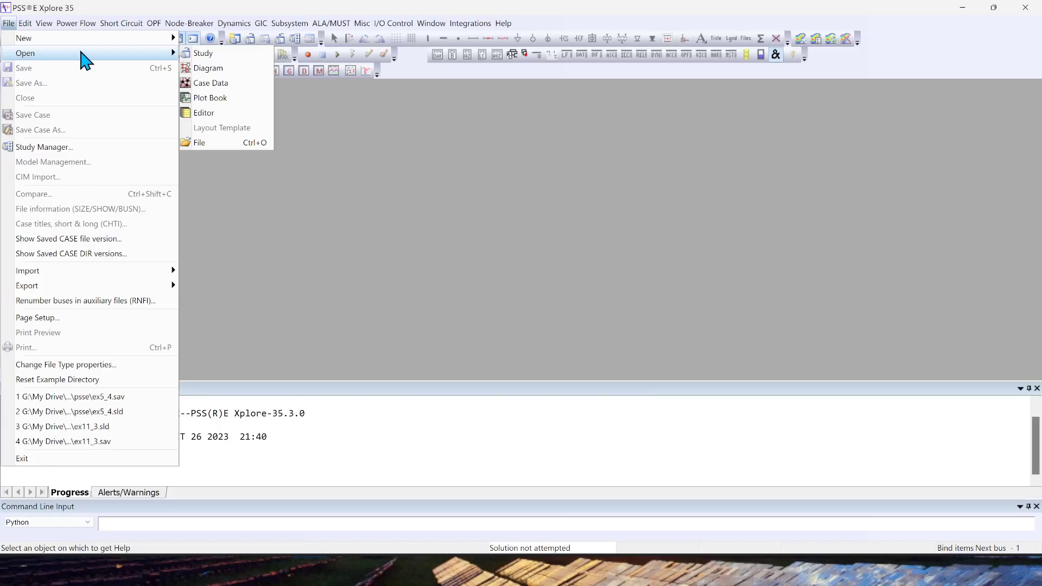
mouse_move(115, 63)
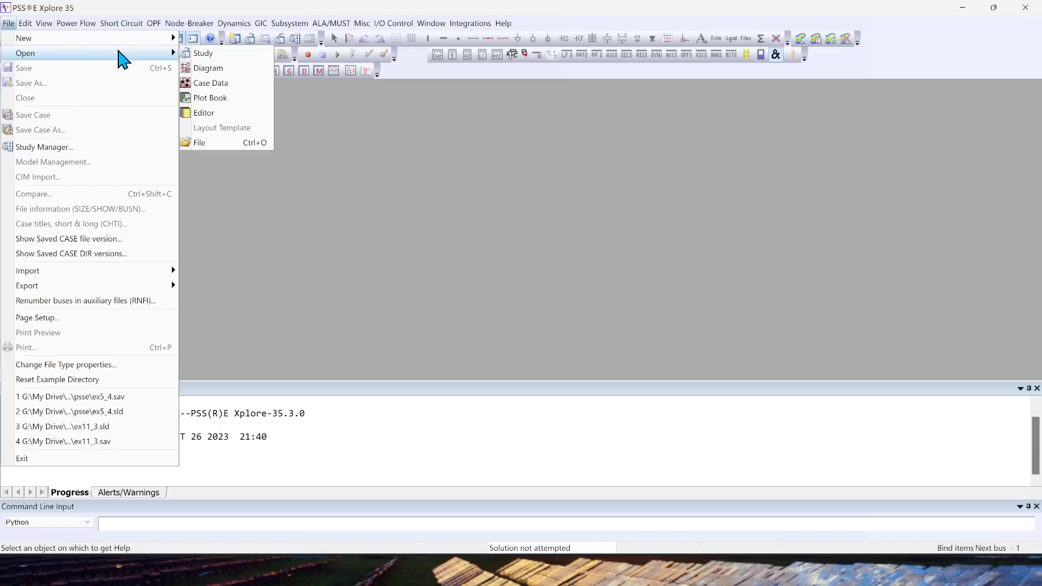
mouse_move(132, 60)
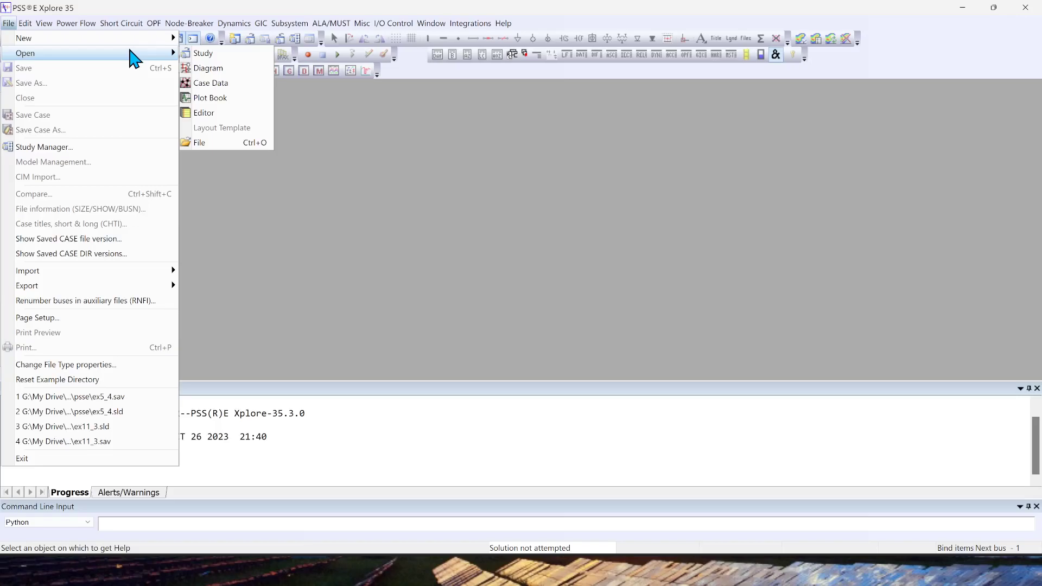
mouse_move(12, 26)
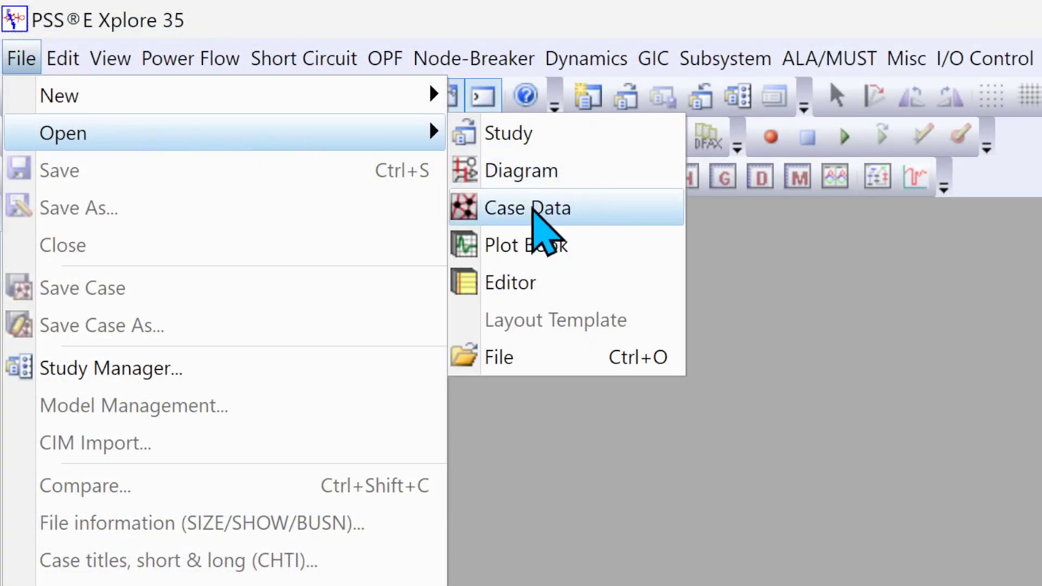
Step: Load case data ex5_4.raw so its three 345 kV buses fill the network data grid
click(528, 207)
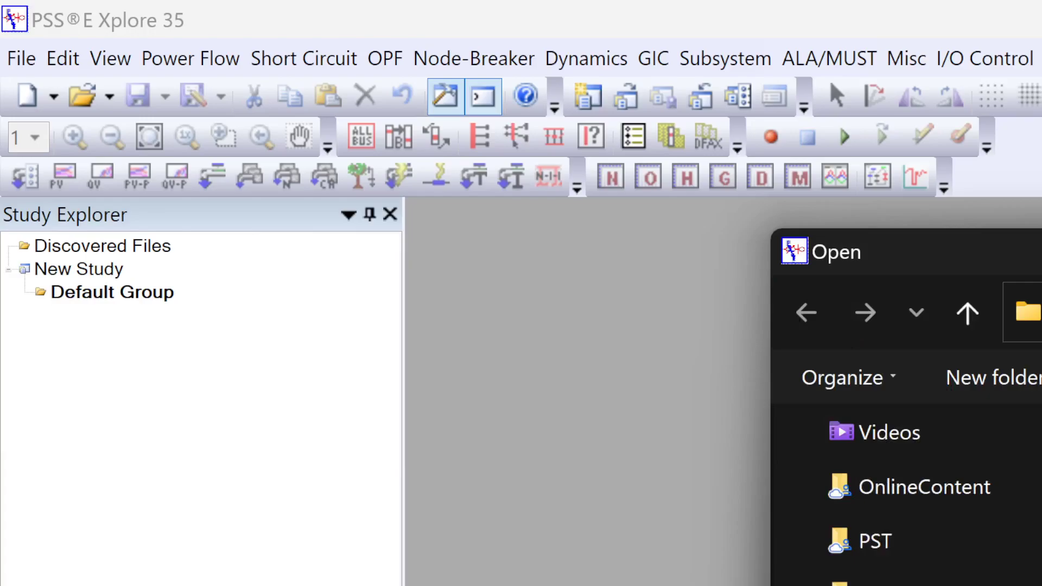
scroll(down, 3)
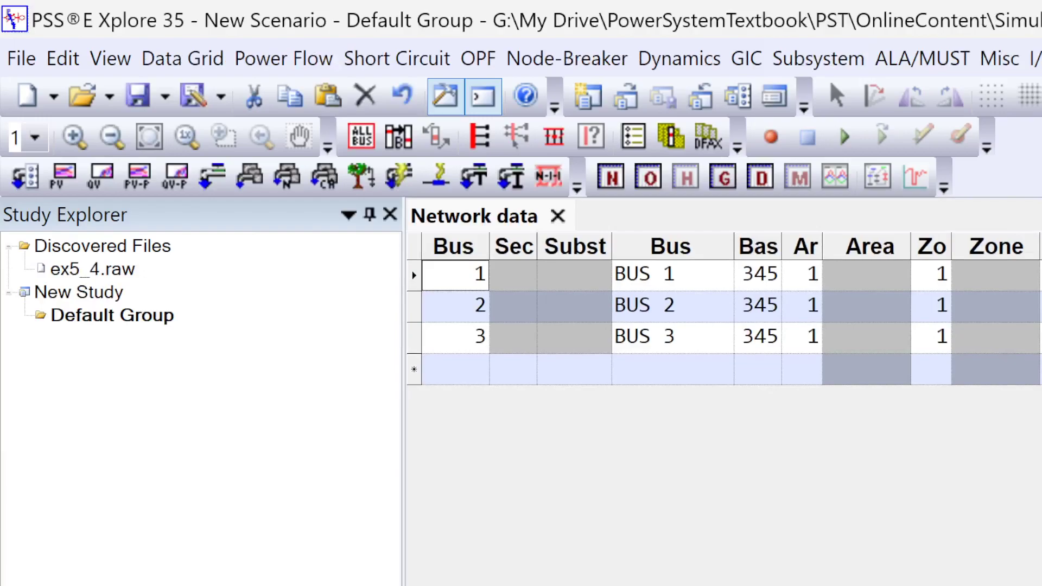
mouse_move(709, 401)
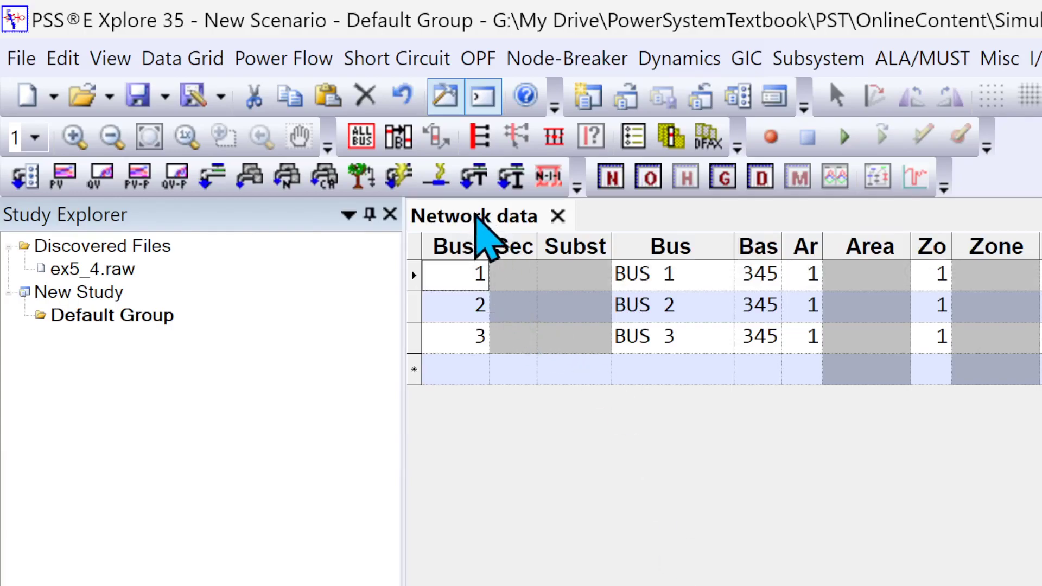
Step: Open the ex5_4.sld single-line diagram beside the network data, BUS 1 as slack
click(22, 59)
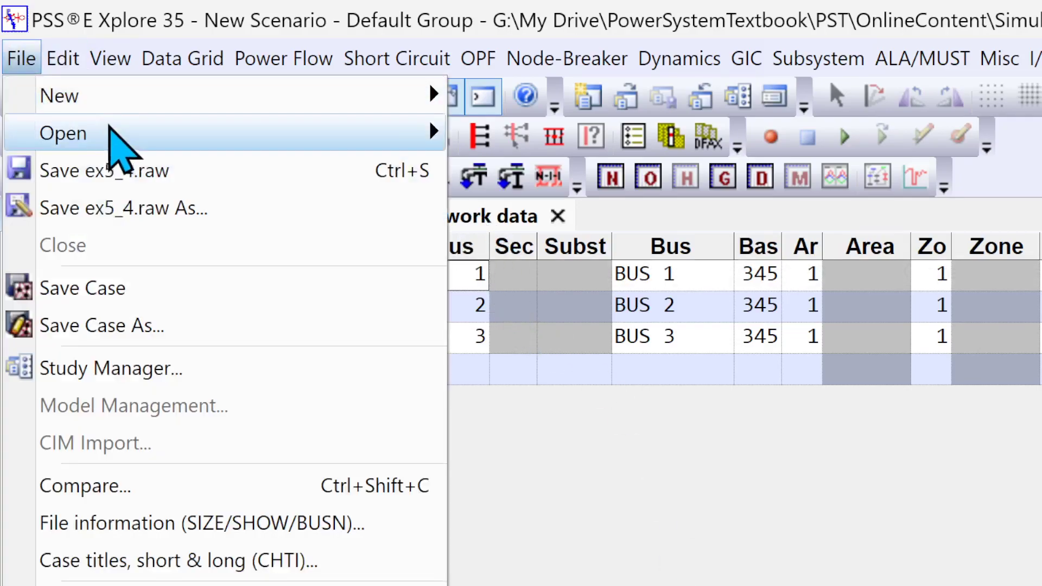
click(63, 133)
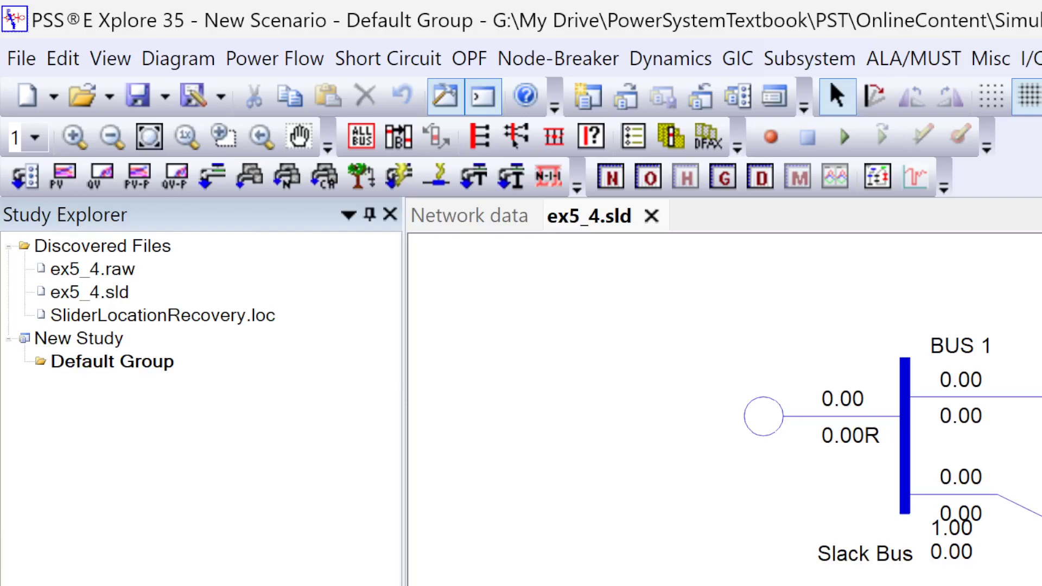
mouse_move(747, 473)
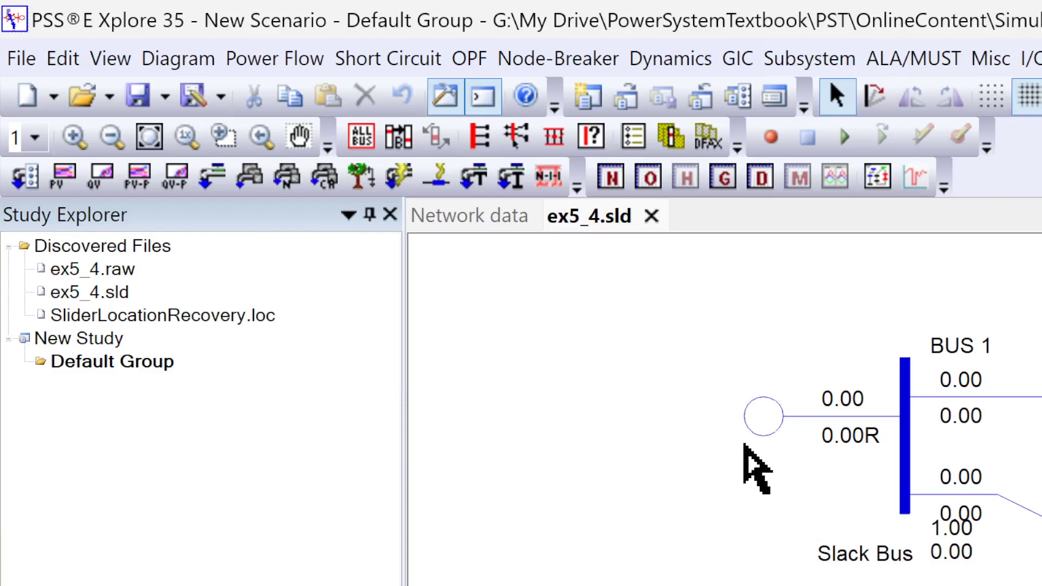
mouse_move(738, 441)
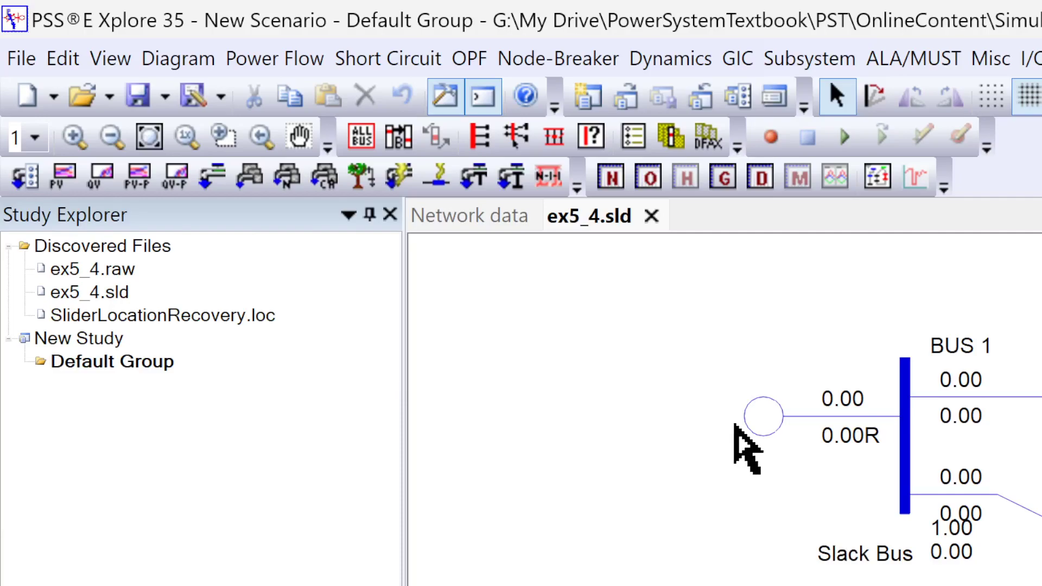
mouse_move(740, 451)
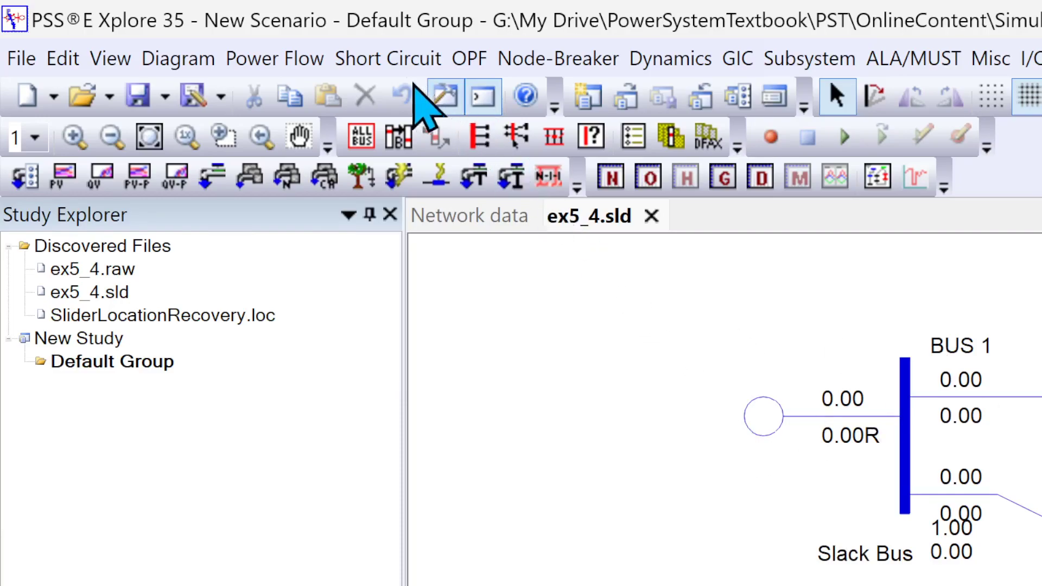
Step: Bring up Power Flow > Solution > Parameters to show the General solution settings
click(275, 57)
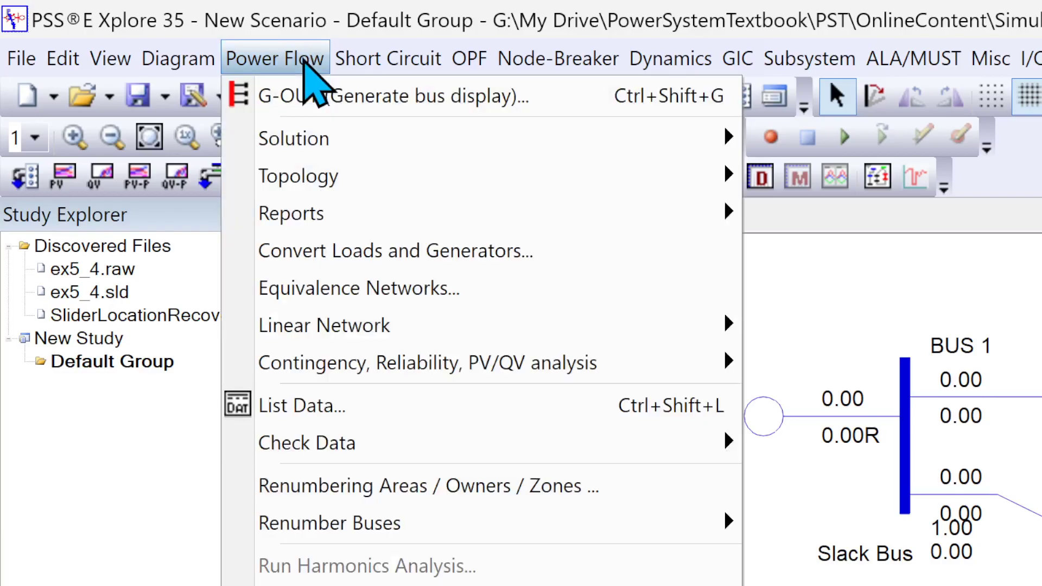
mouse_move(303, 141)
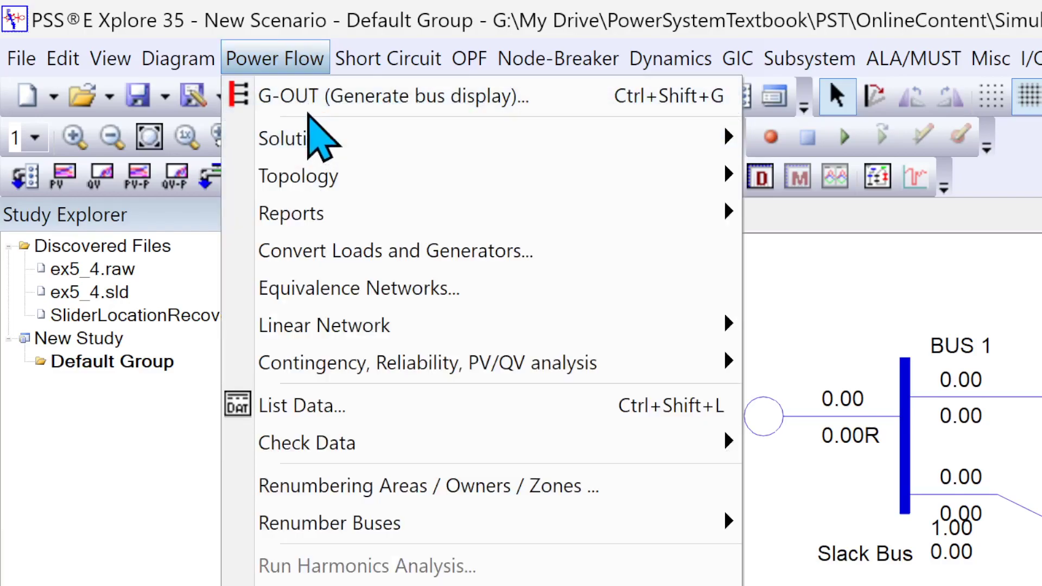
mouse_move(291, 76)
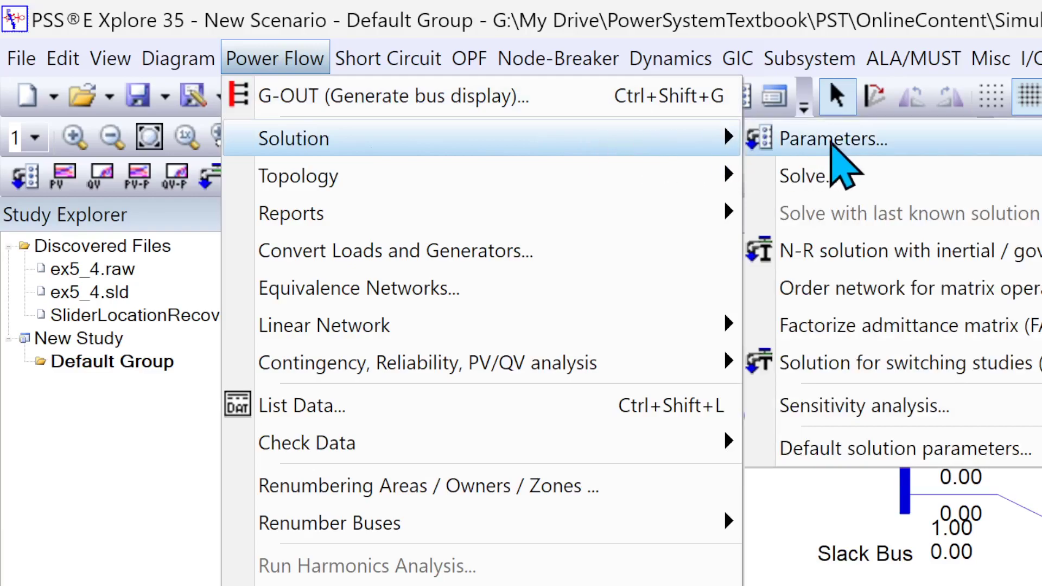
mouse_move(876, 168)
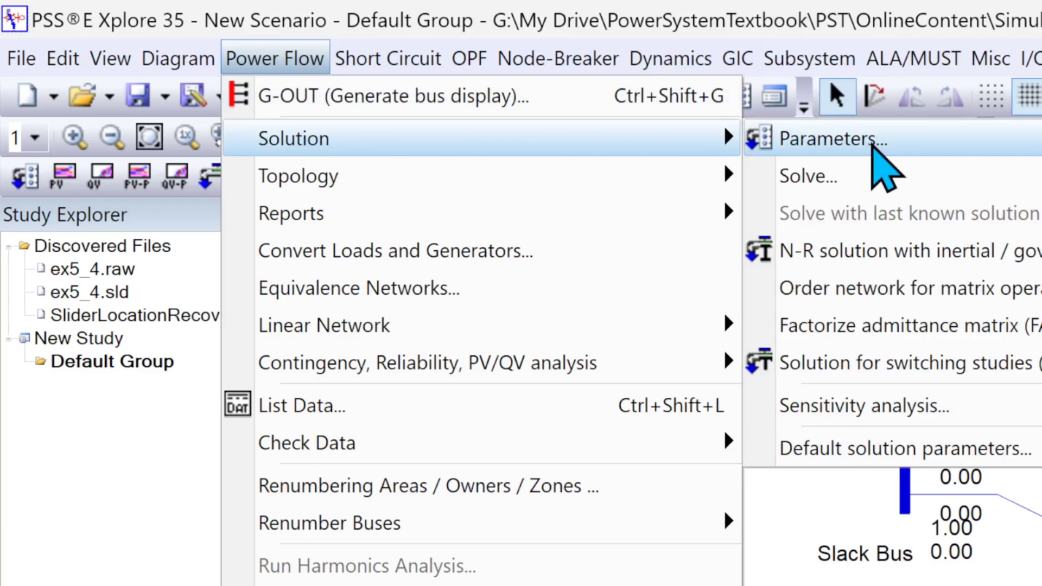
click(830, 139)
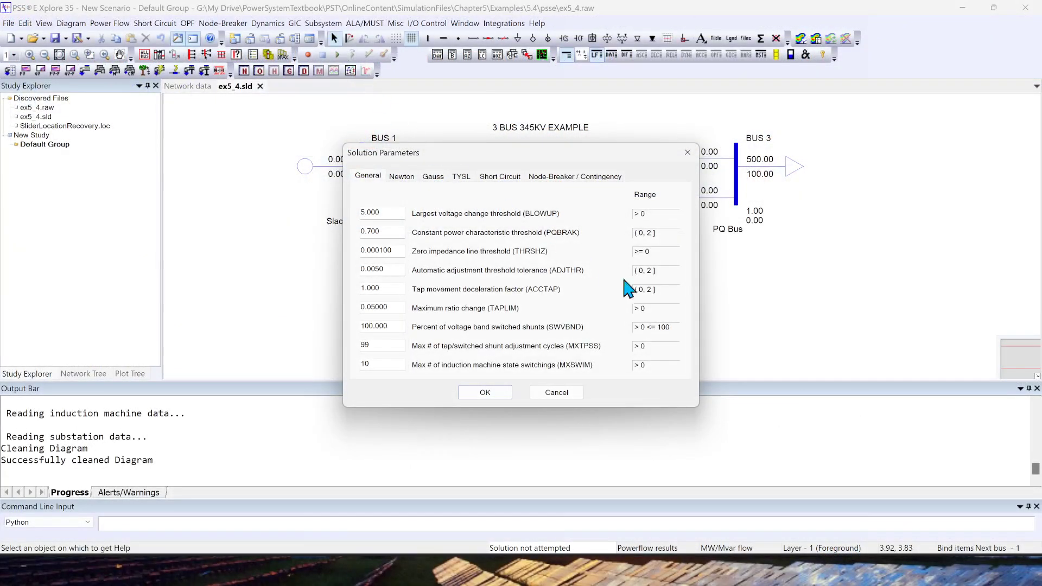
mouse_move(339, 147)
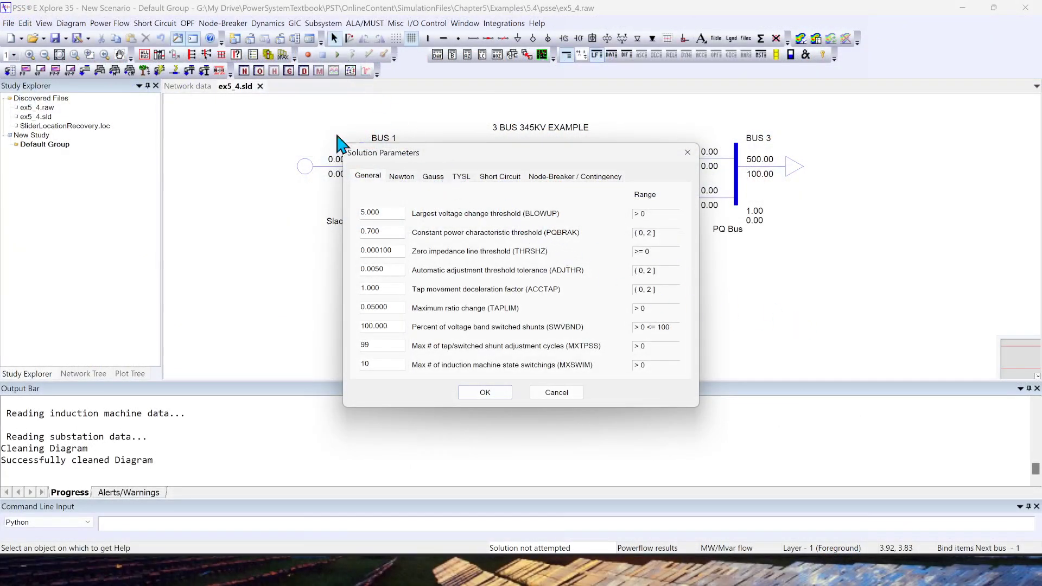
mouse_move(374, 206)
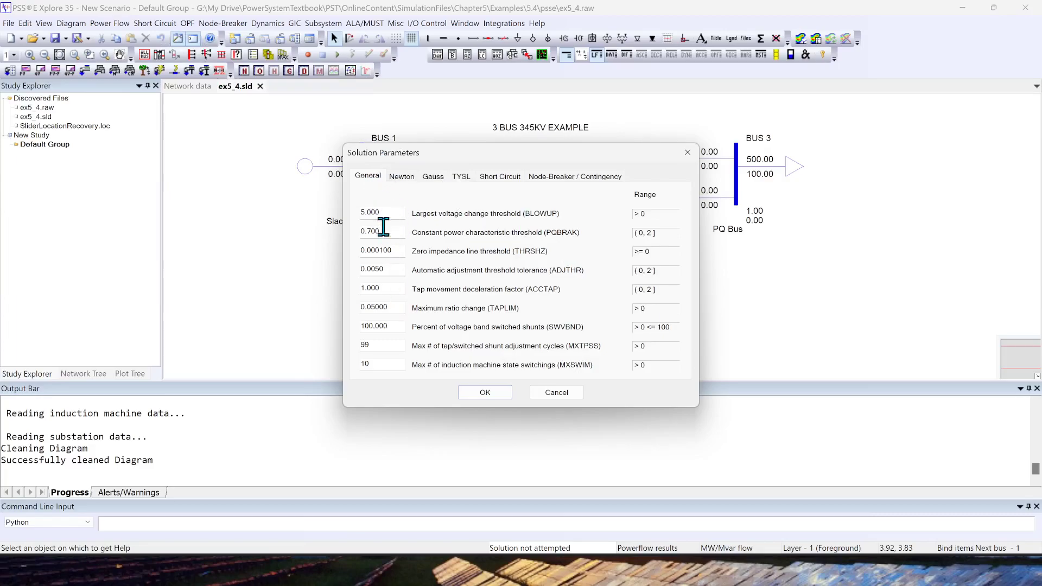
Step: Review the Newton, Gauss and General solution parameter settings without changing them
click(401, 176)
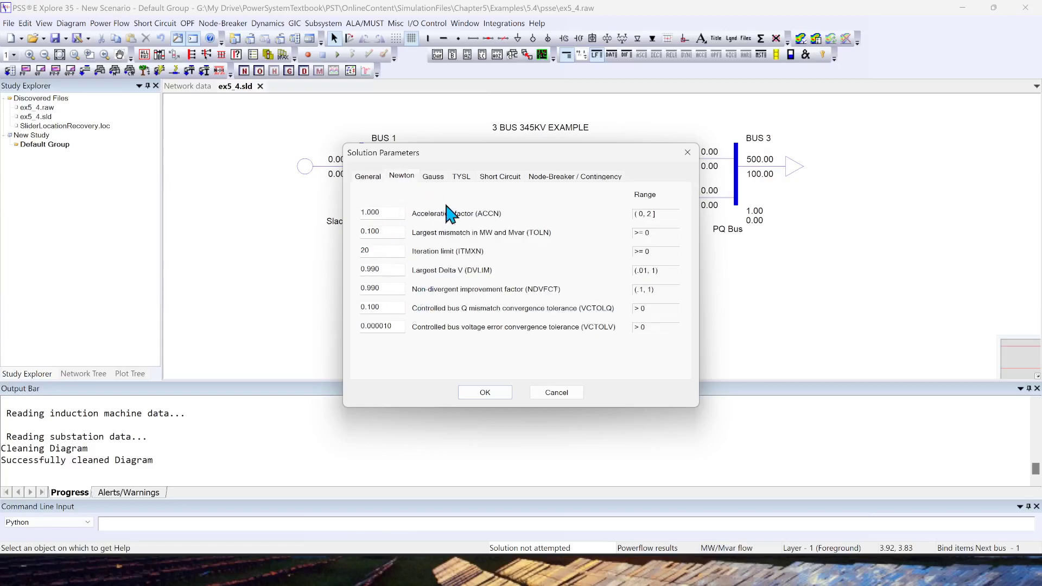
click(433, 176)
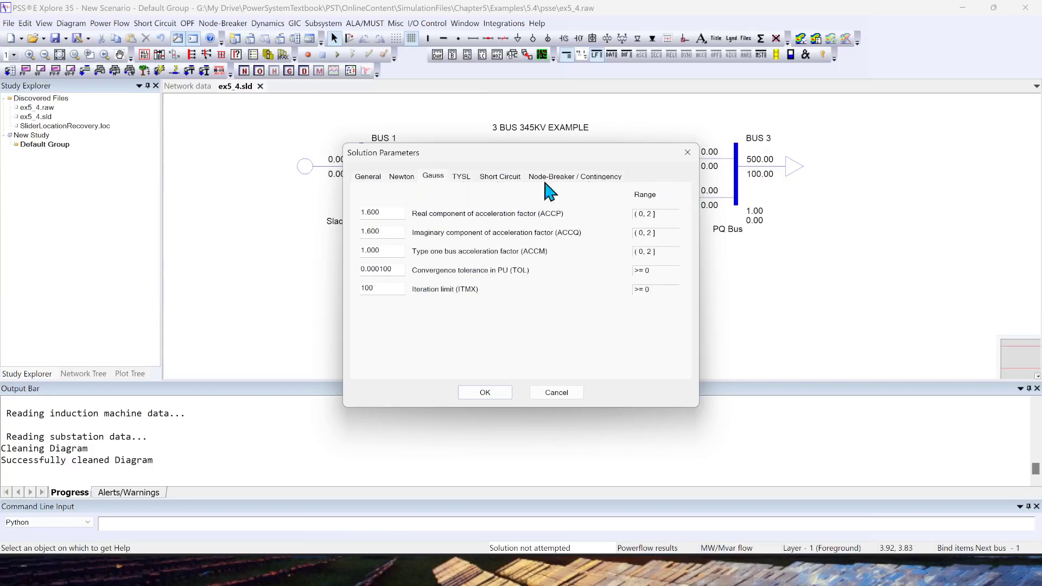
click(367, 176)
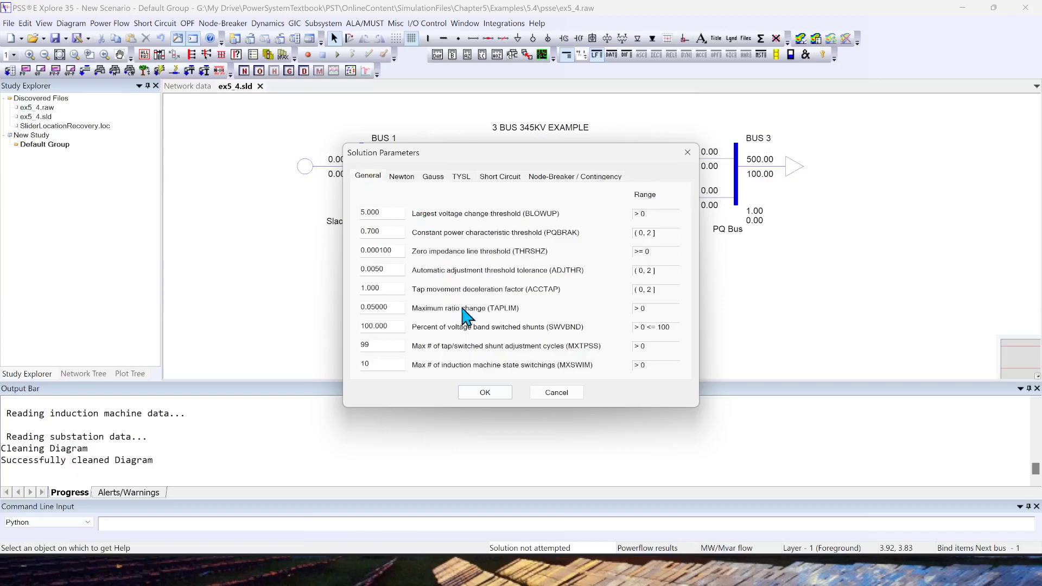
mouse_move(493, 343)
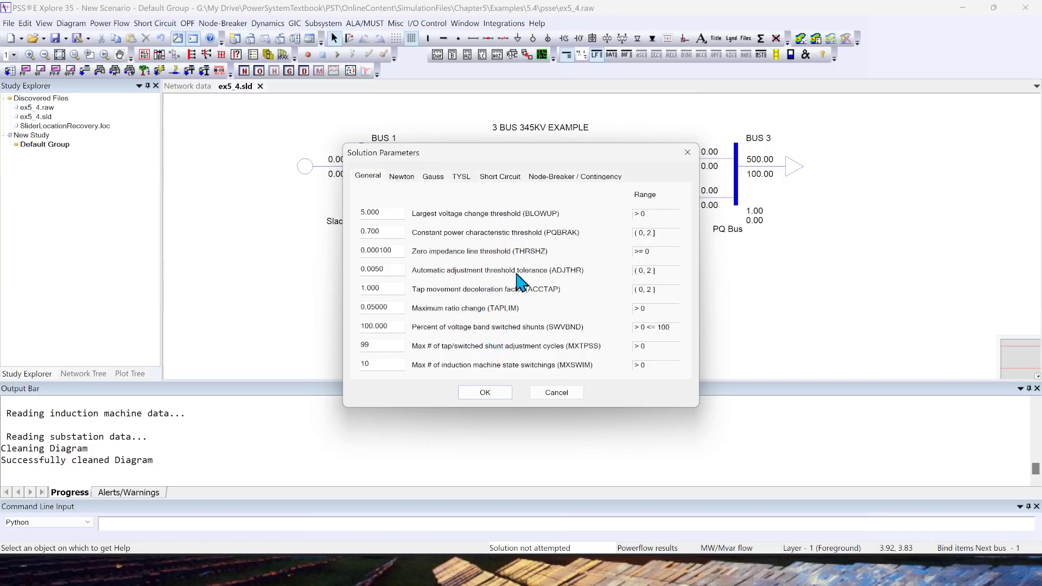
mouse_move(535, 263)
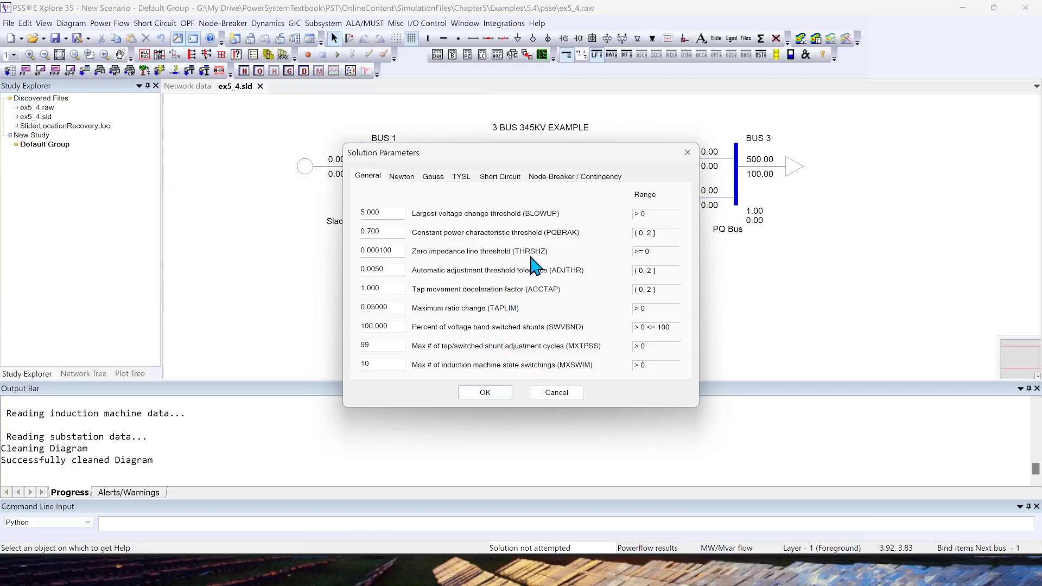
mouse_move(398, 187)
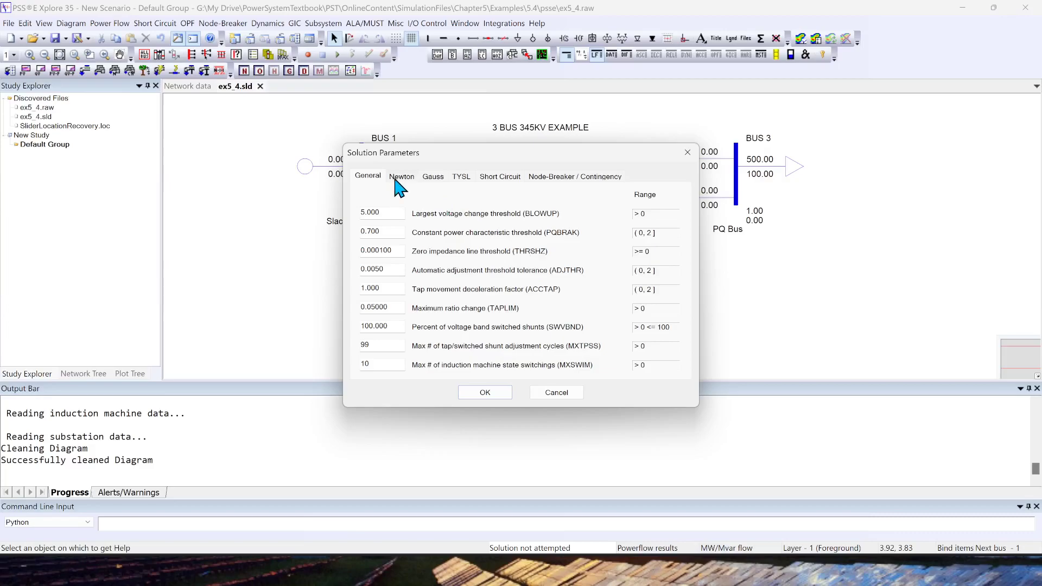
mouse_move(412, 201)
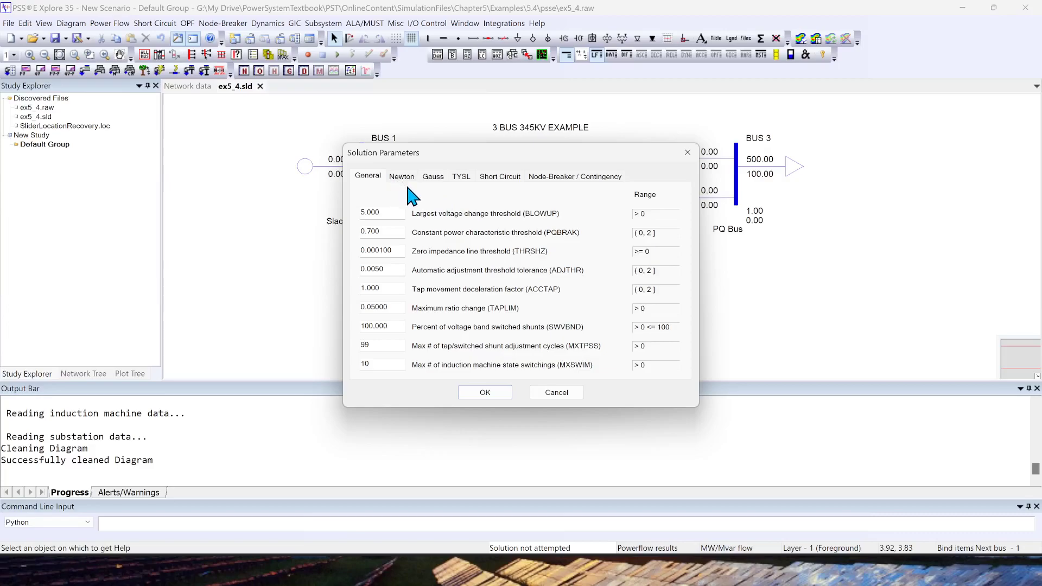
mouse_move(418, 200)
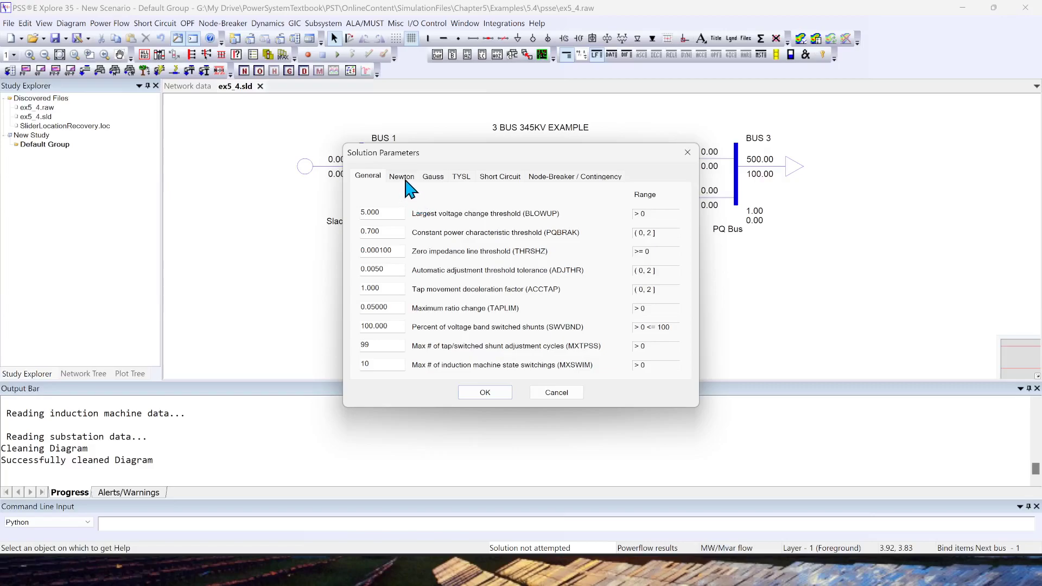
click(401, 176)
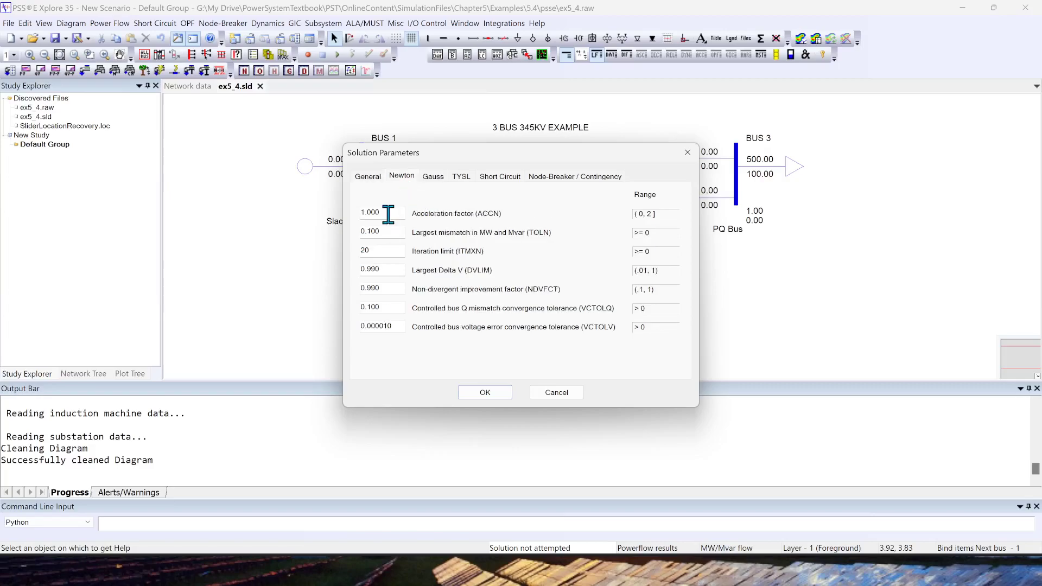
mouse_move(397, 315)
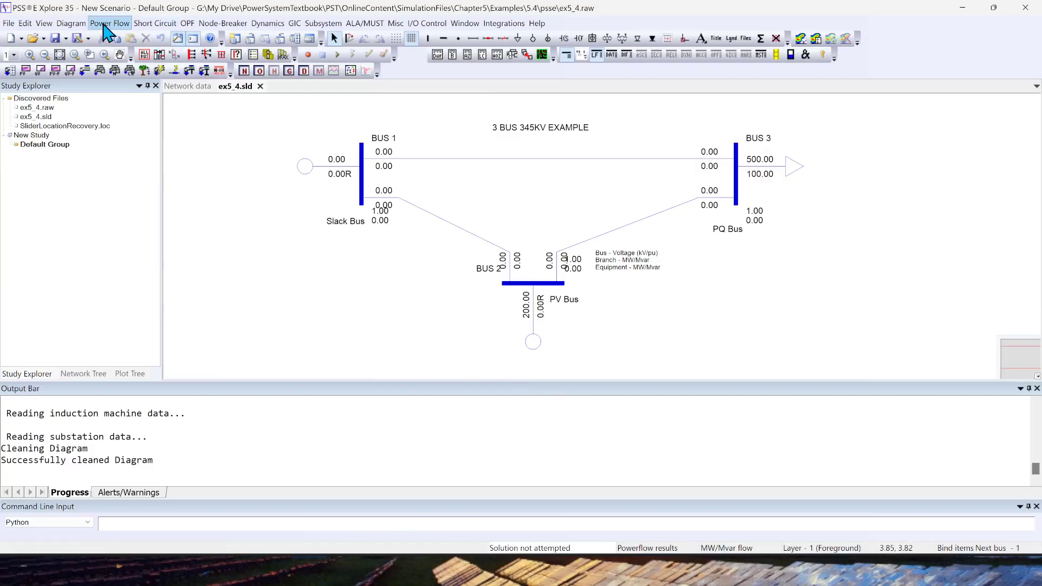
Step: Bring up the Power Flow Solutions dialog, set to full Newton-Raphson
click(108, 24)
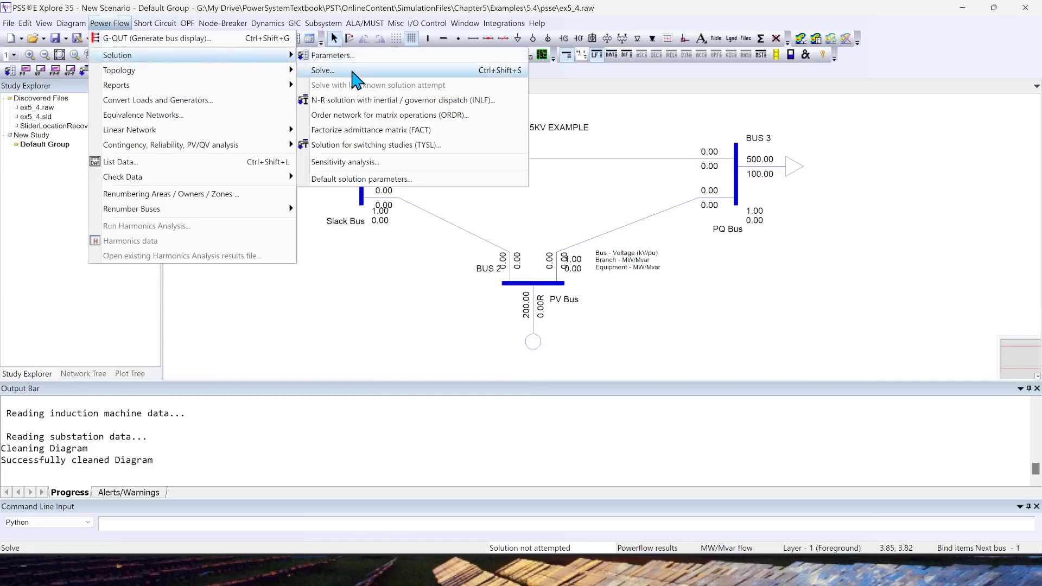
click(323, 69)
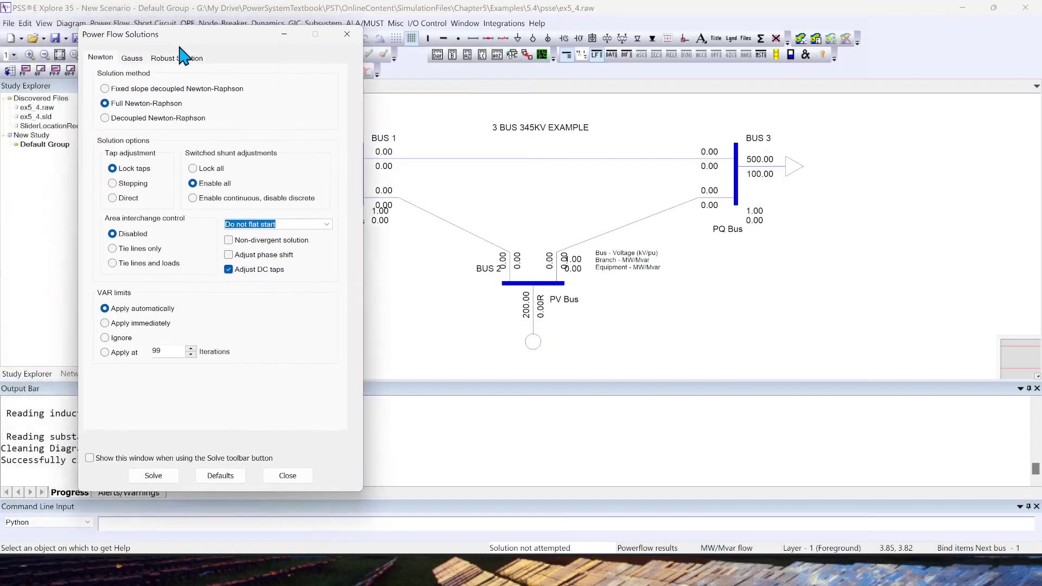
mouse_move(186, 243)
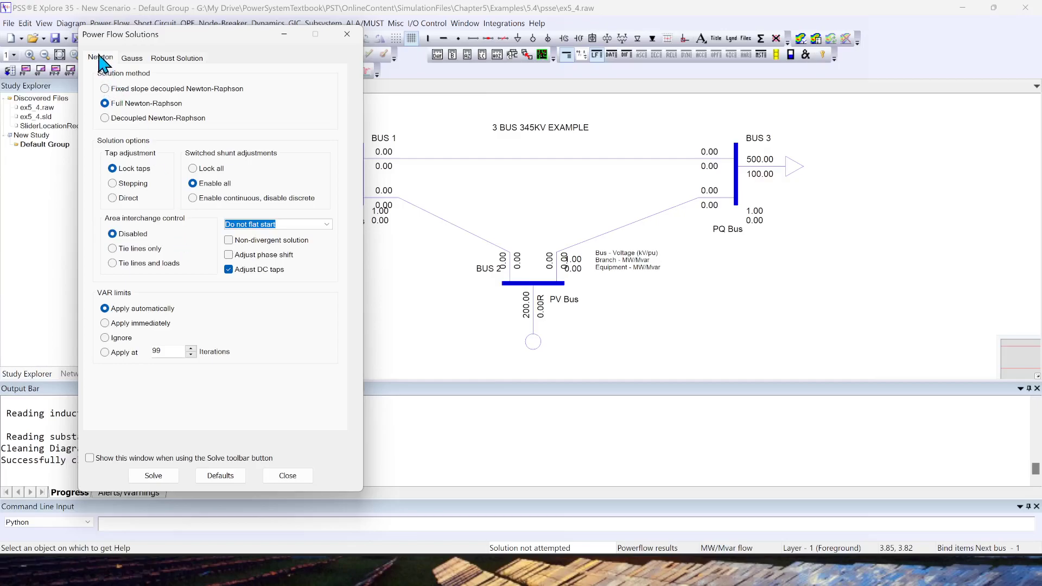
mouse_move(115, 119)
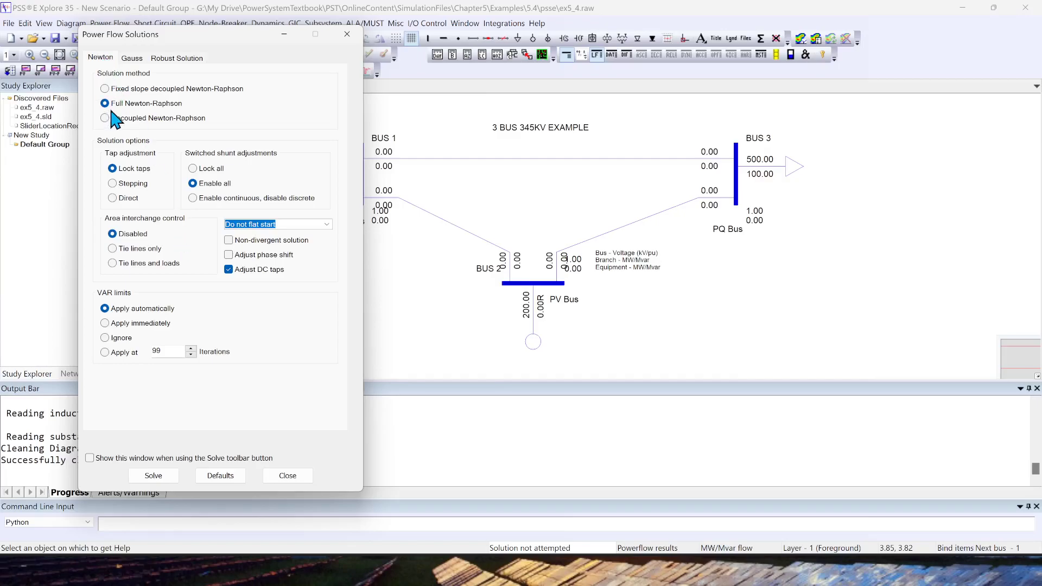
Step: Keep Full Newton-Raphson and set generator VAR limits to apply immediately
click(133, 57)
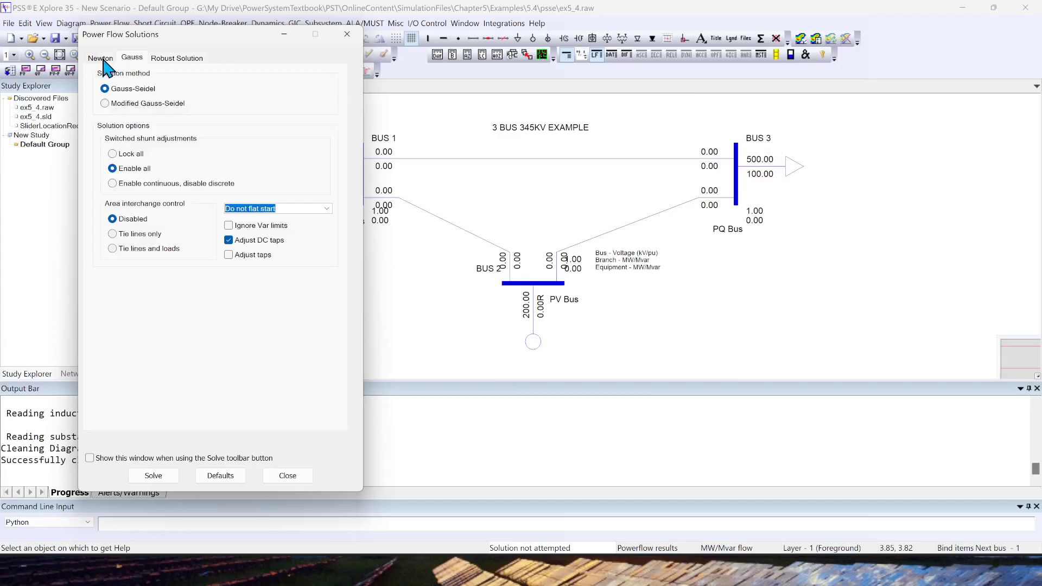
click(100, 57)
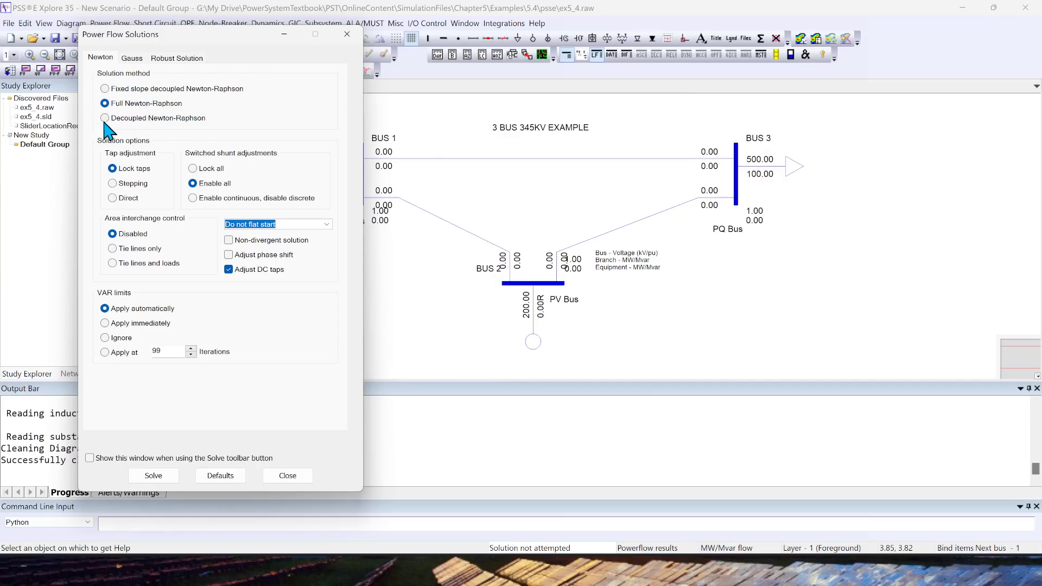
mouse_move(187, 98)
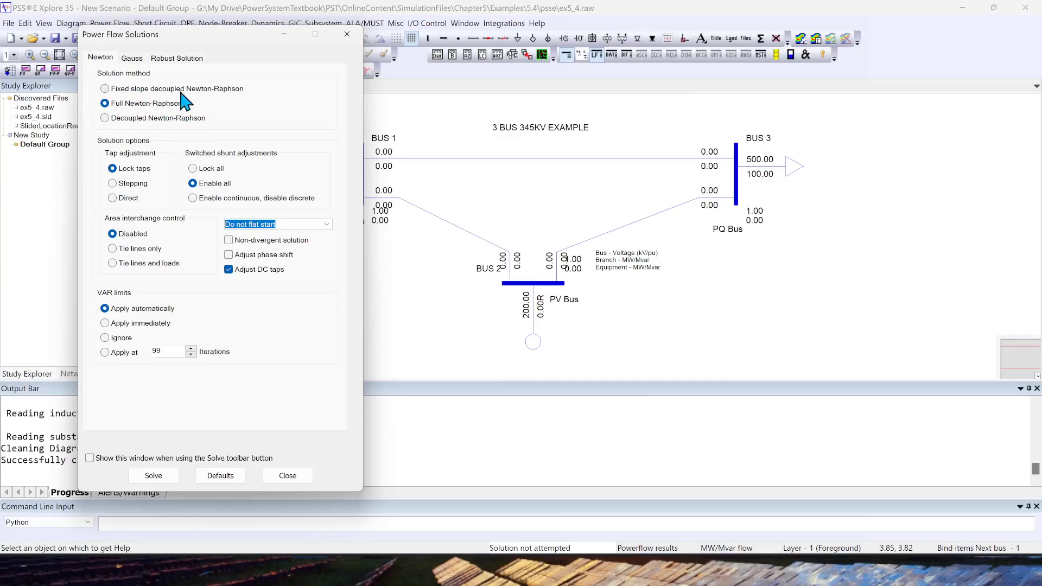
mouse_move(200, 111)
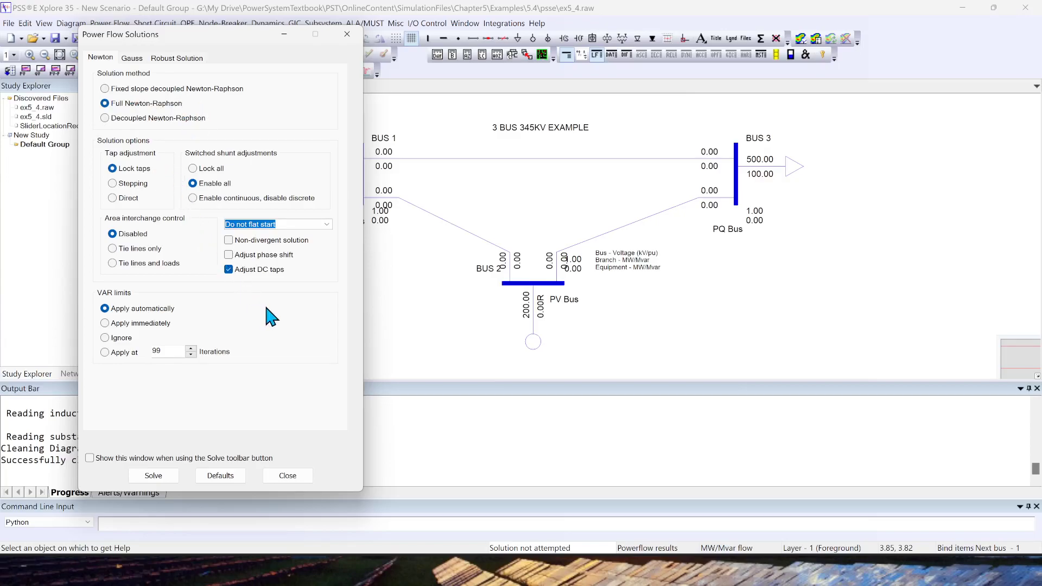
mouse_move(275, 322)
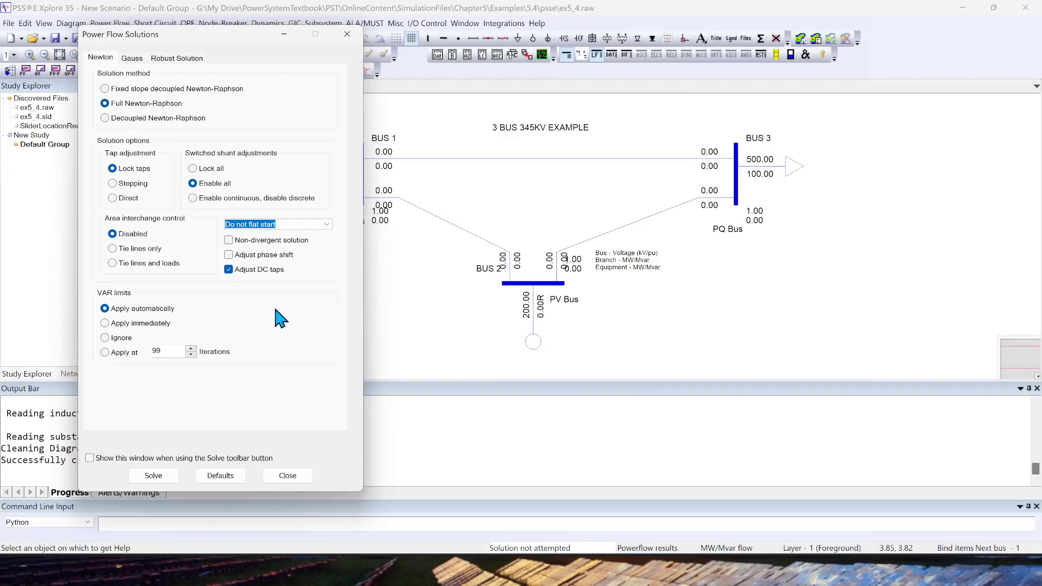
mouse_move(258, 210)
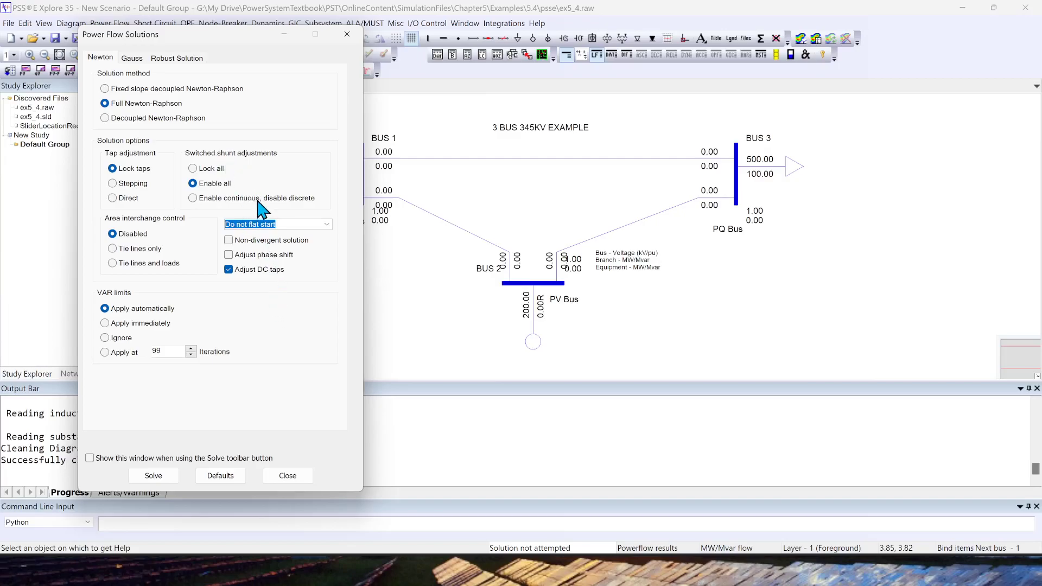
mouse_move(263, 180)
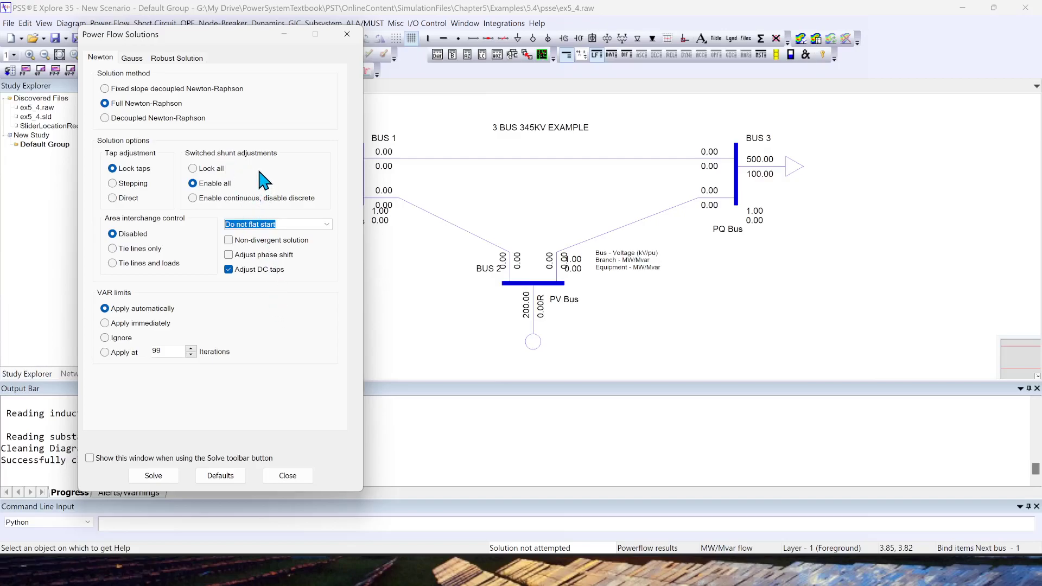
mouse_move(187, 297)
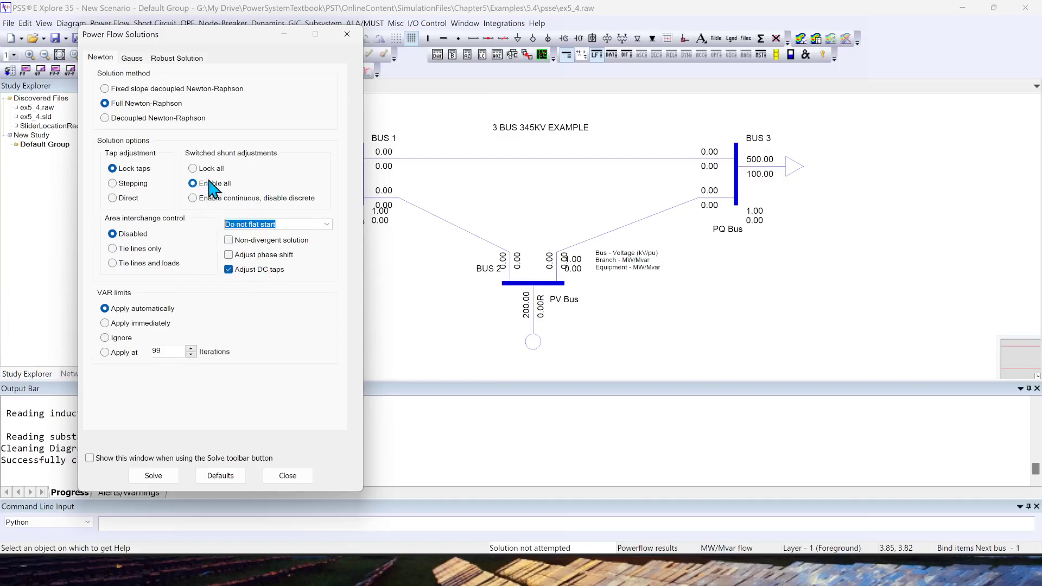
mouse_move(175, 228)
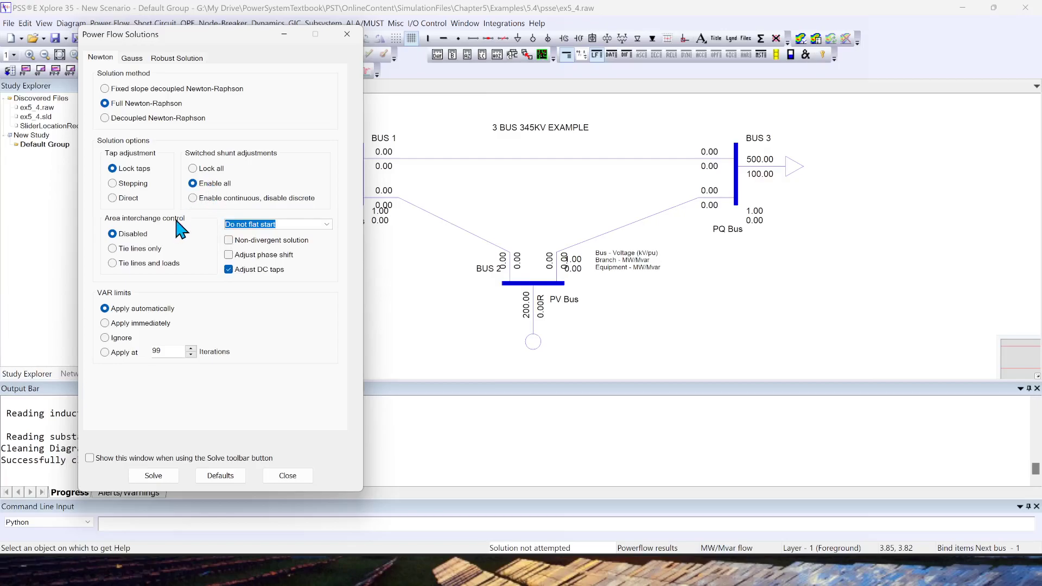
mouse_move(111, 327)
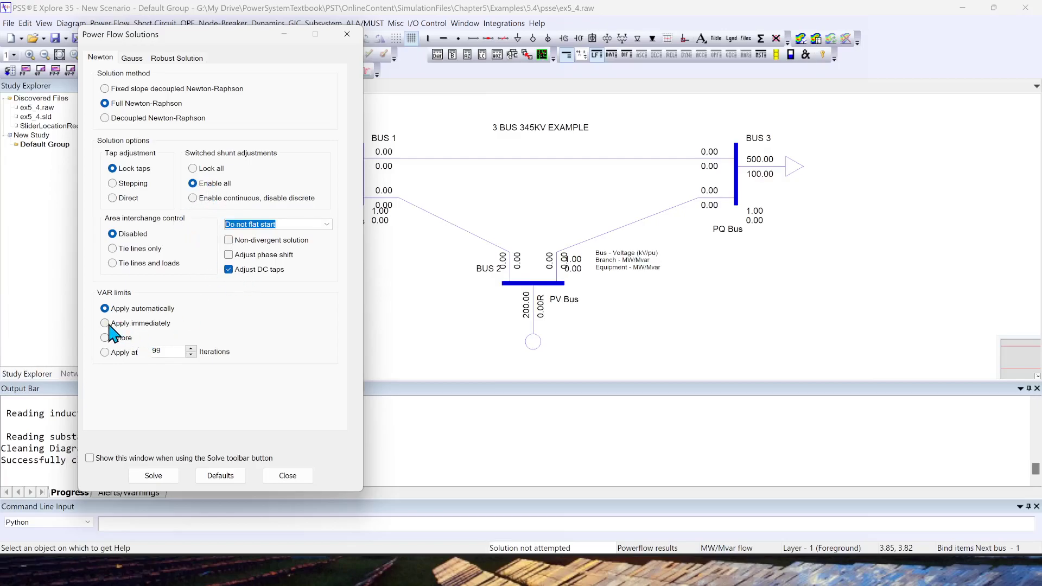
click(106, 323)
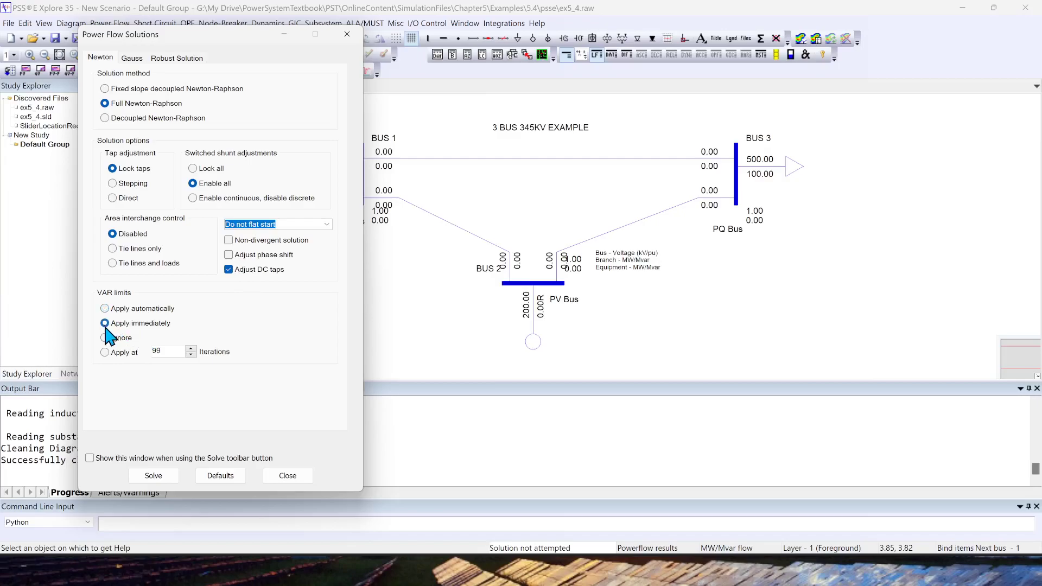
click(104, 308)
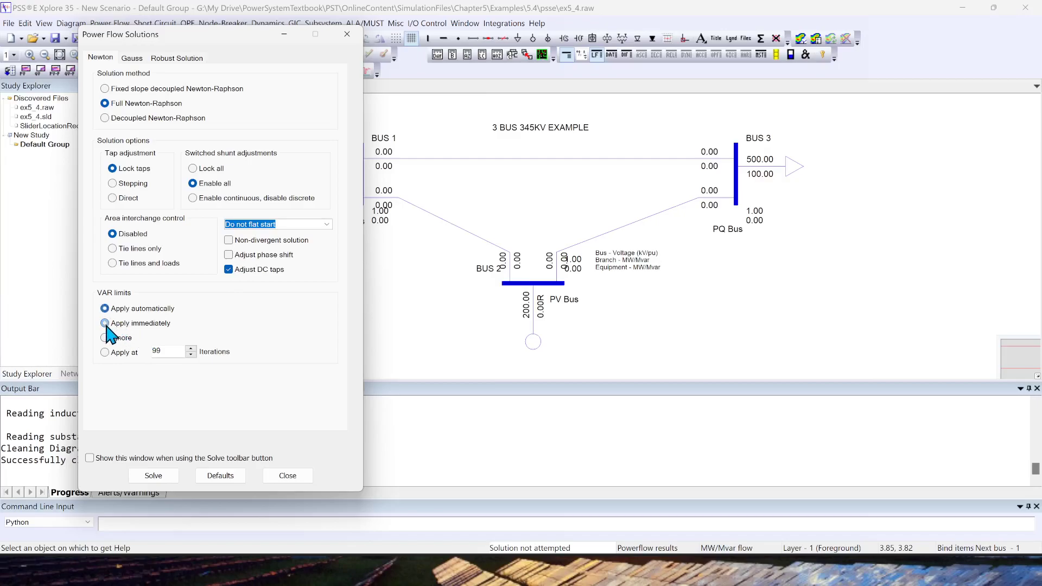
click(104, 323)
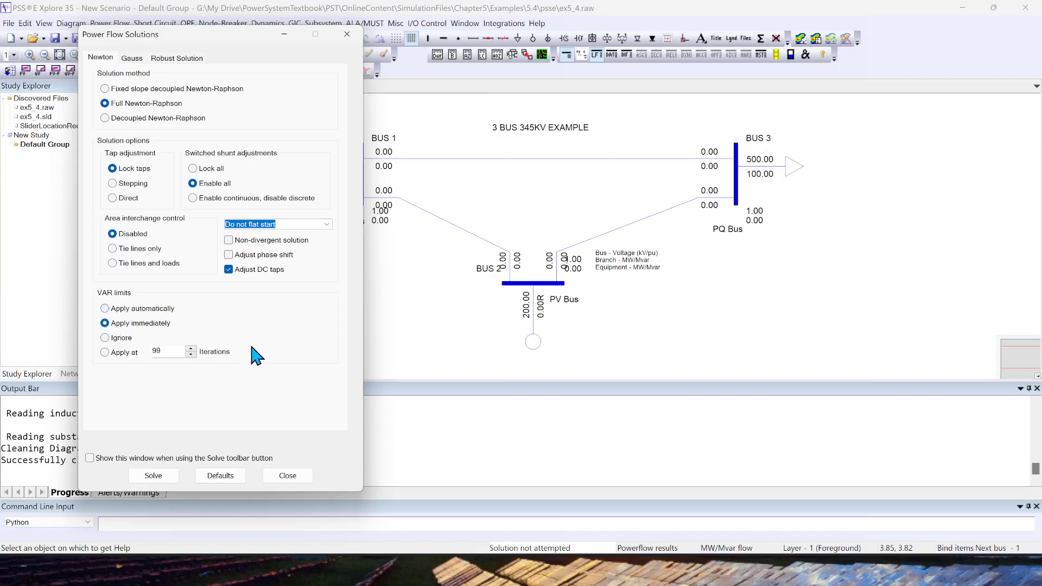
mouse_move(260, 359)
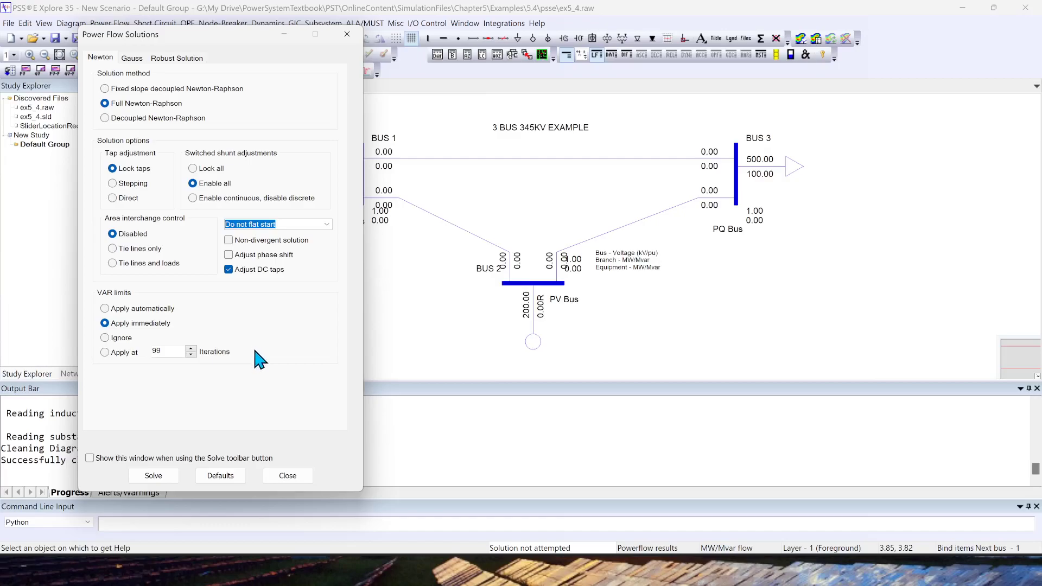
mouse_move(145, 327)
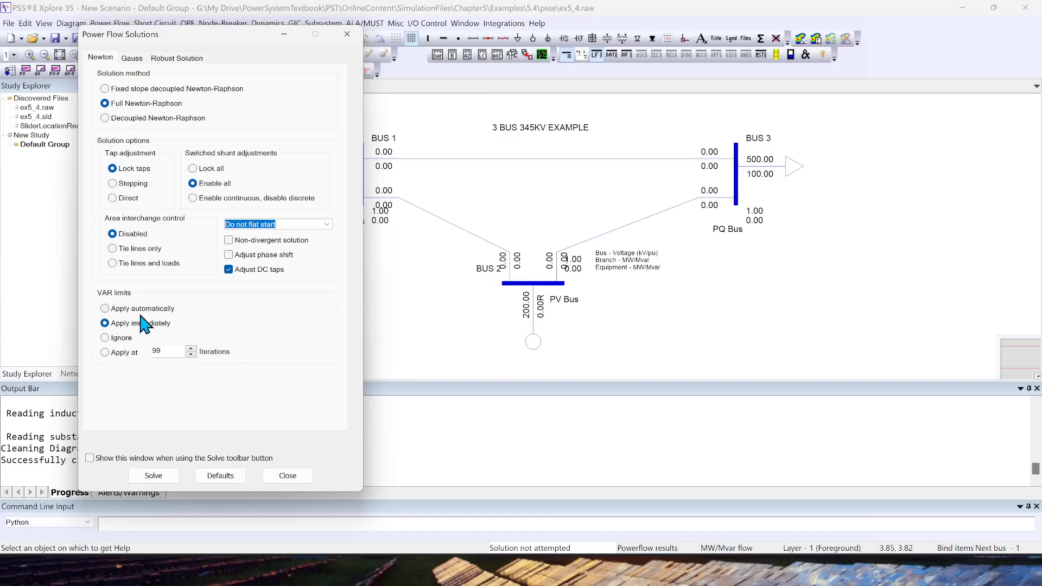
mouse_move(255, 326)
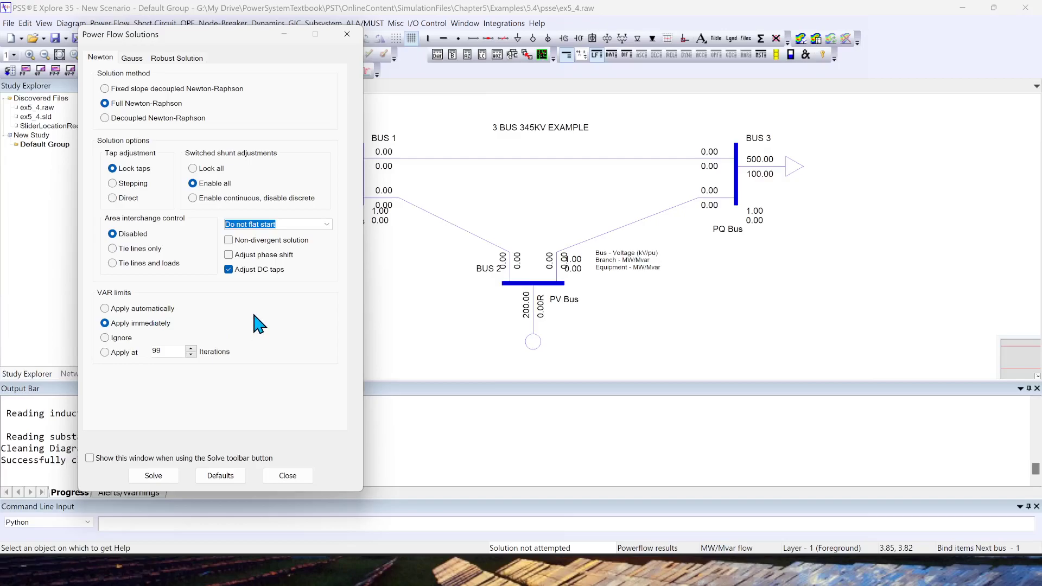
mouse_move(246, 300)
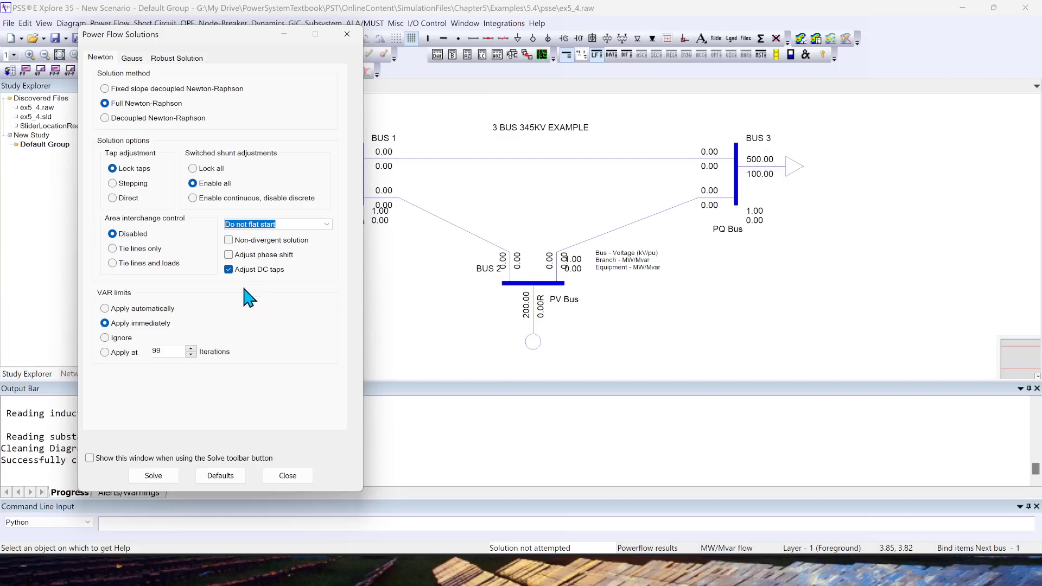
mouse_move(184, 357)
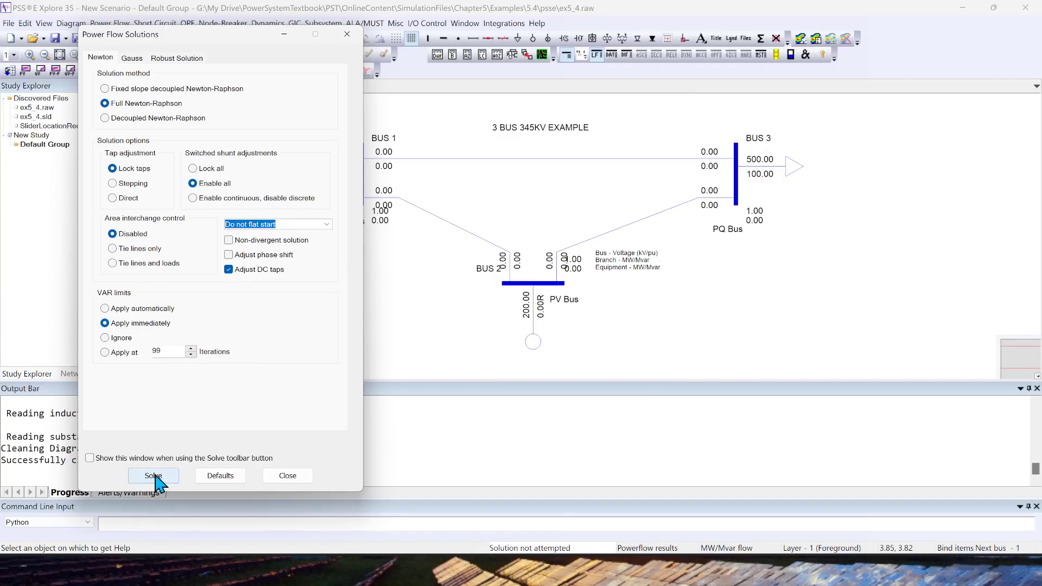
click(154, 475)
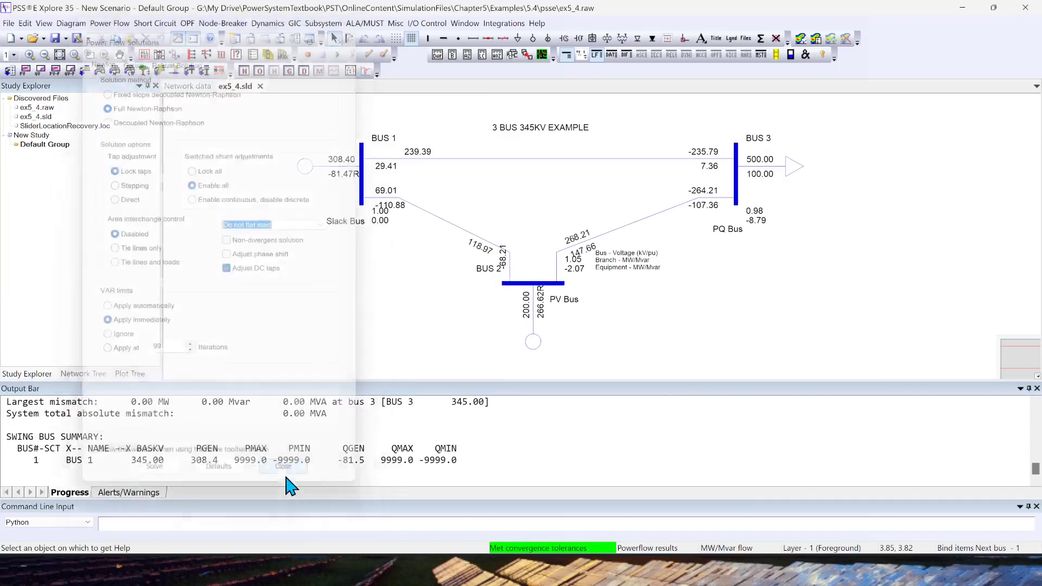
click(282, 466)
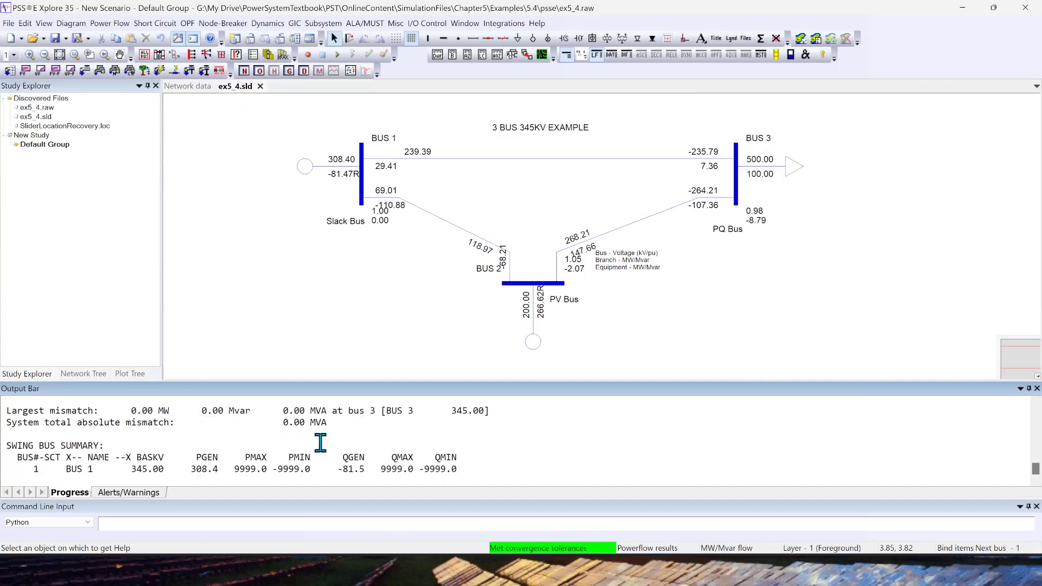
double_click(239, 410)
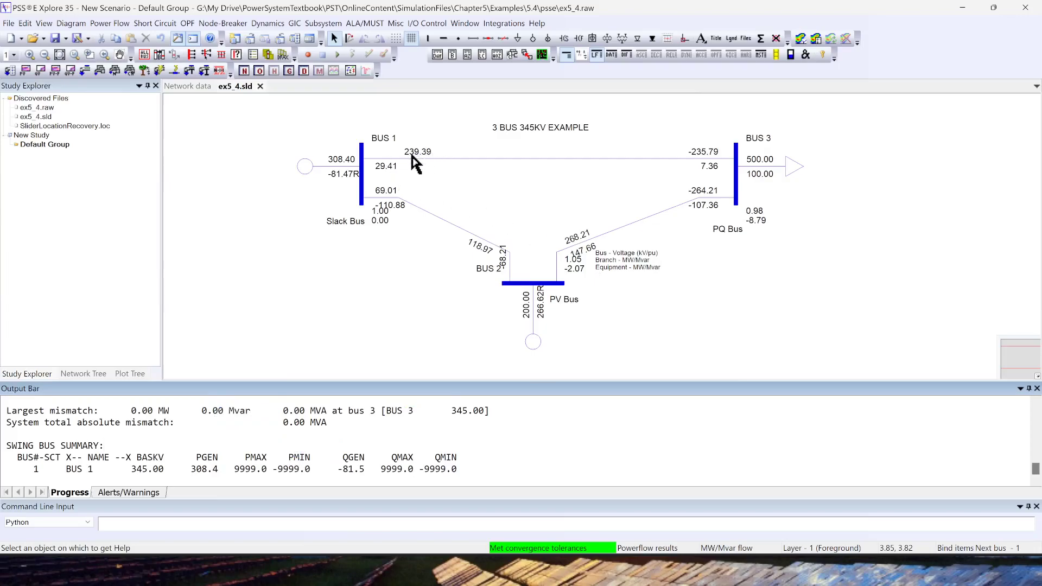
mouse_move(403, 173)
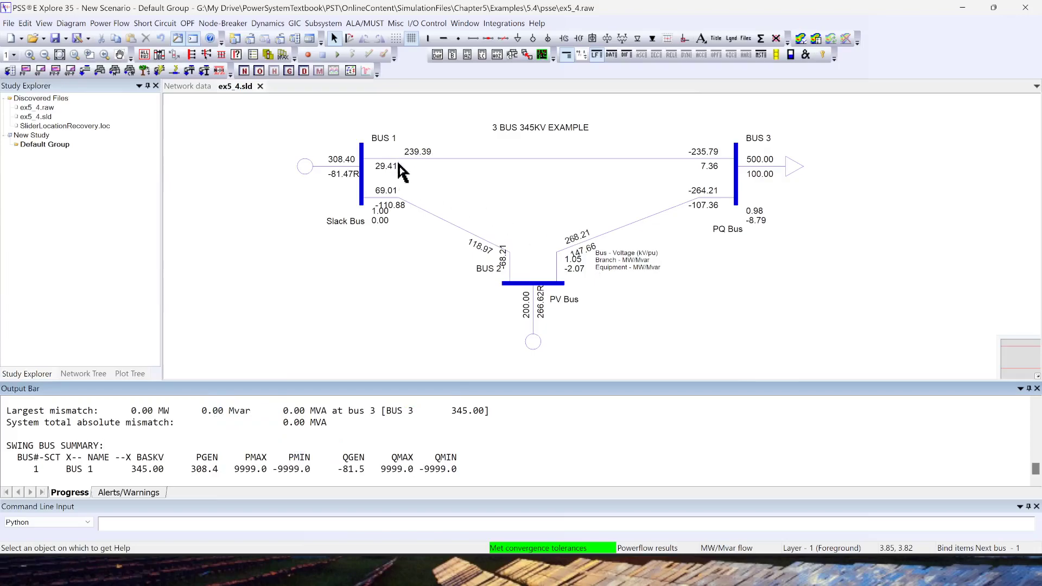
mouse_move(723, 140)
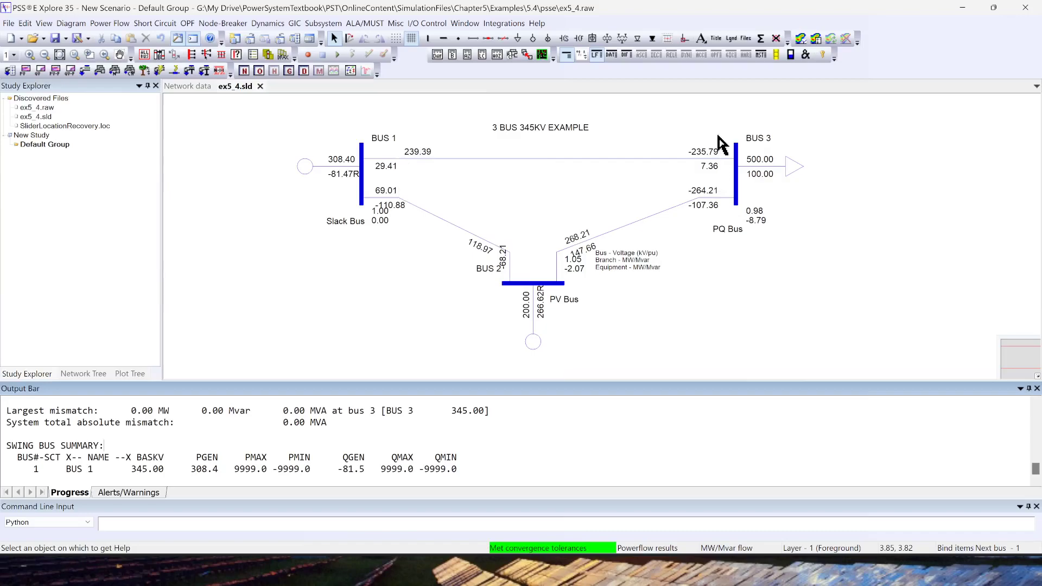
mouse_move(695, 180)
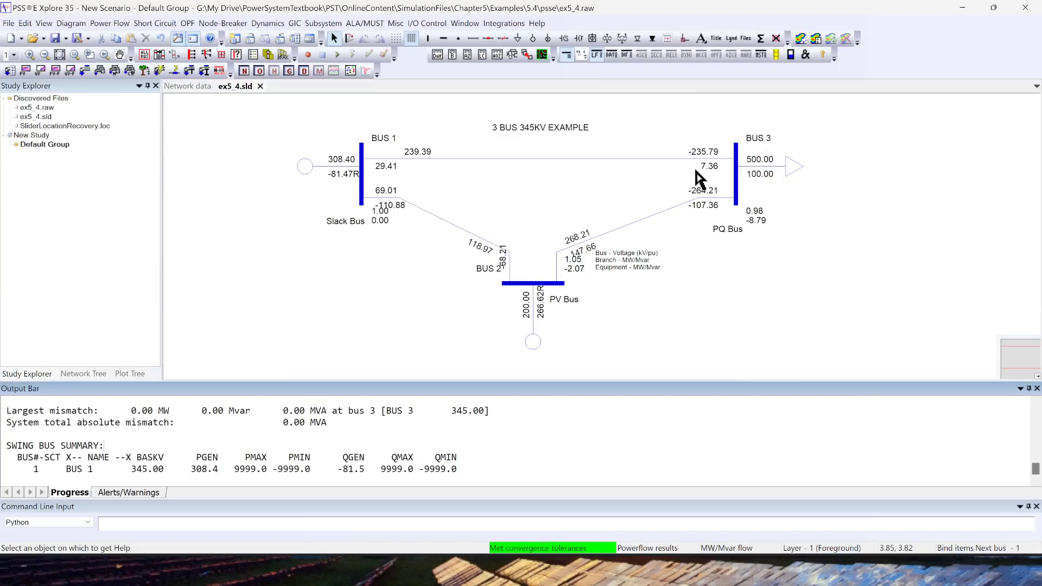
mouse_move(768, 80)
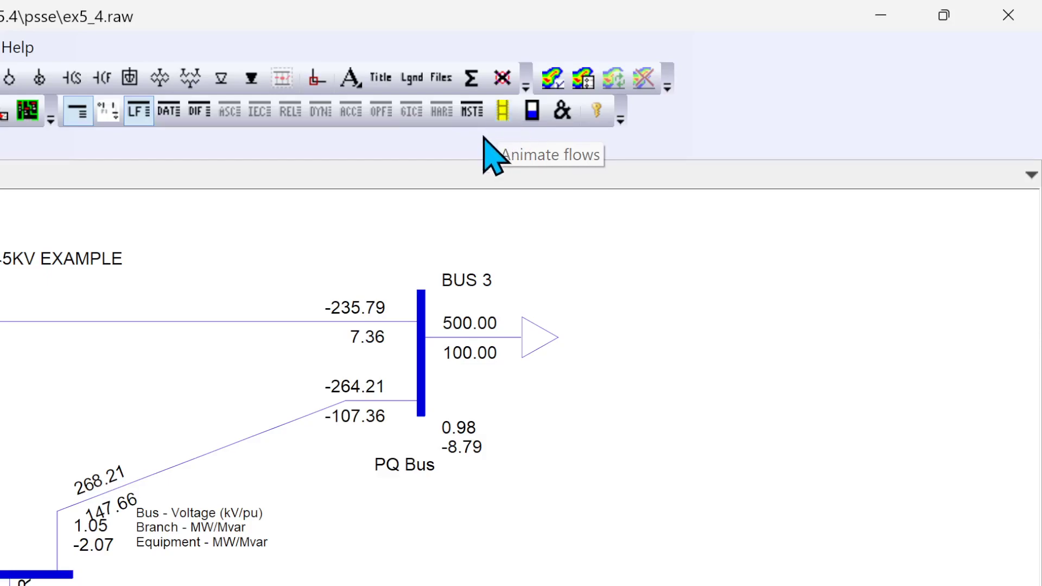
click(501, 111)
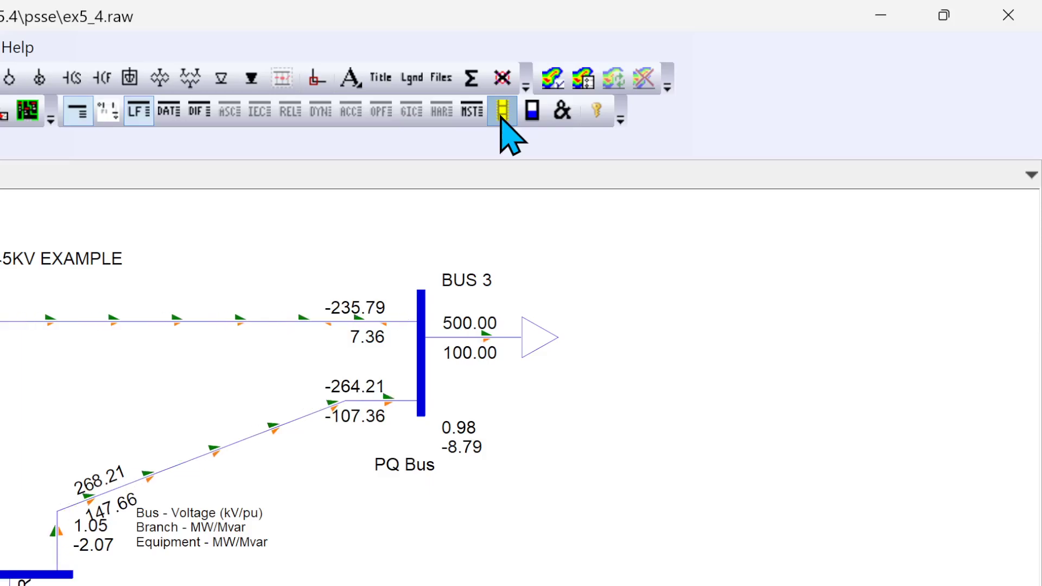
click(501, 110)
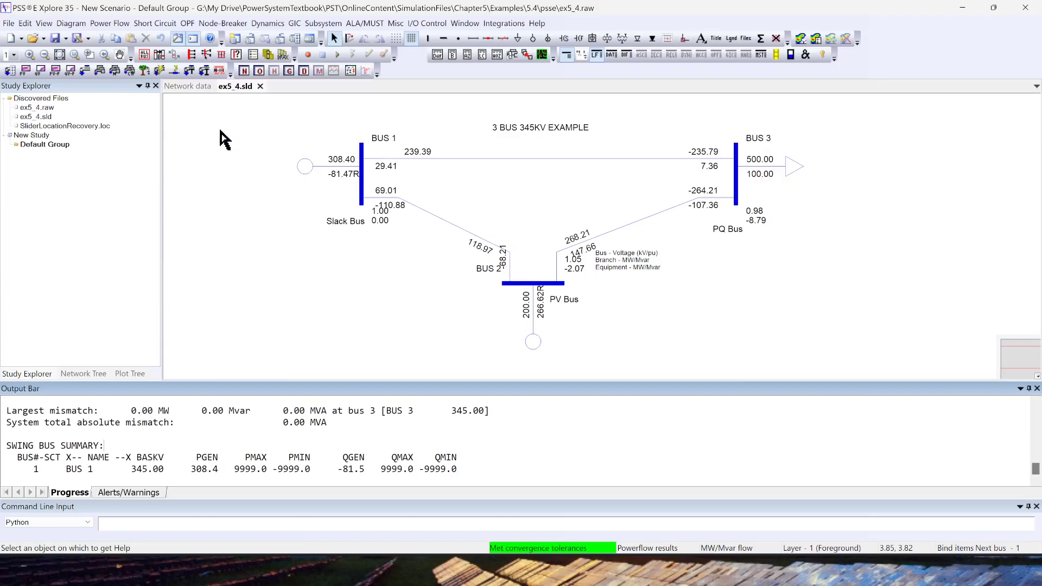
click(109, 24)
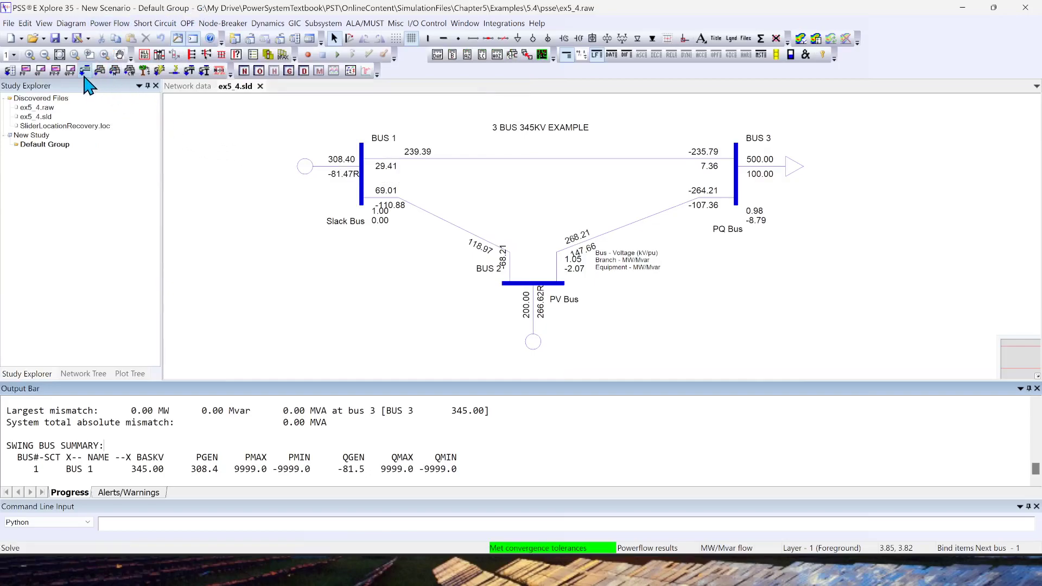
mouse_move(82, 71)
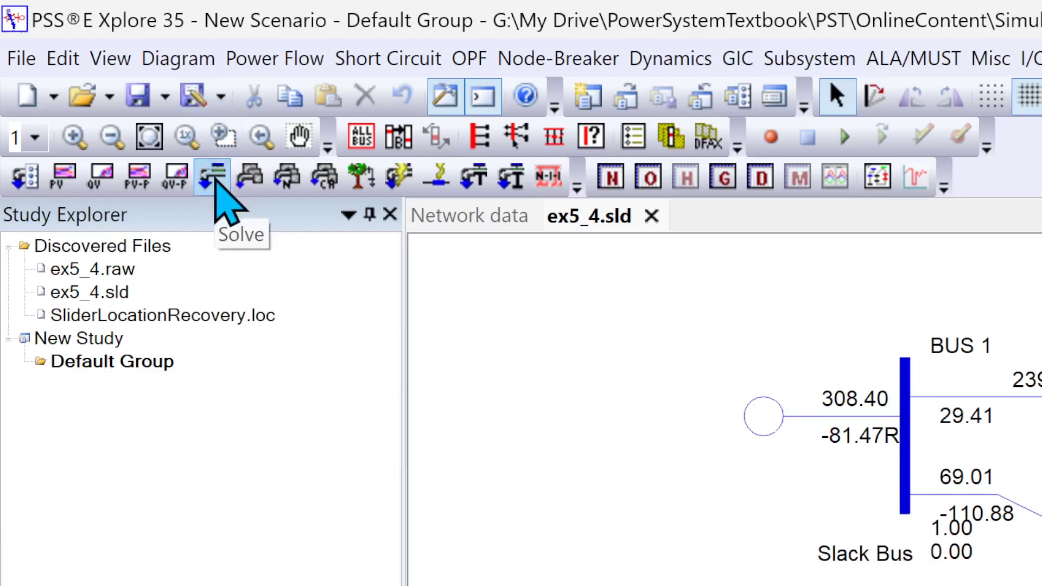
mouse_move(226, 211)
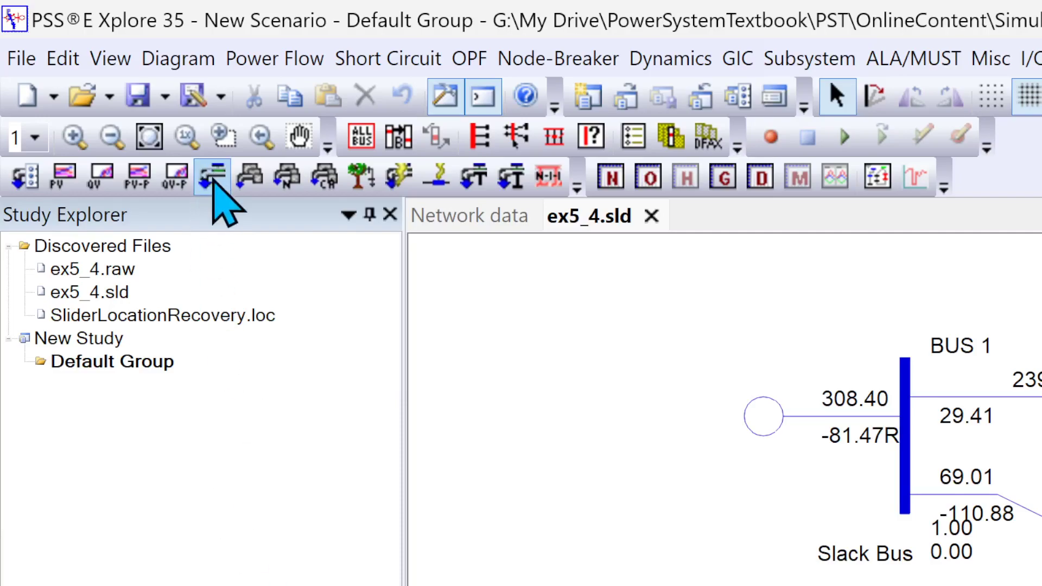
mouse_move(213, 175)
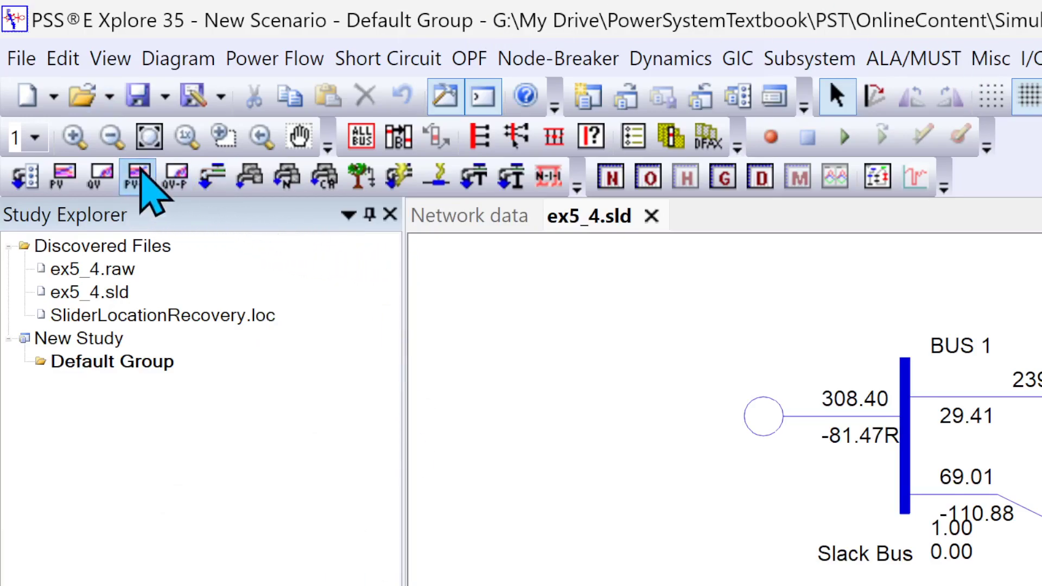
mouse_move(212, 176)
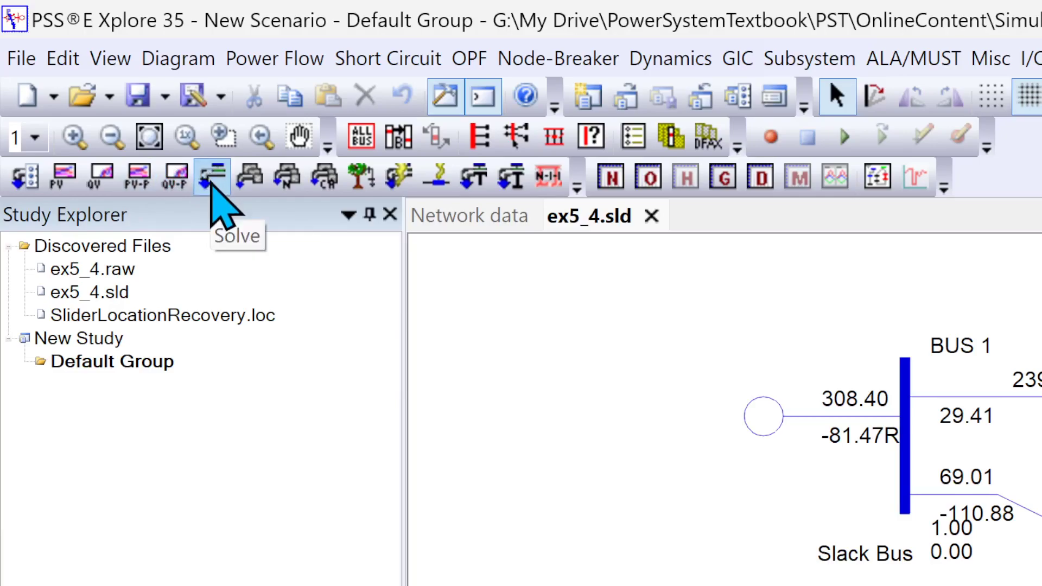
Step: Tick 'Show this window when using the Solve toolbar button' in Power Flow Solutions and close it
click(274, 58)
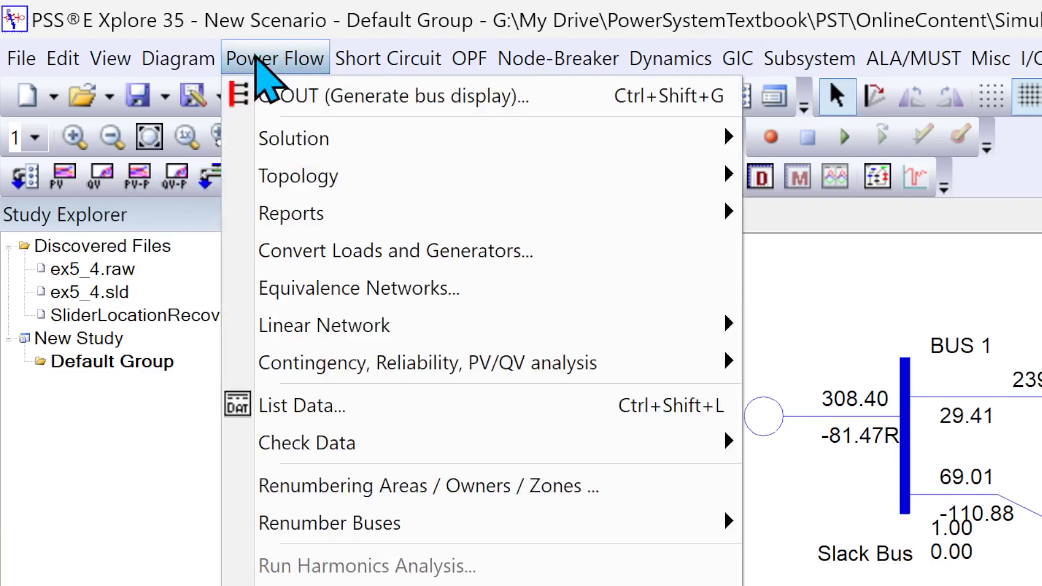
mouse_move(293, 139)
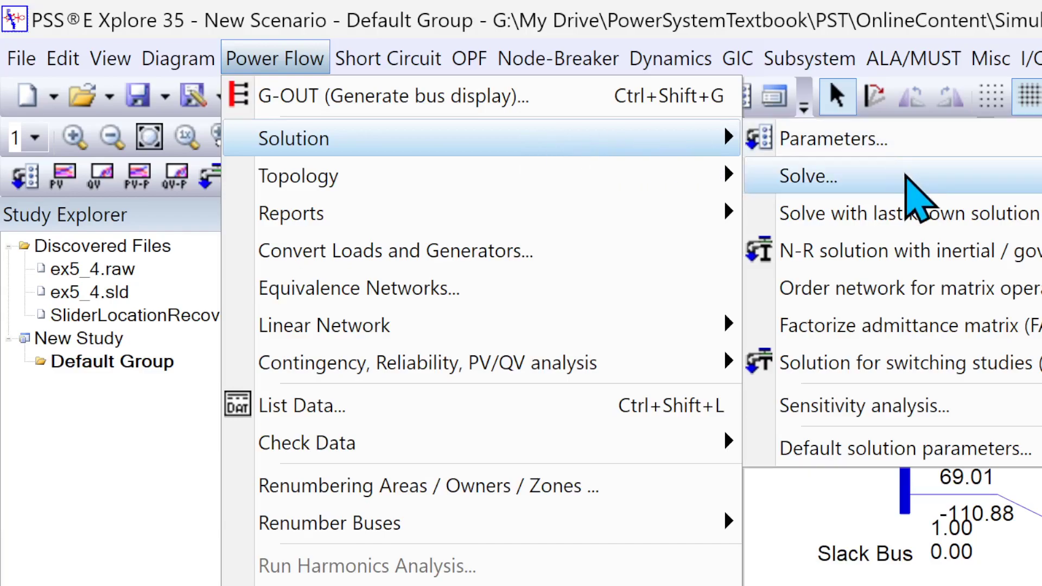
click(807, 175)
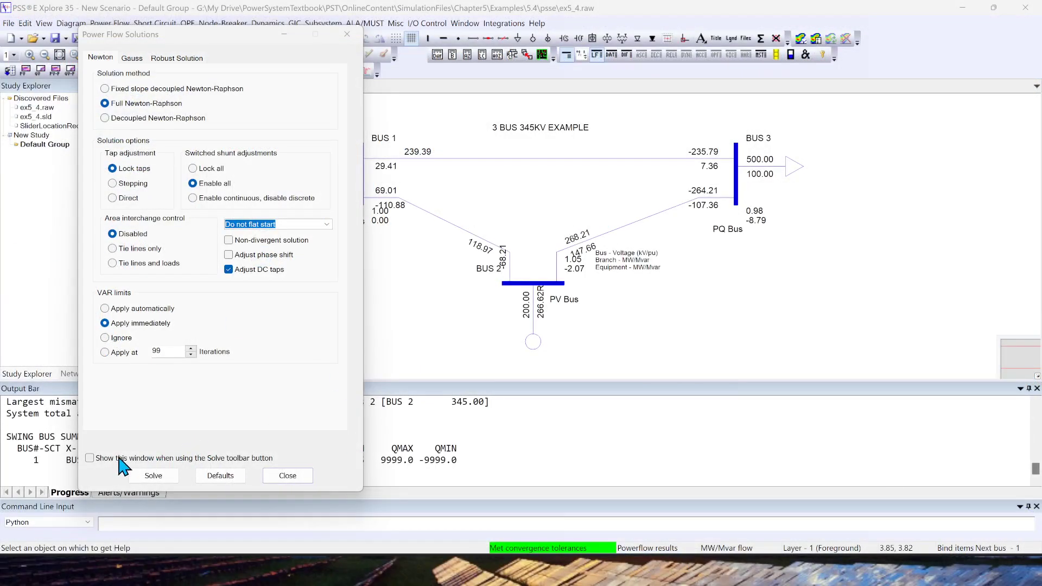
mouse_move(235, 478)
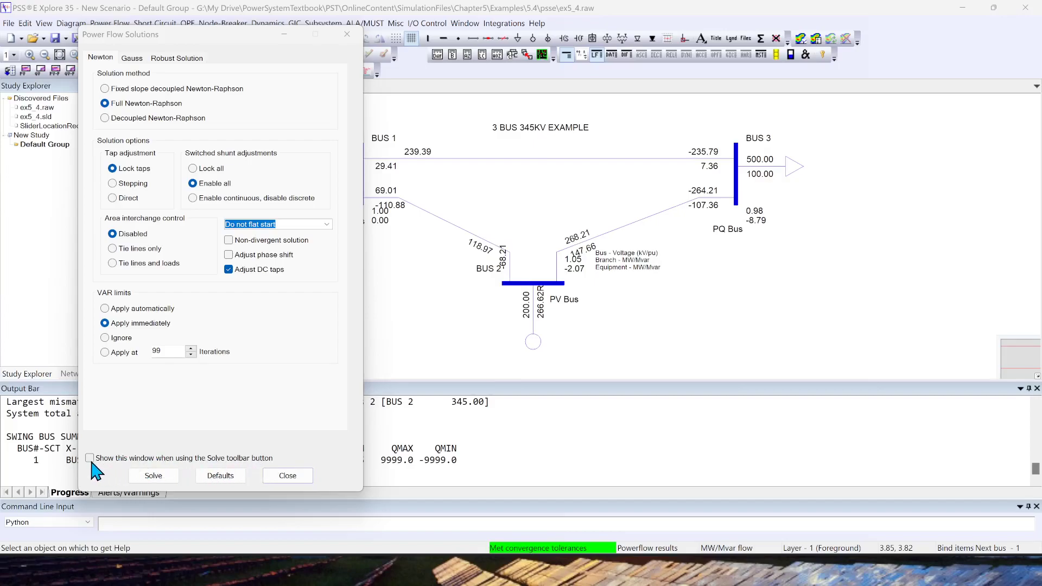
click(89, 458)
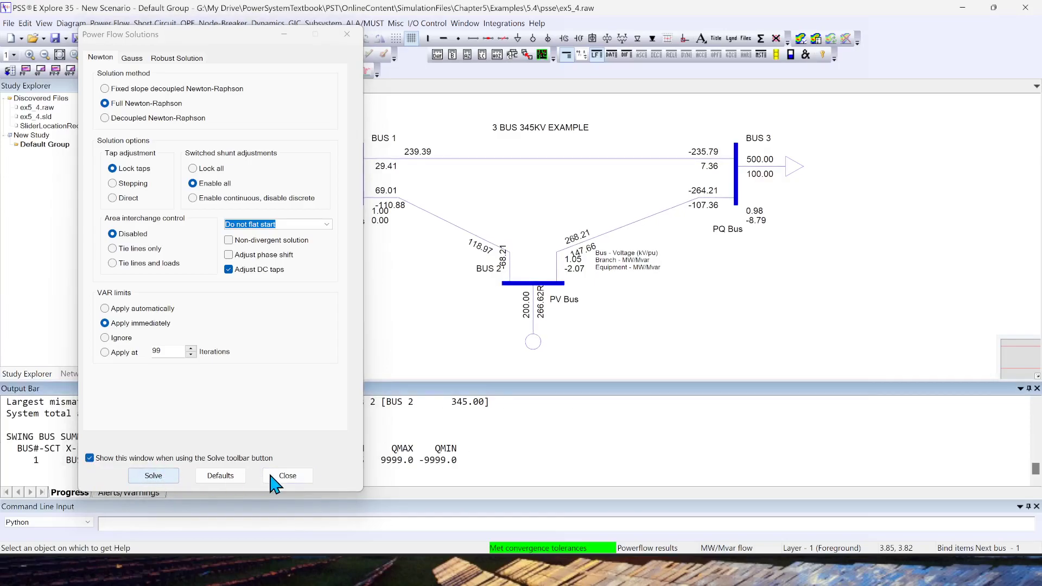
click(287, 475)
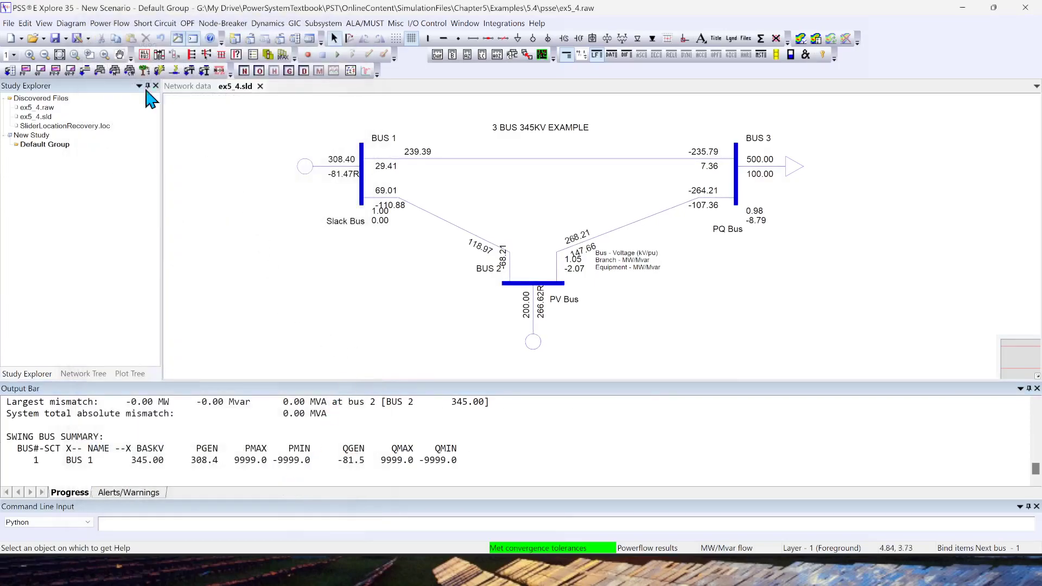
mouse_move(100, 72)
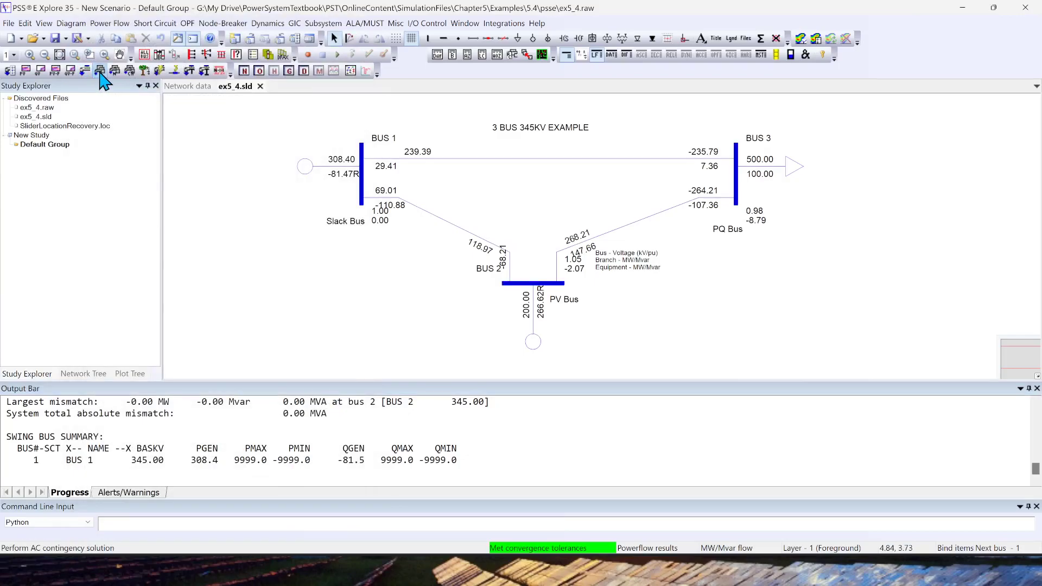
mouse_move(88, 74)
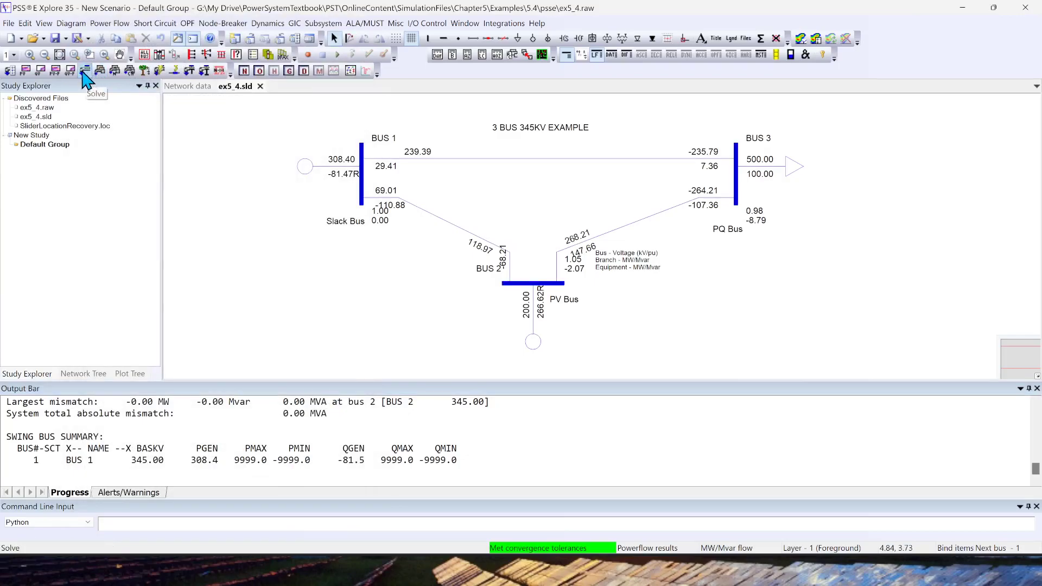
click(77, 70)
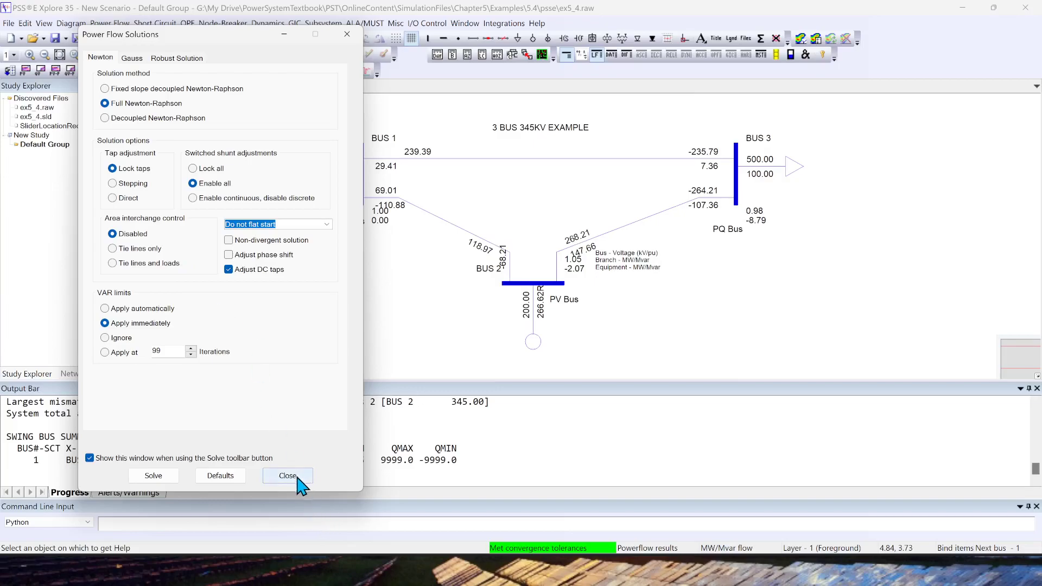
click(288, 475)
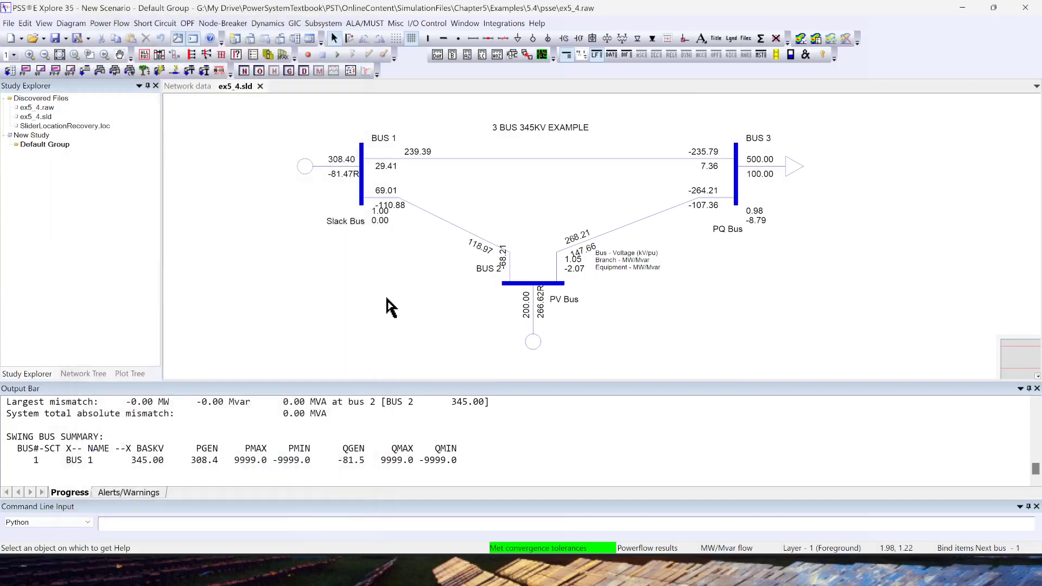
mouse_move(395, 300)
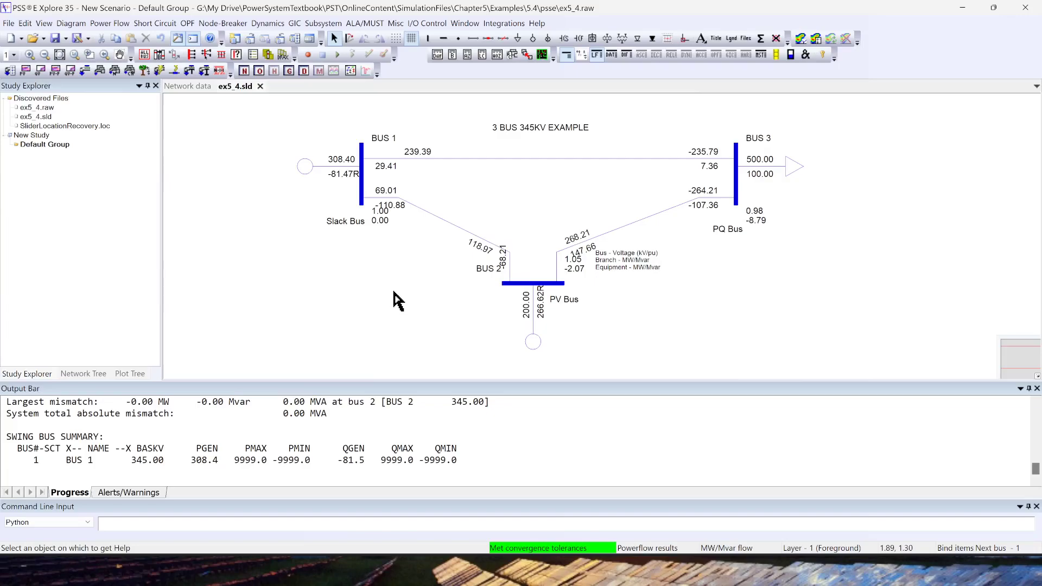
mouse_move(351, 214)
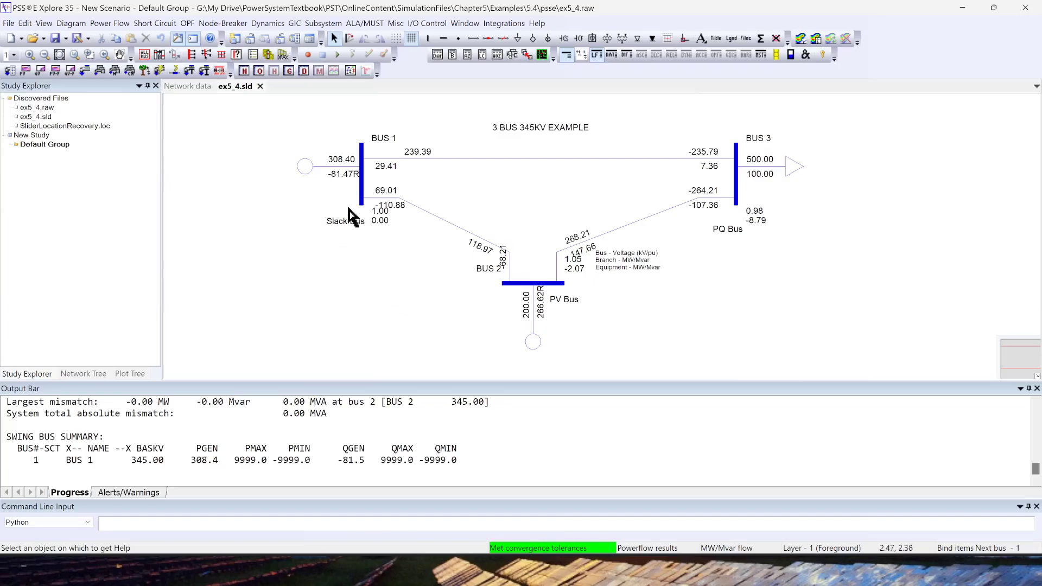
mouse_move(365, 223)
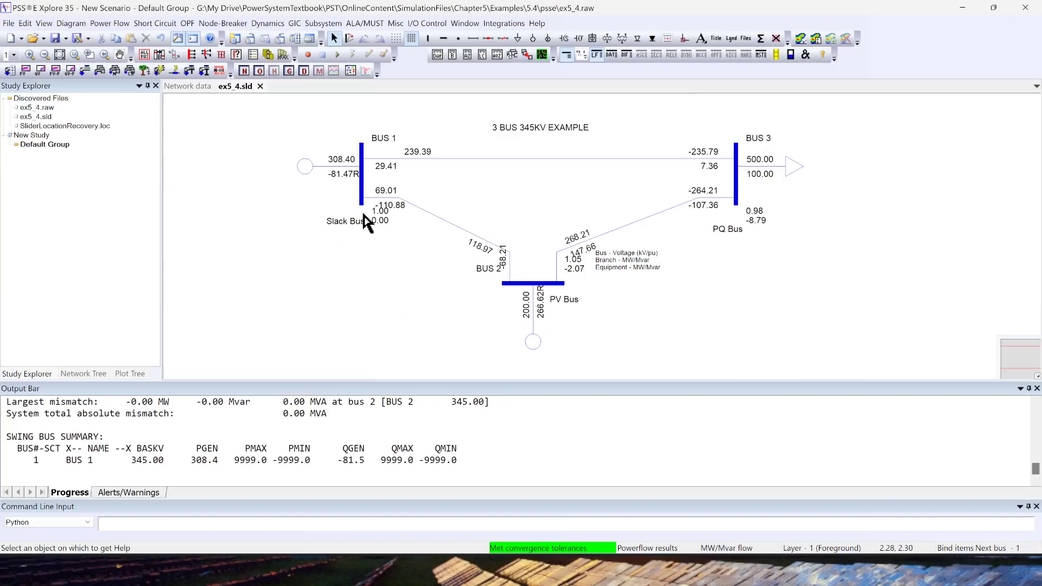
mouse_move(187, 115)
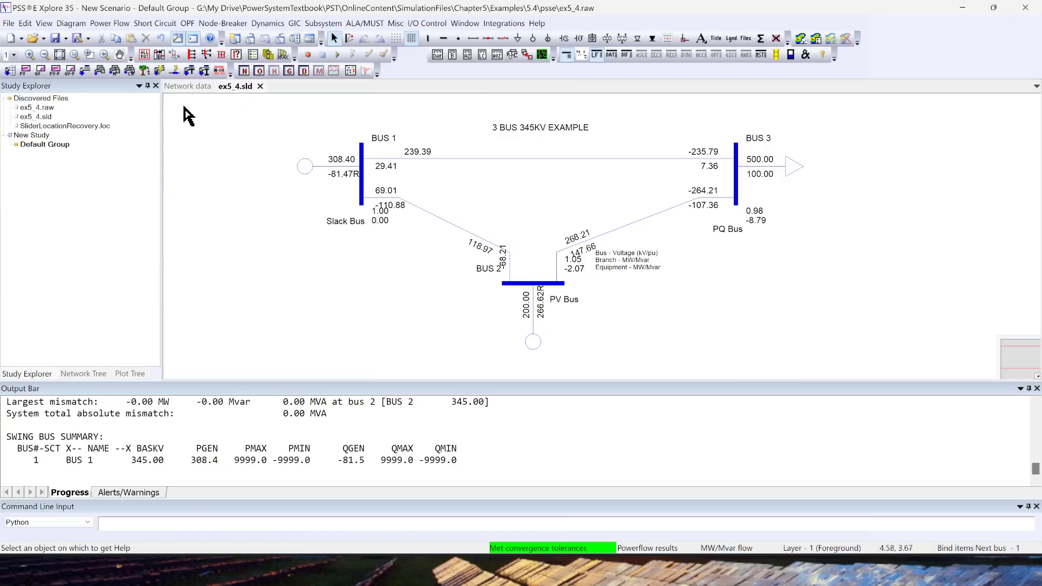
click(71, 24)
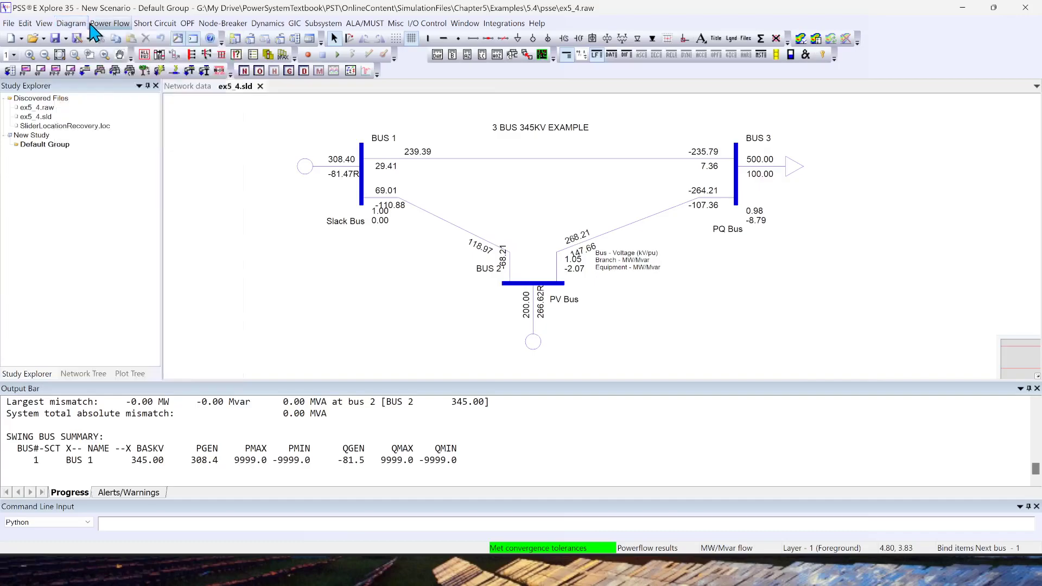
Step: Turn on Animate flows so arrows move along every branch of the converged diagram
click(111, 24)
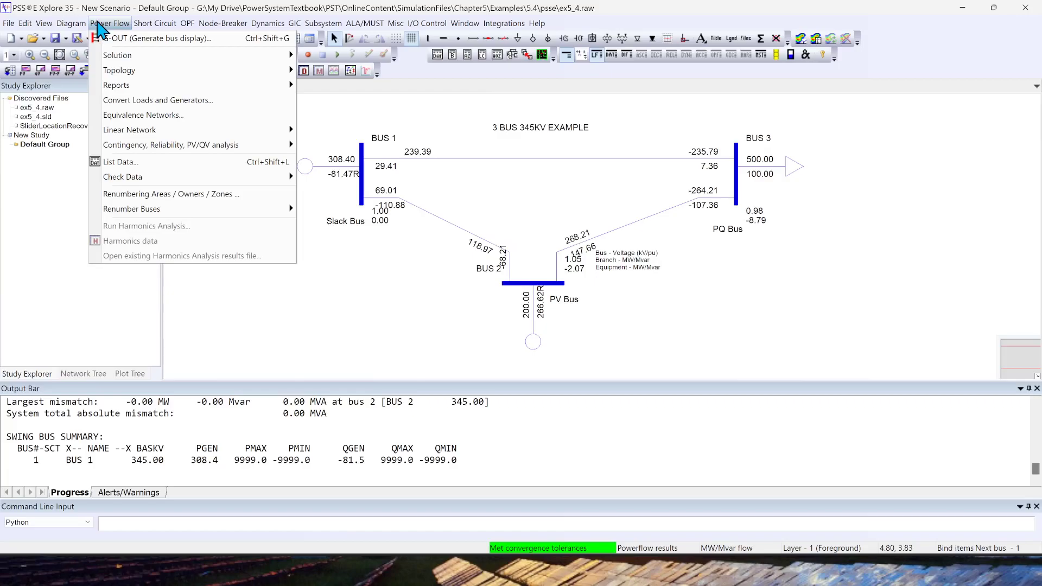
mouse_move(196, 65)
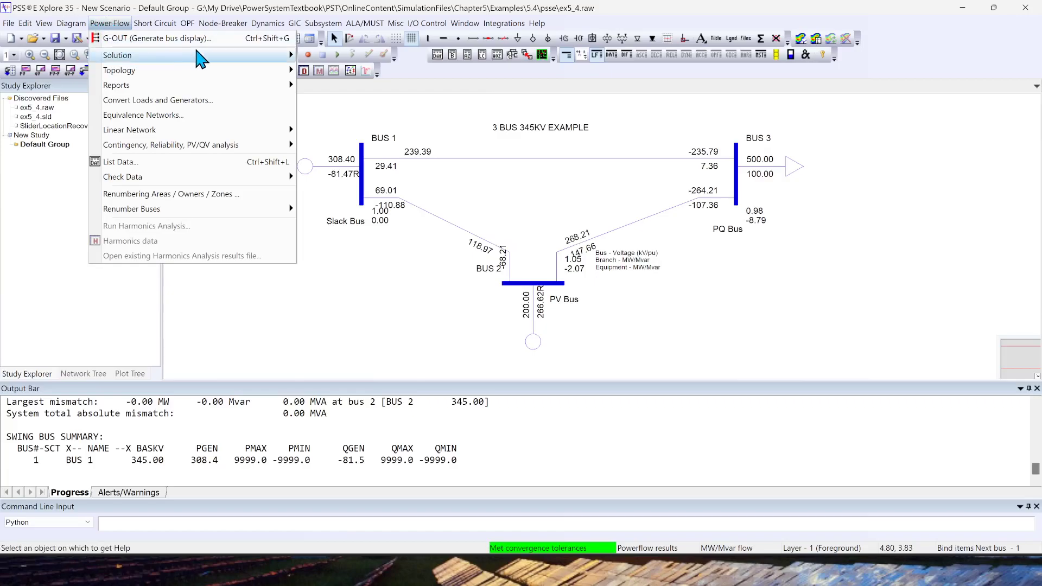
click(67, 23)
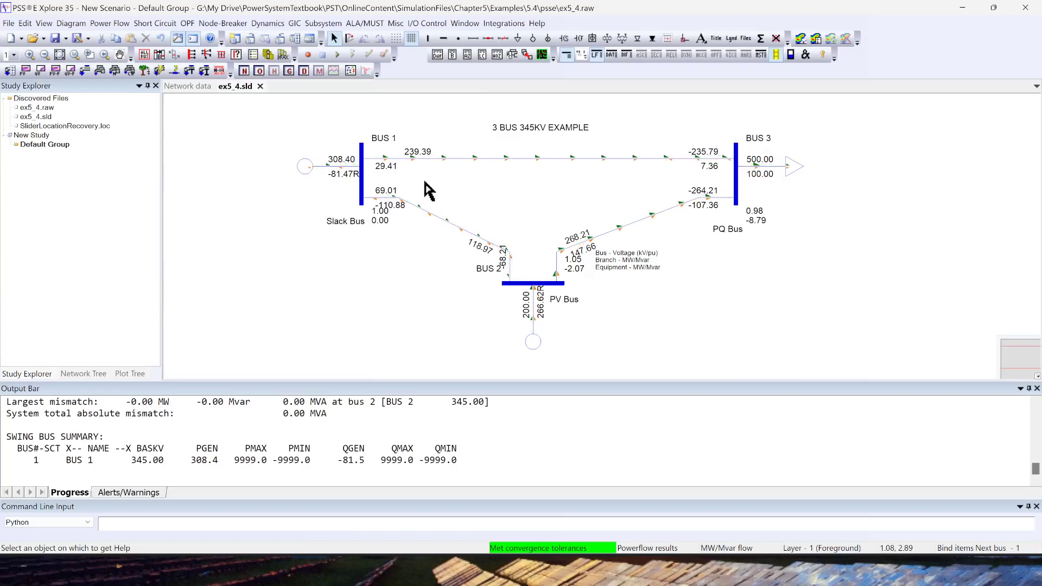
mouse_move(403, 197)
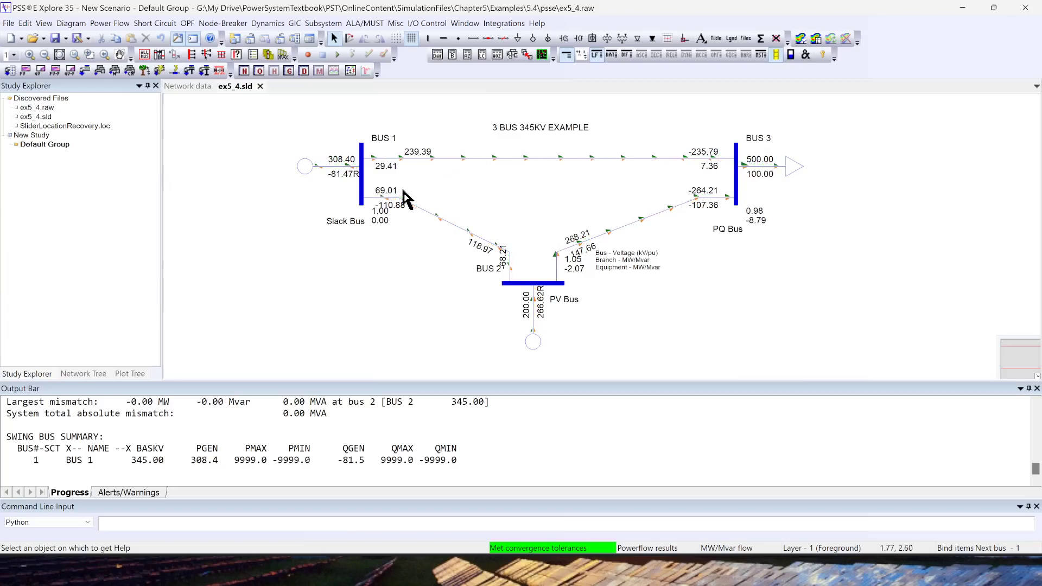